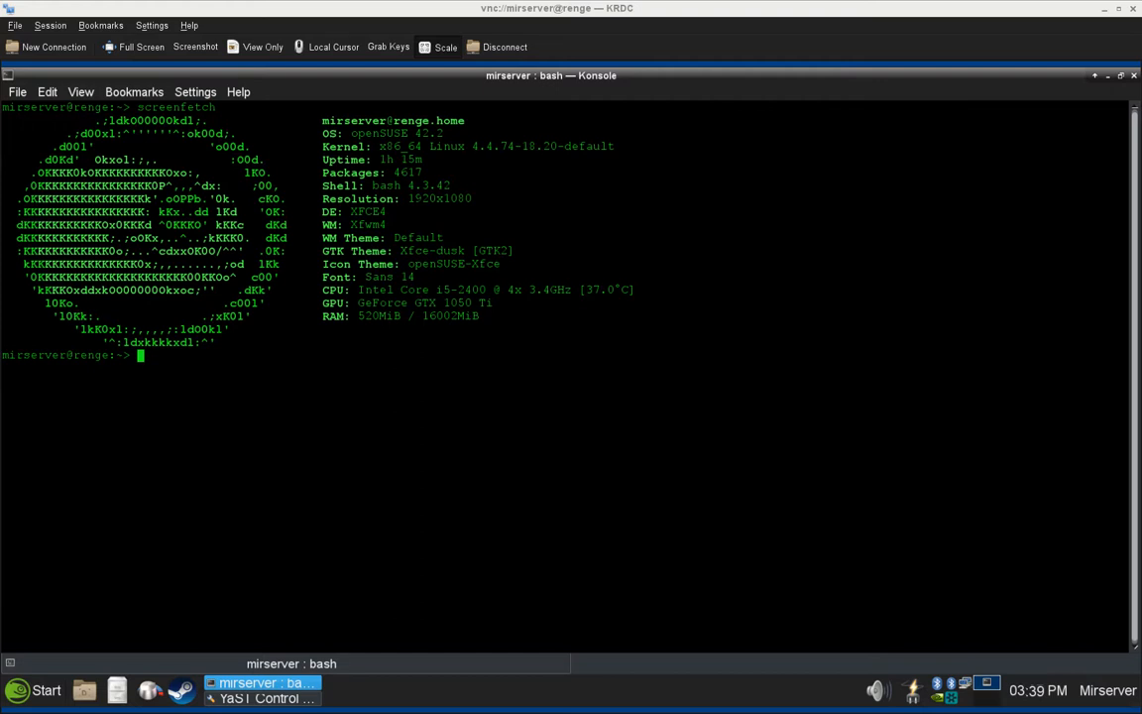
pyautogui.moveTo(672, 437)
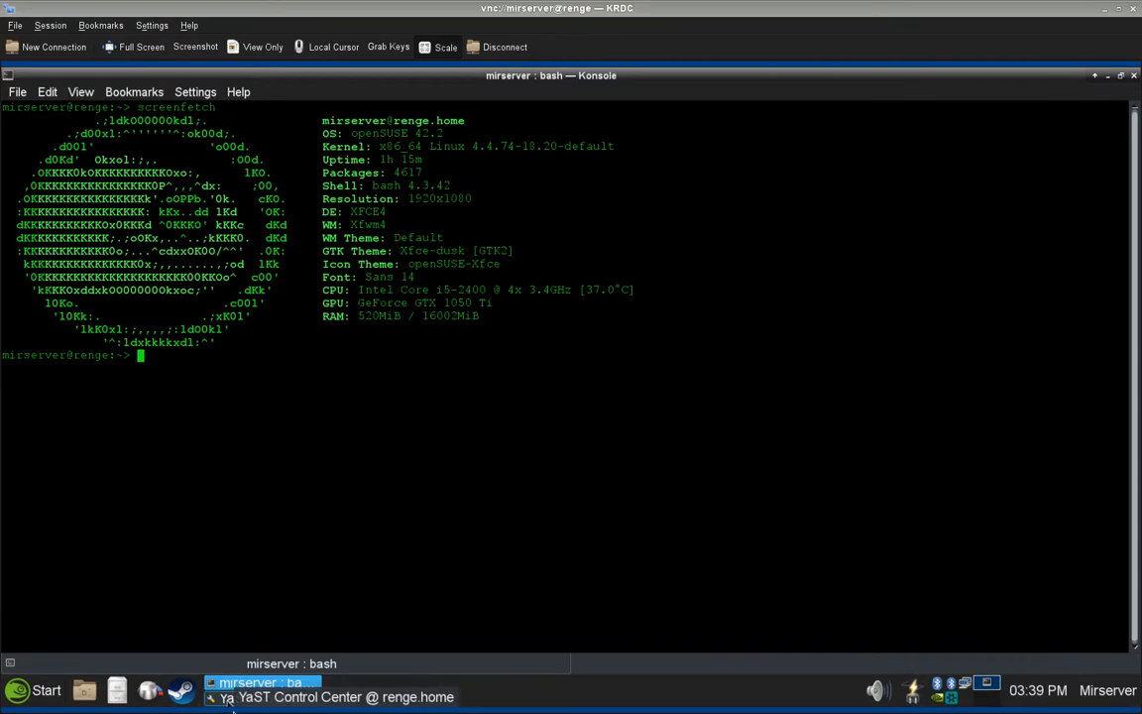
# Bring YaST Control Center in front of the terminal and scroll to the Partitioner icon.
pyautogui.click(330, 696)
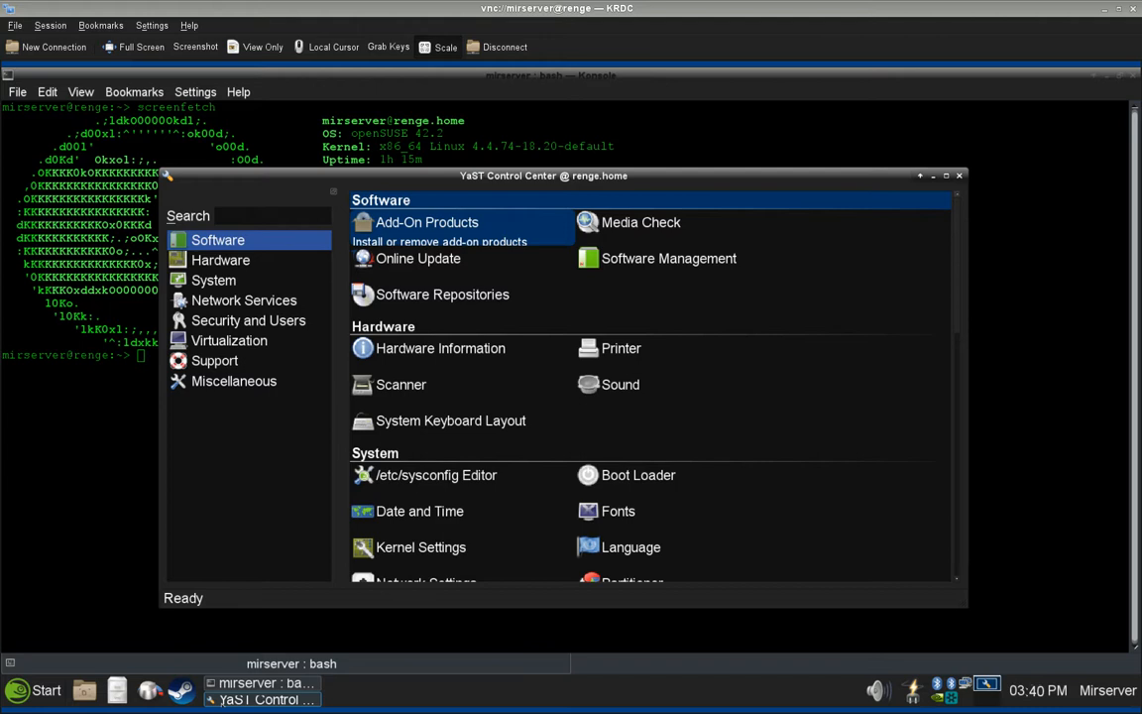
pyautogui.moveTo(620, 385)
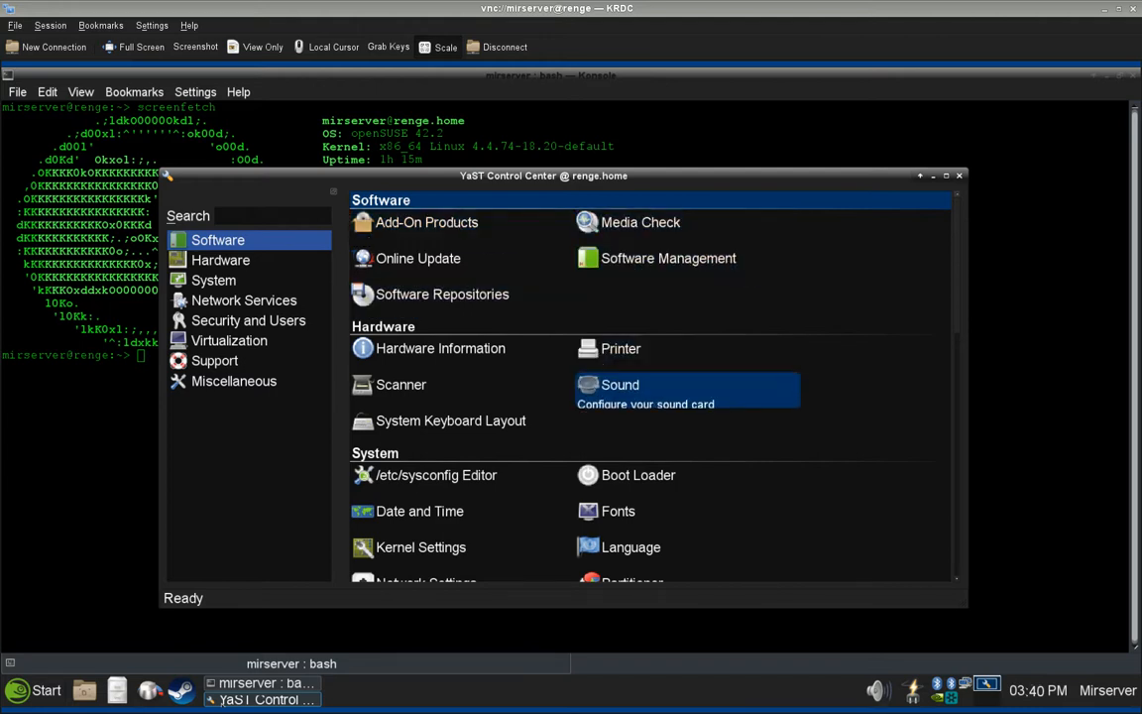
pyautogui.scroll(-3)
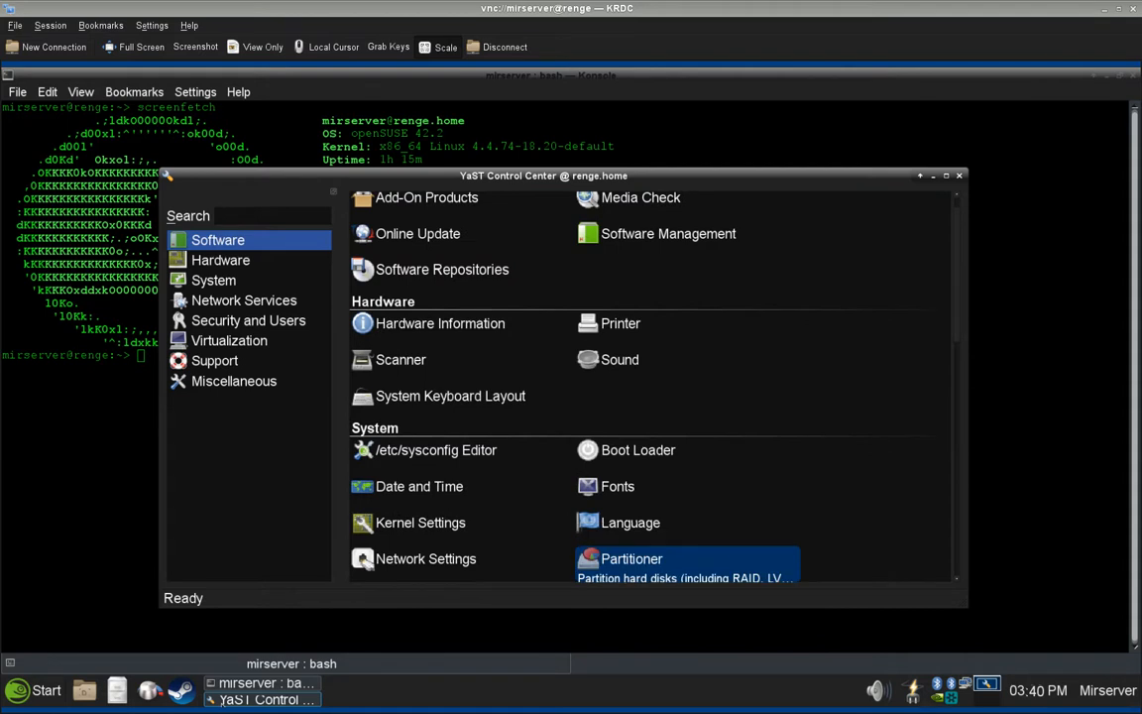
# Launch the Partitioner module from YaST Control Center.
pyautogui.doubleClick(631, 558)
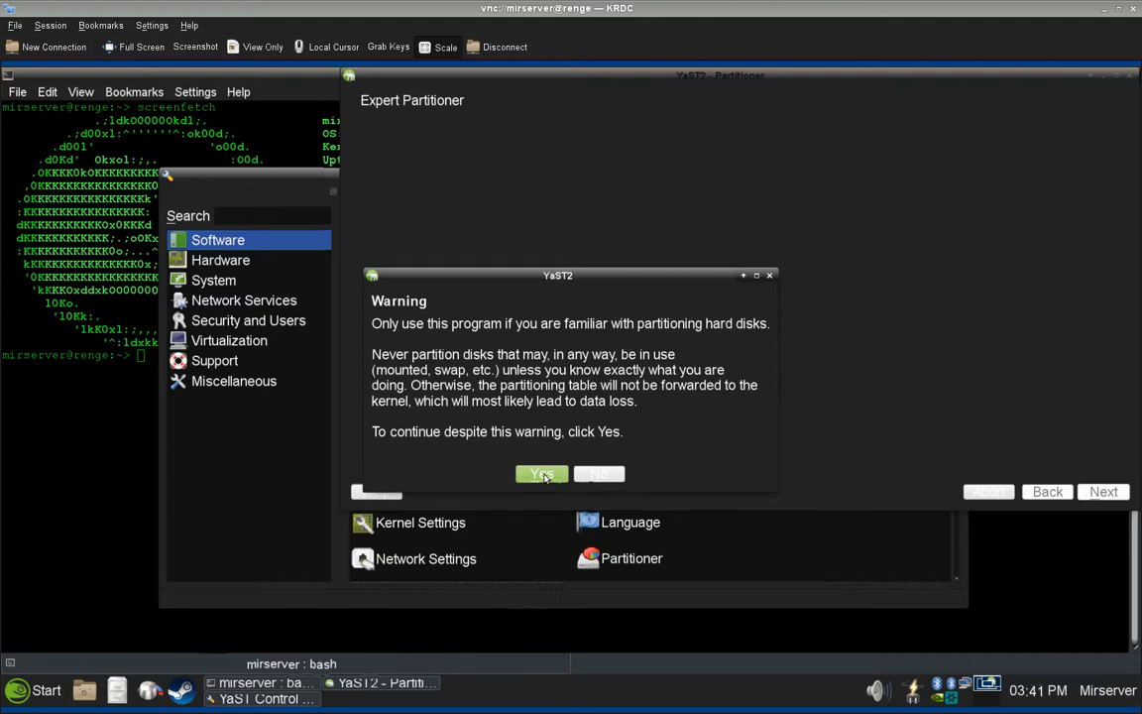
pyautogui.moveTo(683, 421)
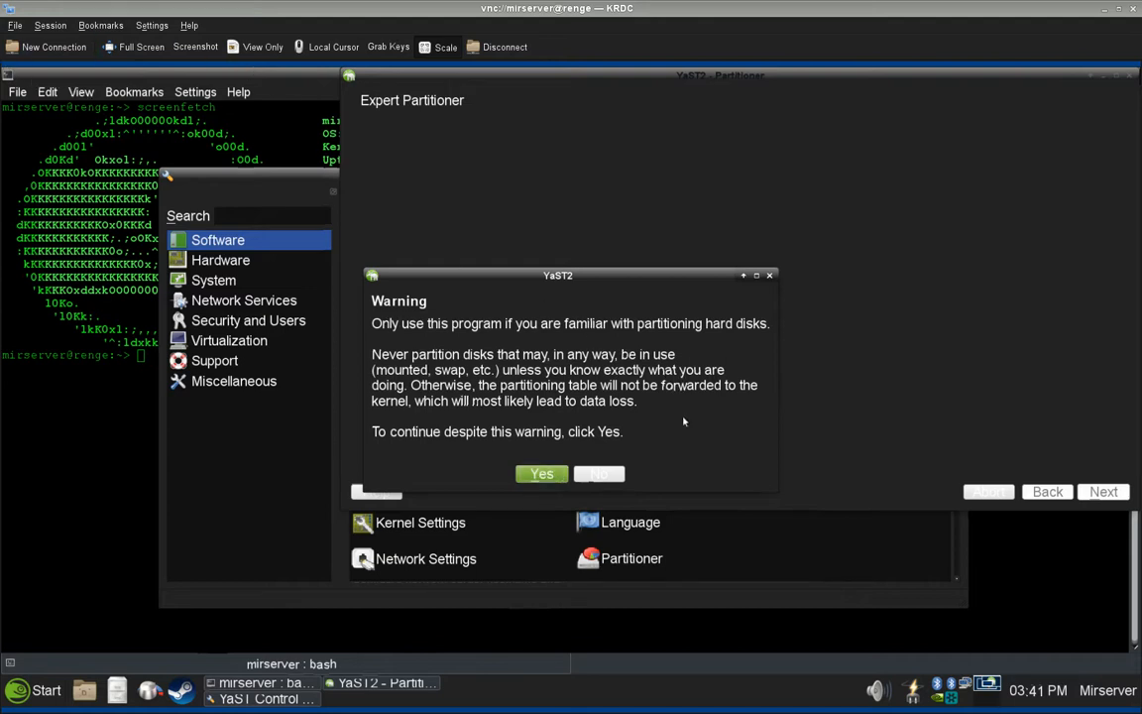
# Accept the partitioning warning and list all storage devices on renge.
pyautogui.click(541, 473)
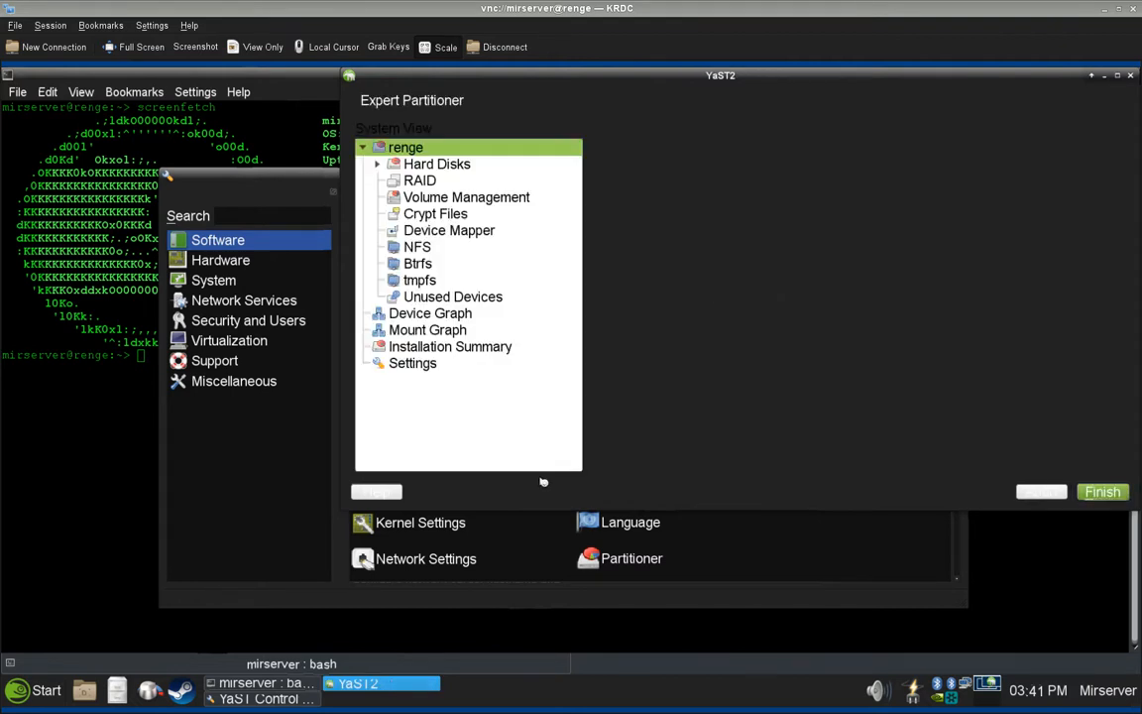
pyautogui.click(405, 147)
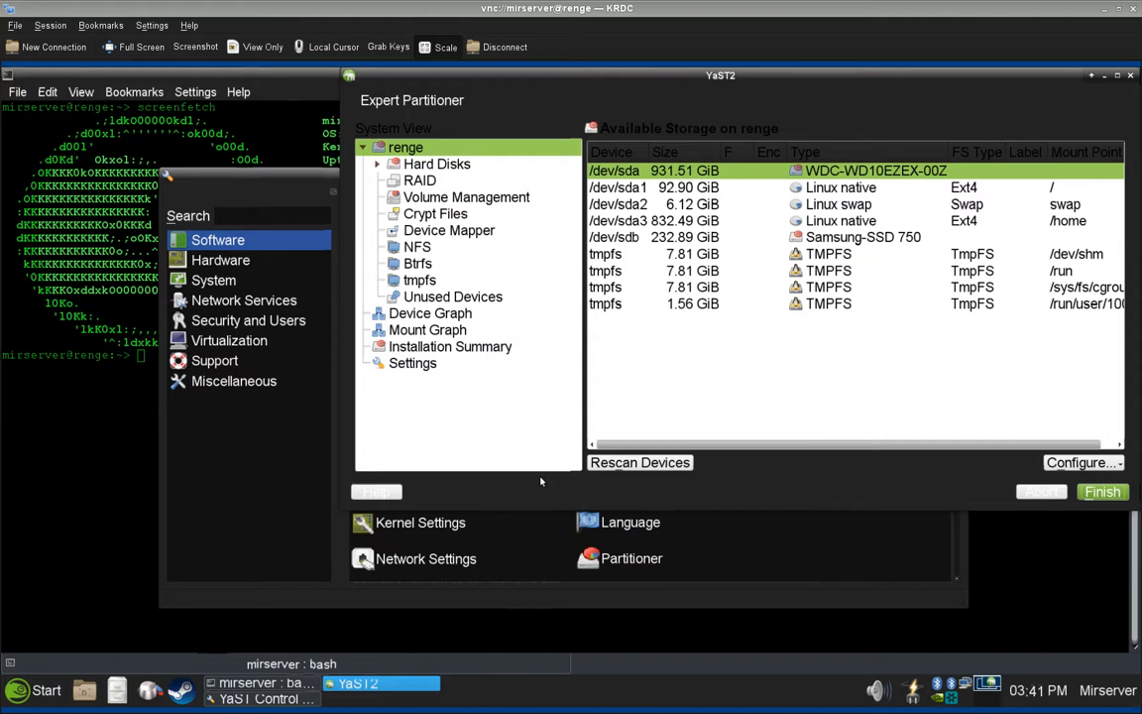
pyautogui.moveTo(831, 99)
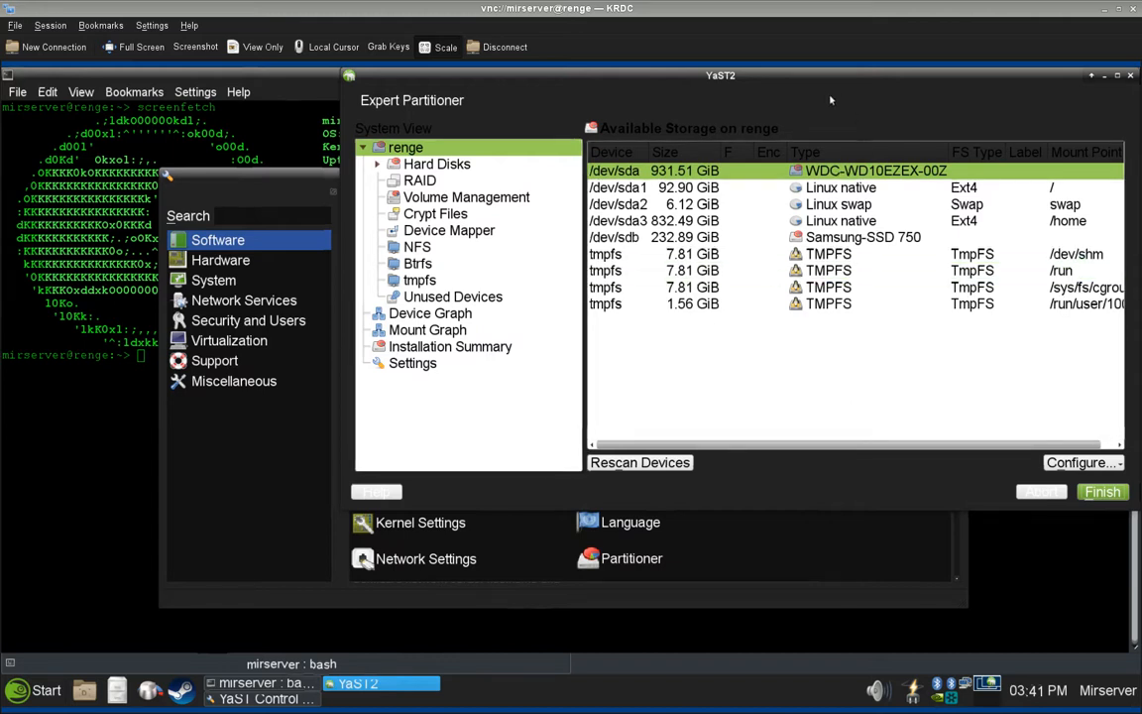
pyautogui.moveTo(712, 79)
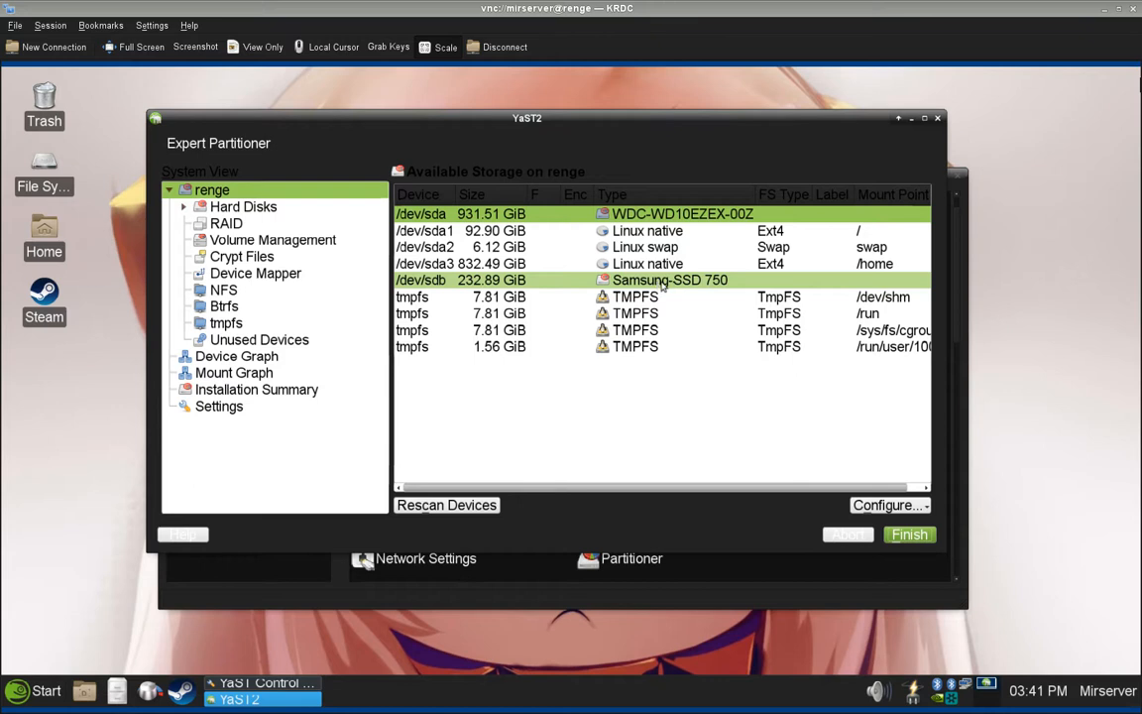
# Inspect the /dev/shm, Samsung SSD /dev/sdb and /run/user rows, then view the empty RAID section.
pyautogui.click(634, 296)
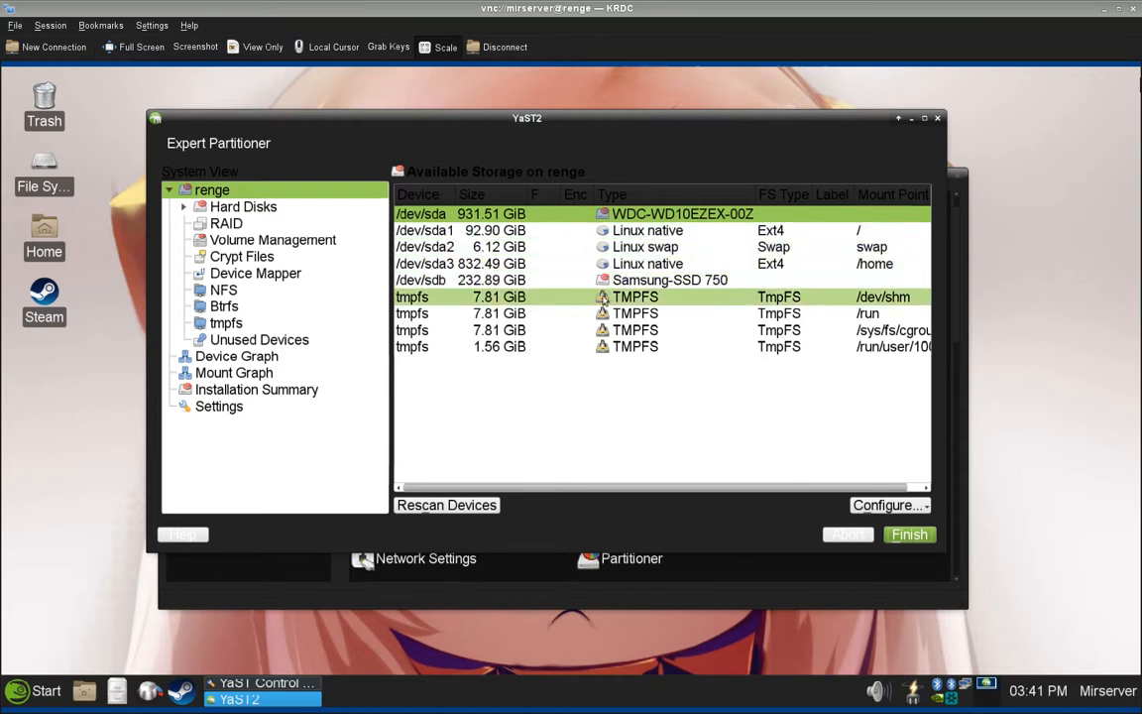
pyautogui.click(654, 279)
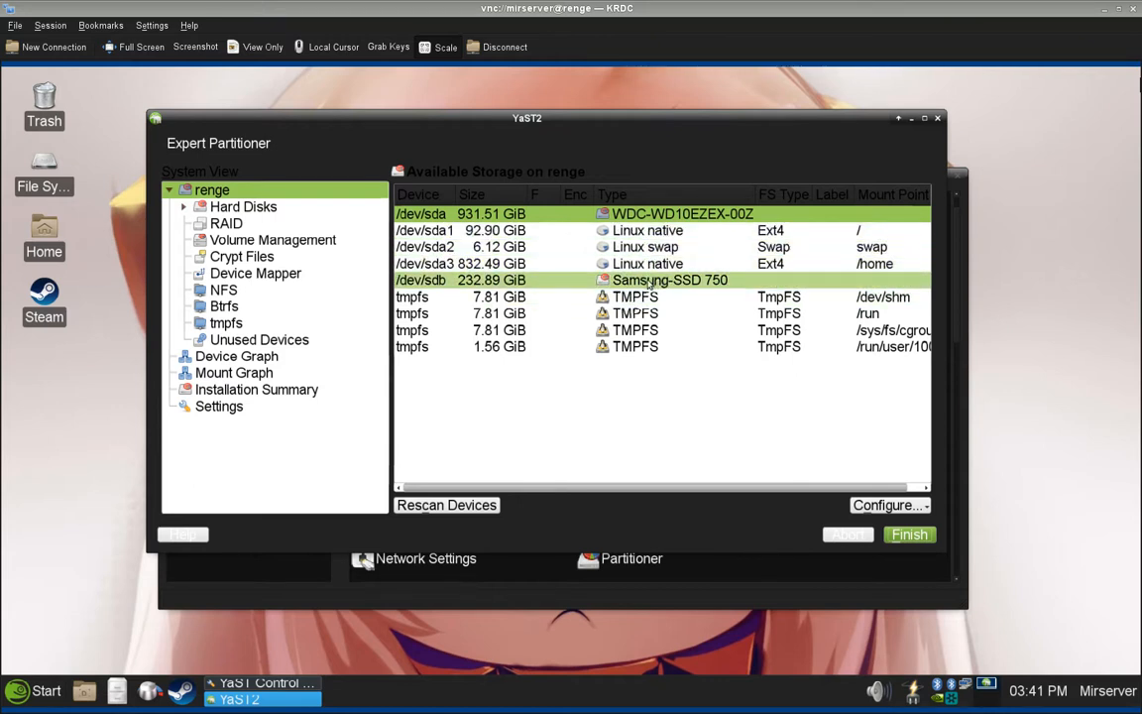
pyautogui.click(466, 346)
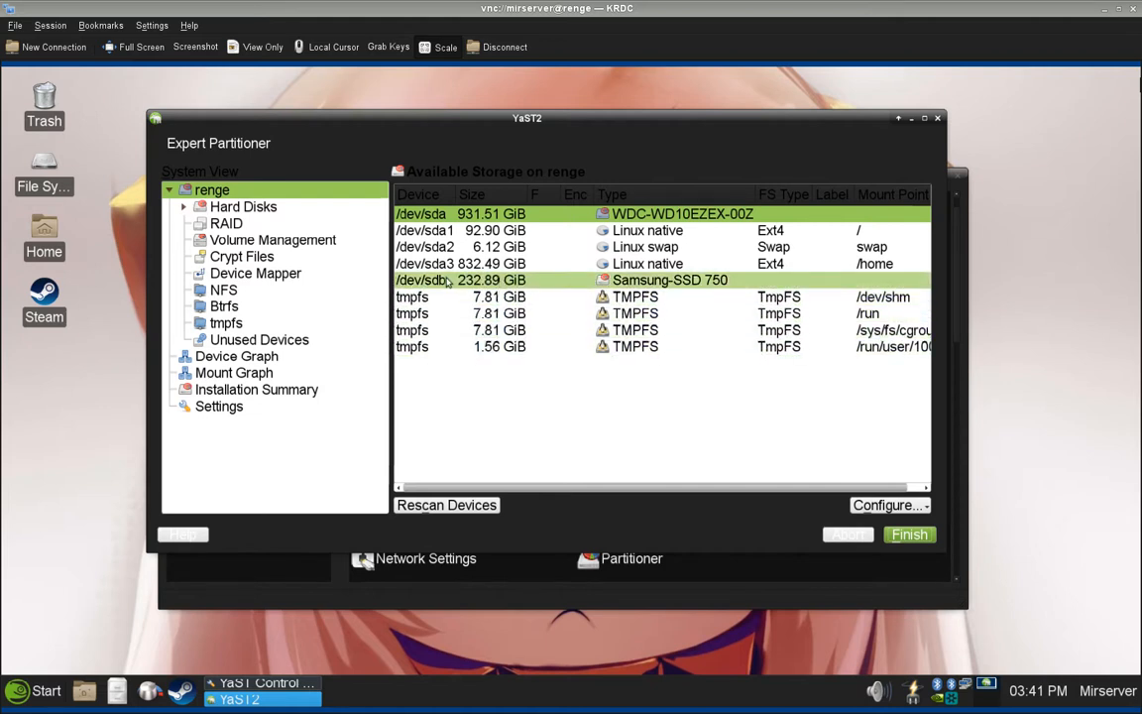
pyautogui.click(688, 346)
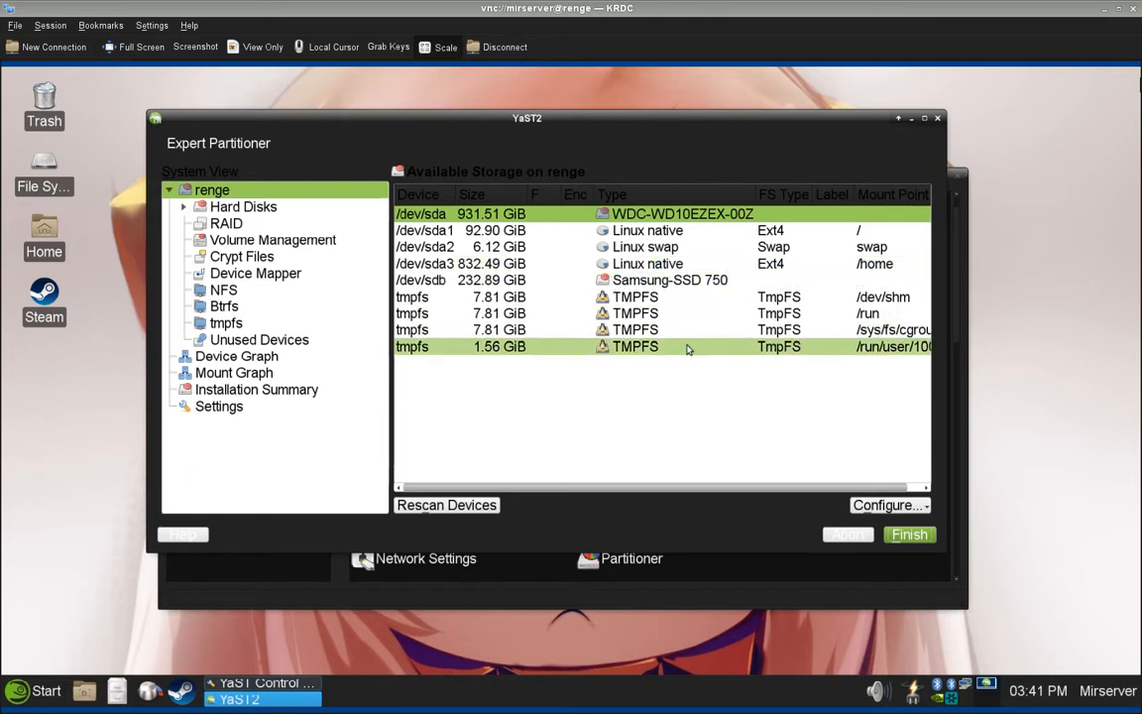
pyautogui.click(634, 329)
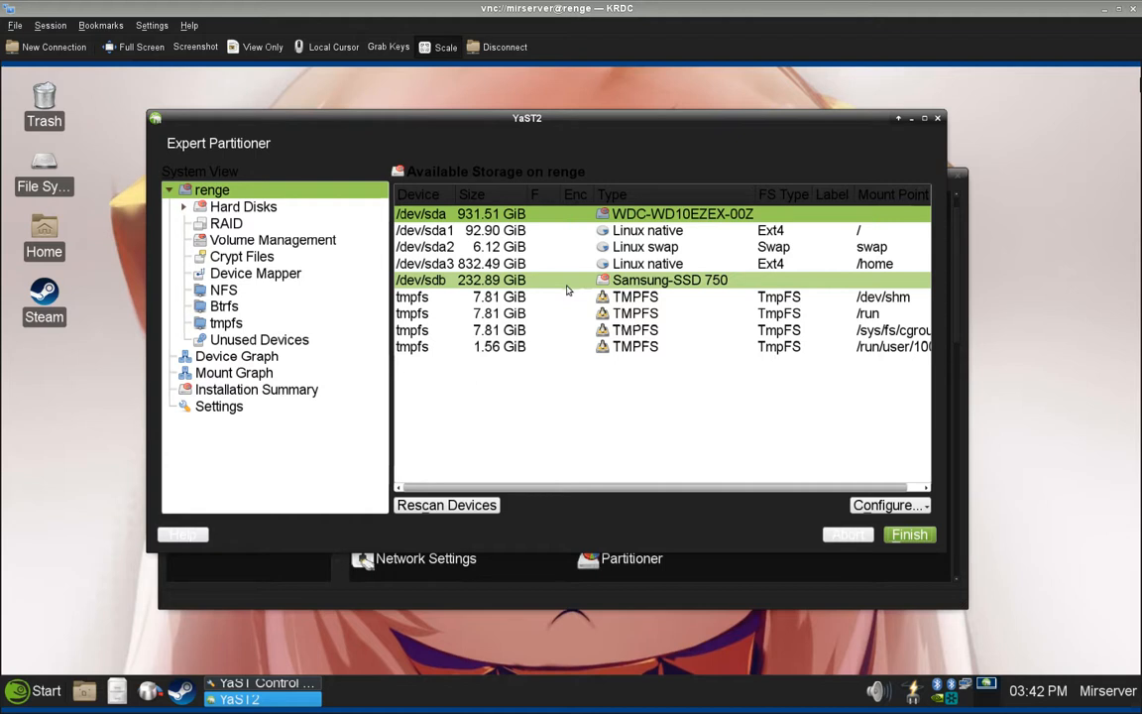
pyautogui.click(226, 223)
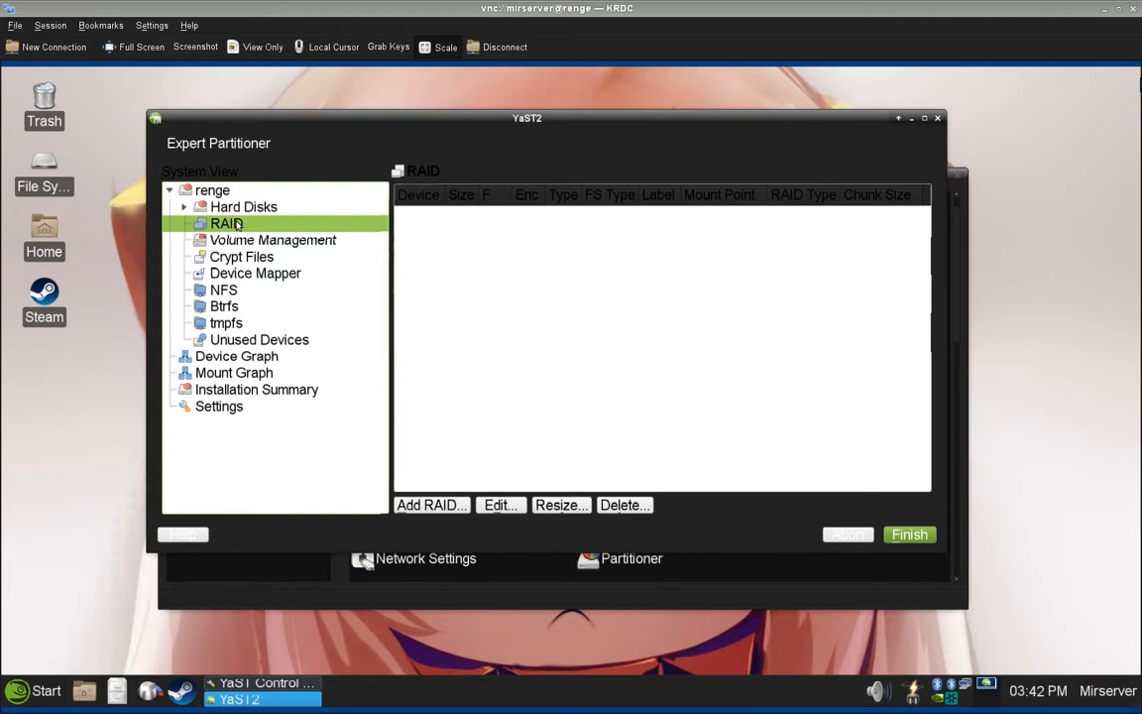
# Browse the Volume Management, NFS and Btrfs sections, all without volumes.
pyautogui.click(273, 239)
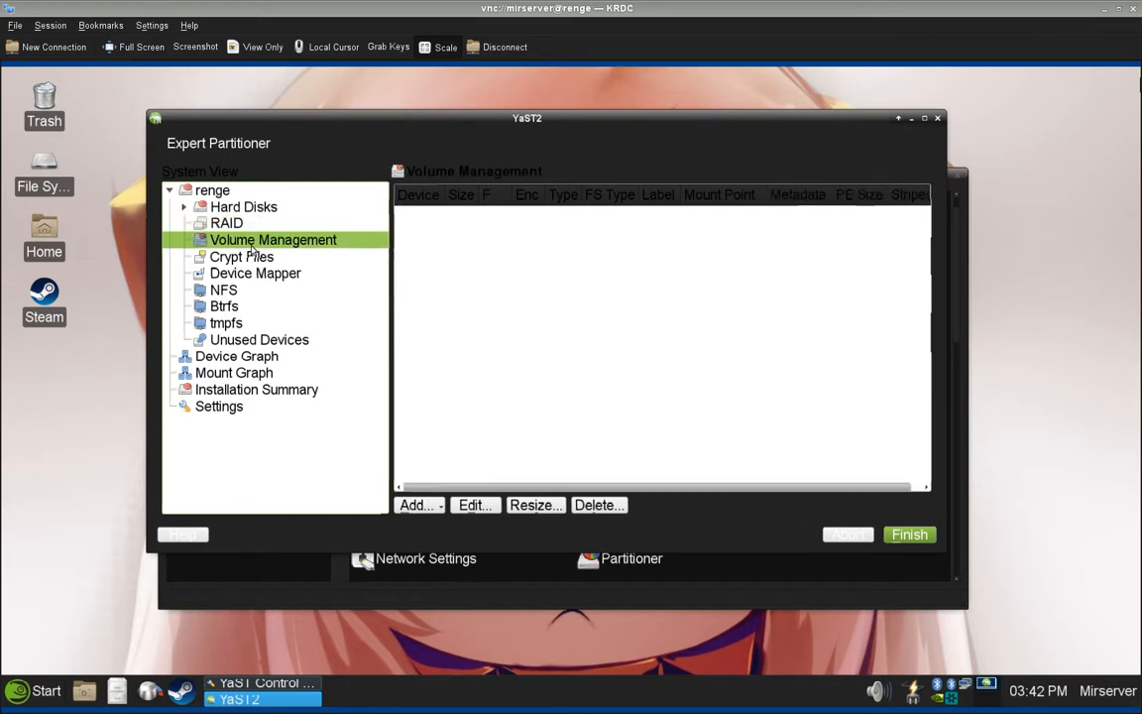
pyautogui.moveTo(296, 250)
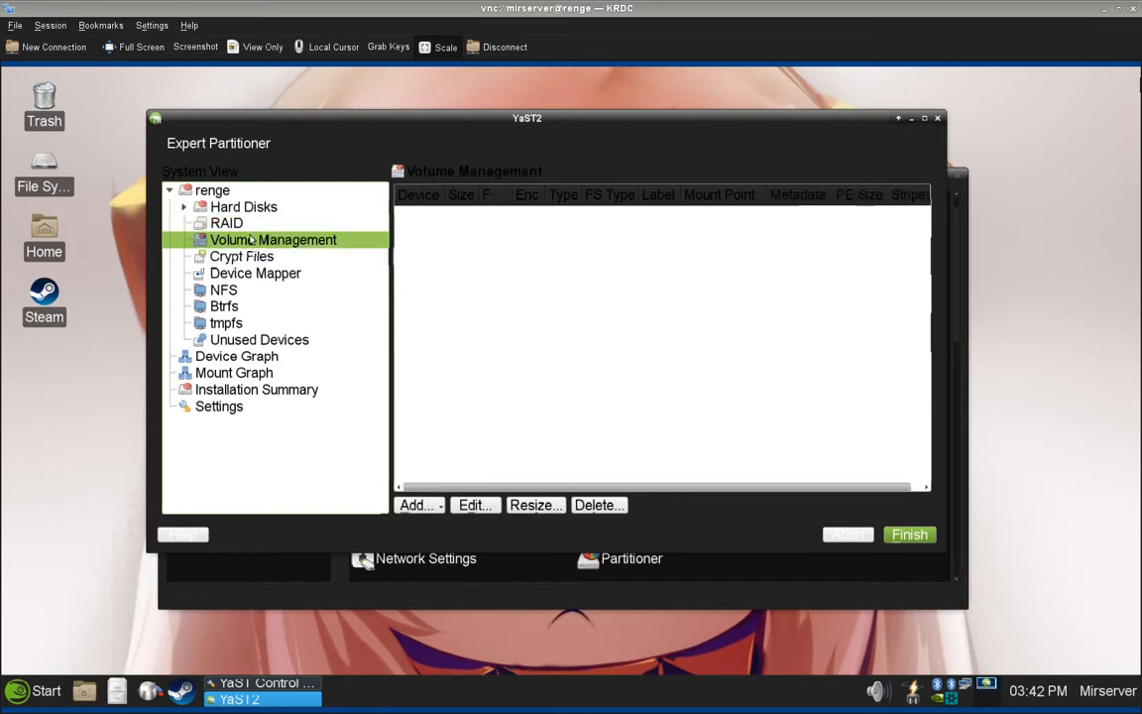
pyautogui.click(223, 289)
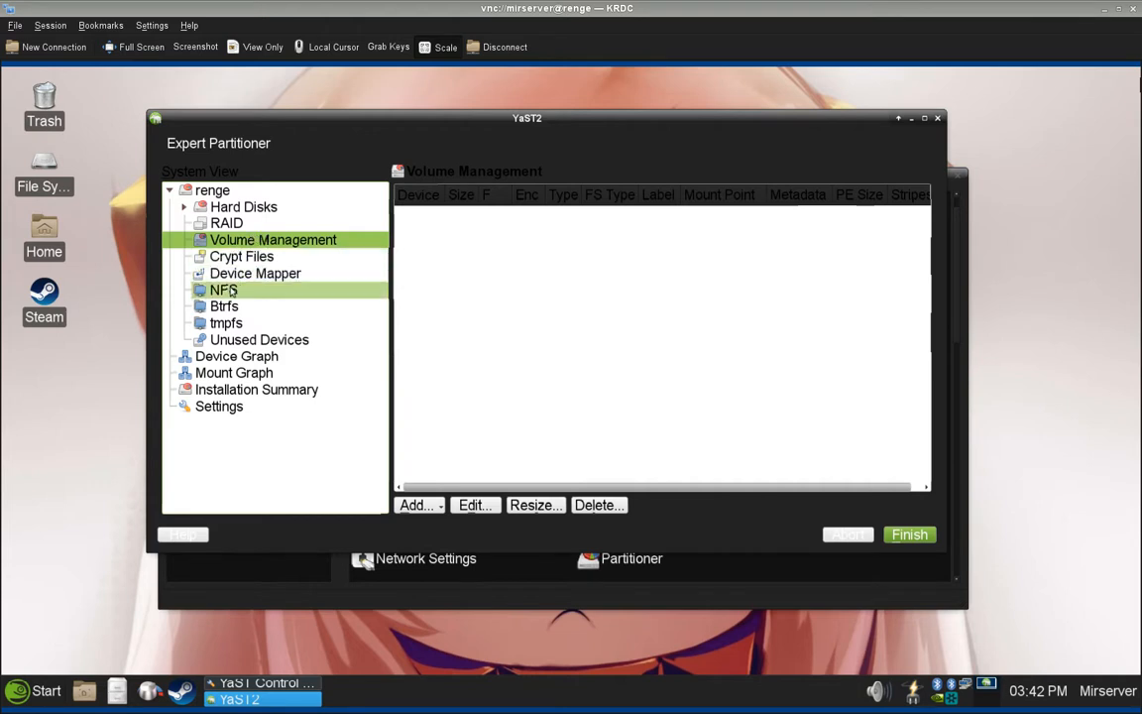
pyautogui.click(224, 305)
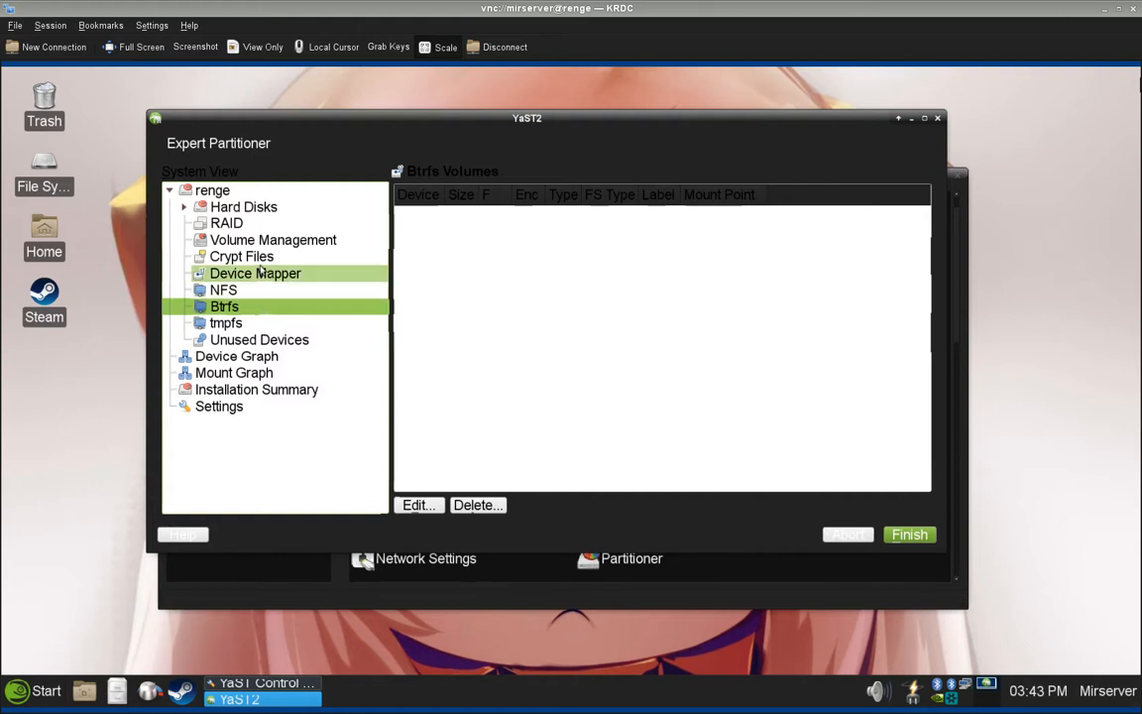
# Under Unused Devices, start adding a partition to the Samsung SSD /dev/sdb.
pyautogui.click(259, 339)
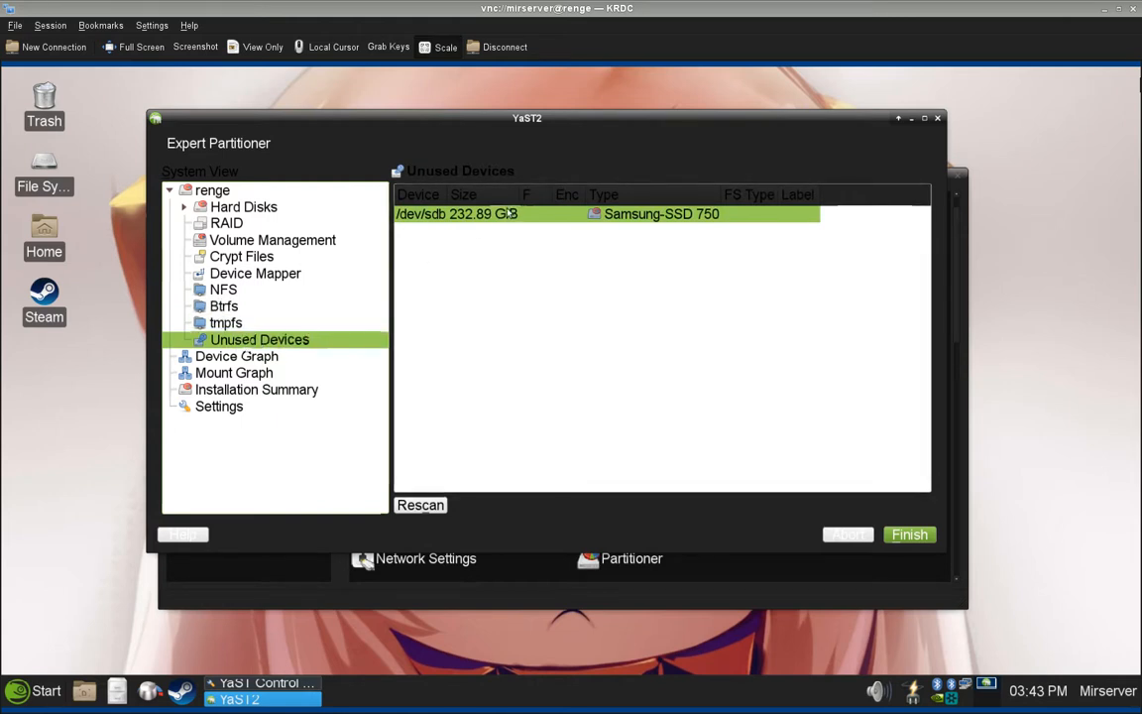
pyautogui.moveTo(498, 220)
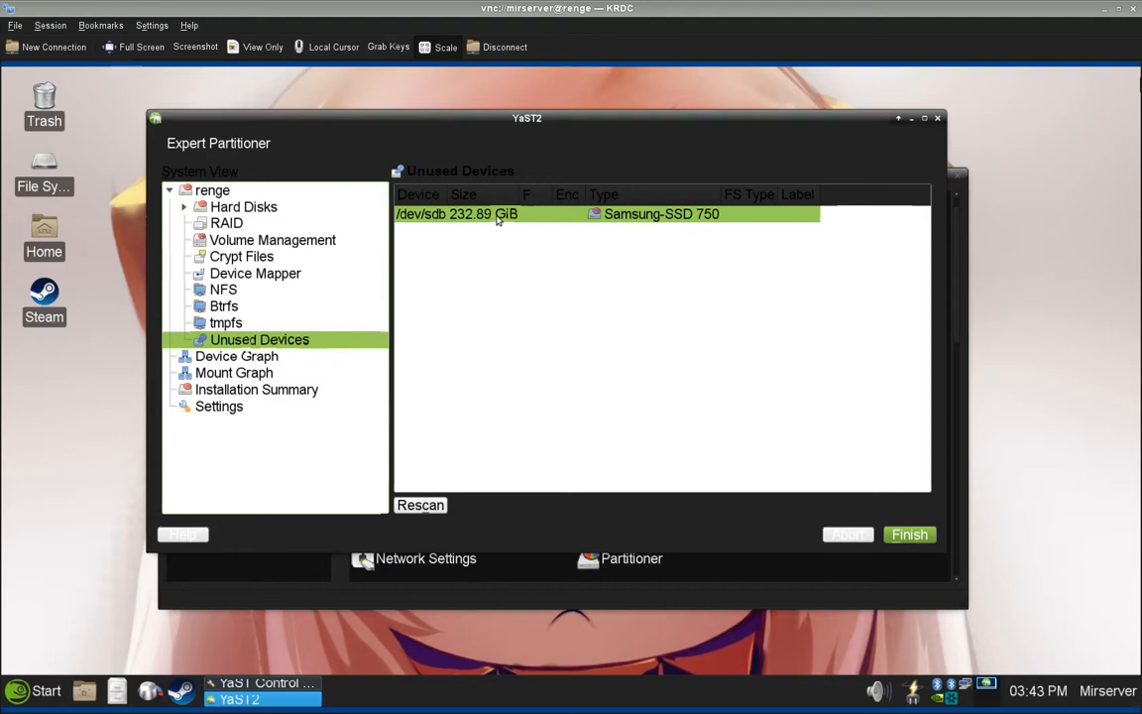
pyautogui.rightClick(486, 214)
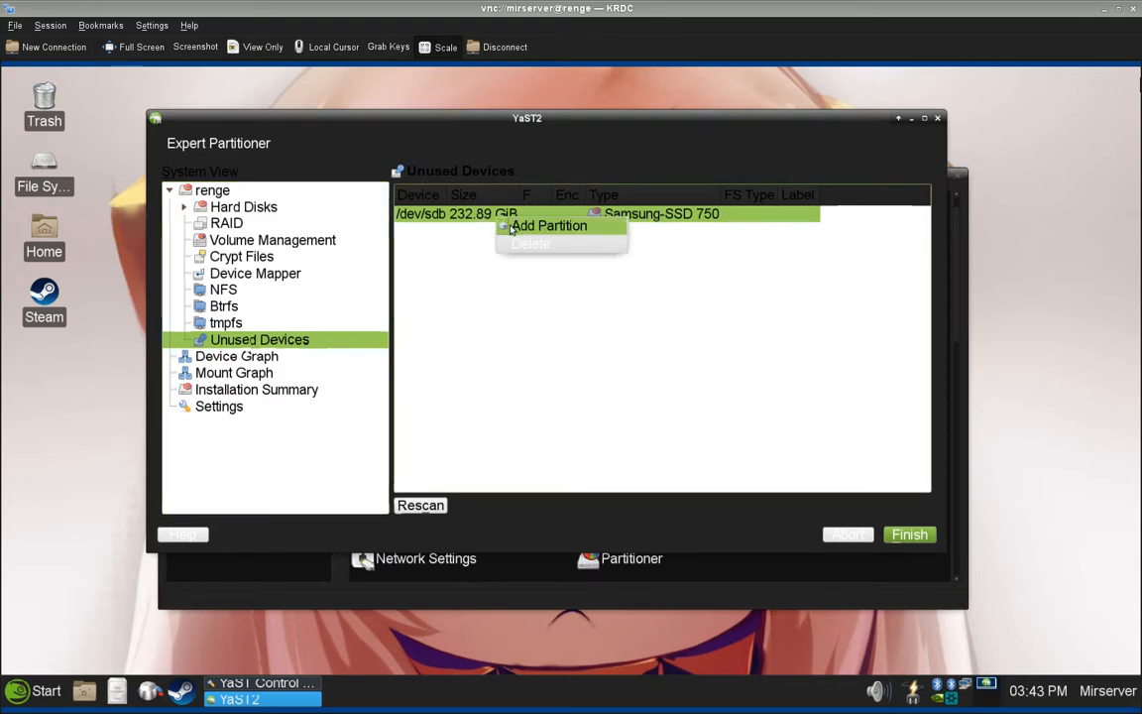
pyautogui.click(548, 225)
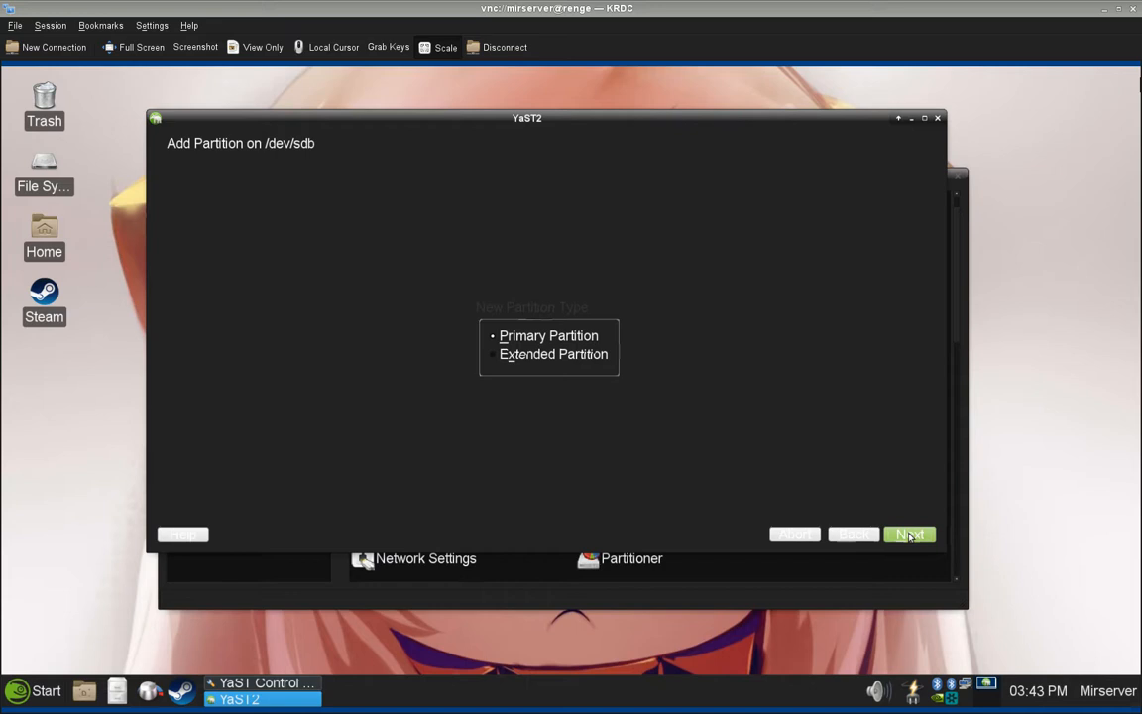
pyautogui.moveTo(359, 426)
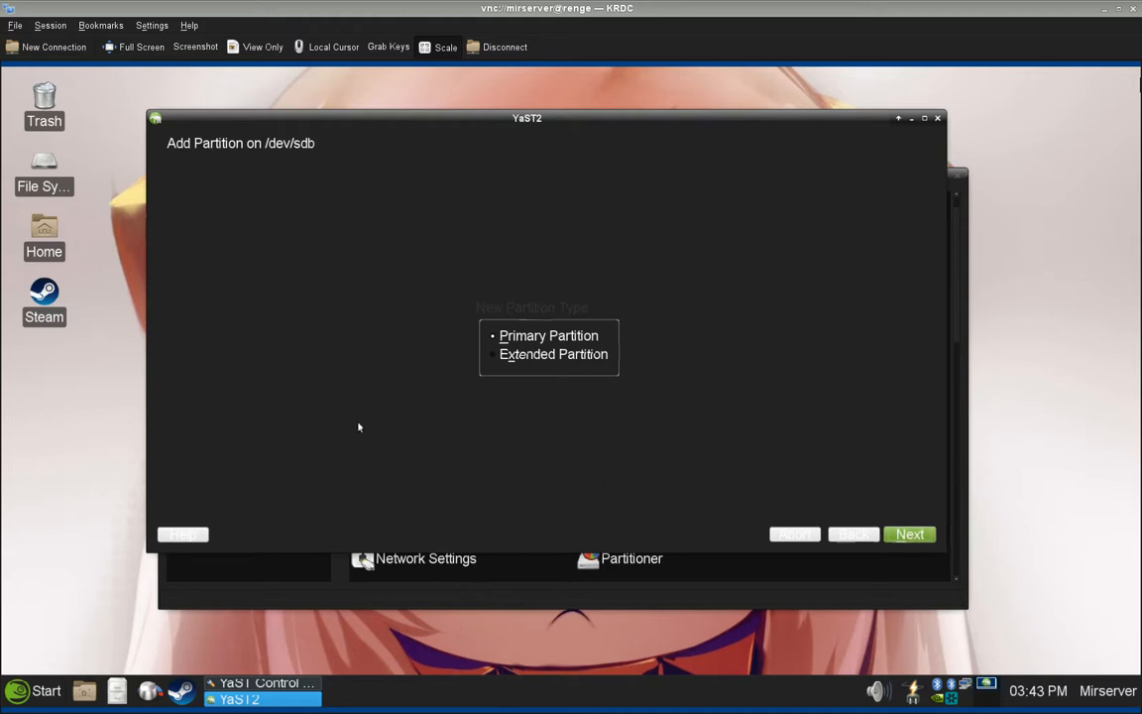
pyautogui.moveTo(44, 290)
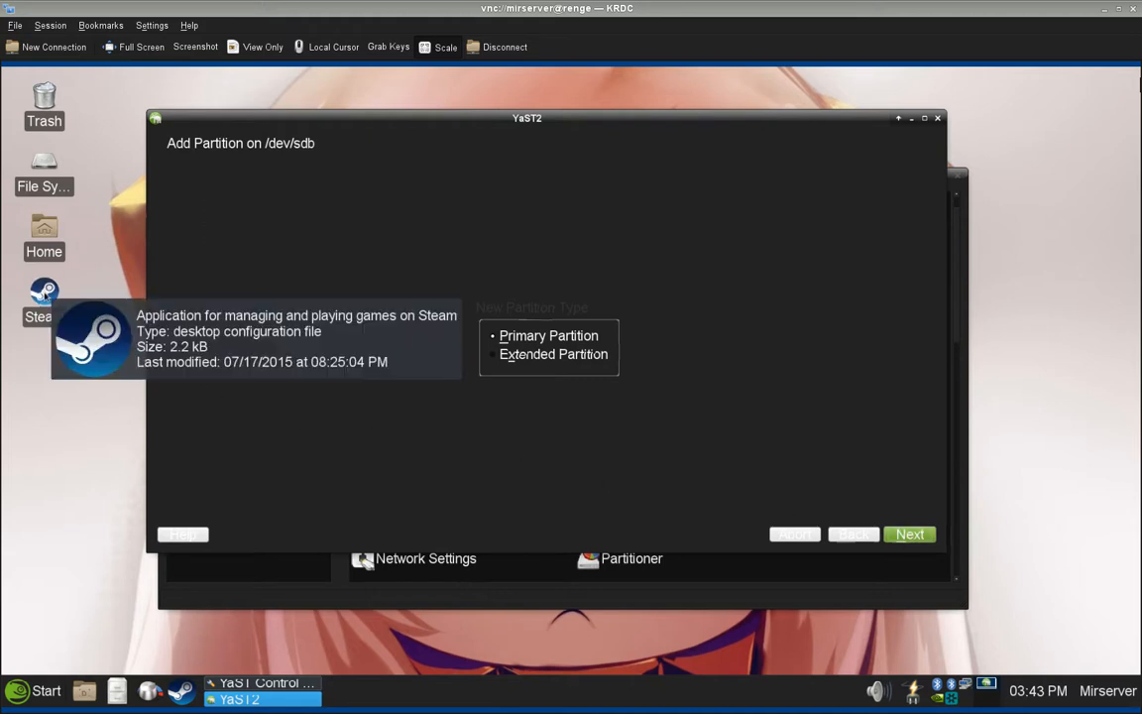
pyautogui.moveTo(328, 296)
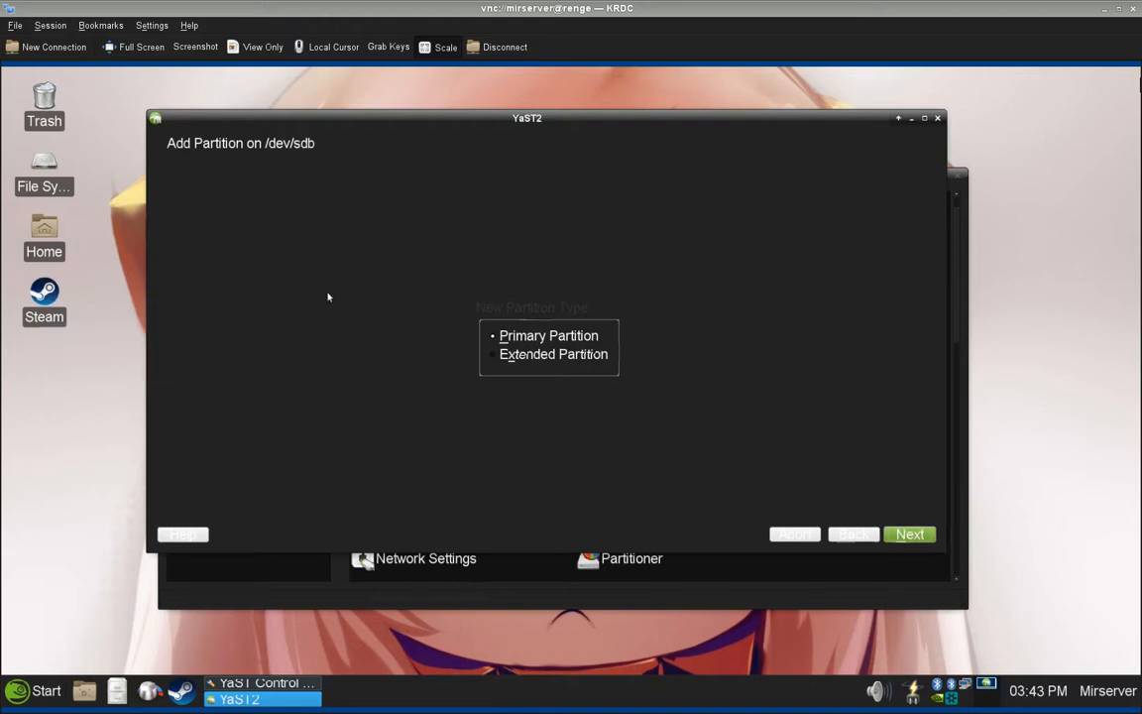
pyautogui.moveTo(666, 376)
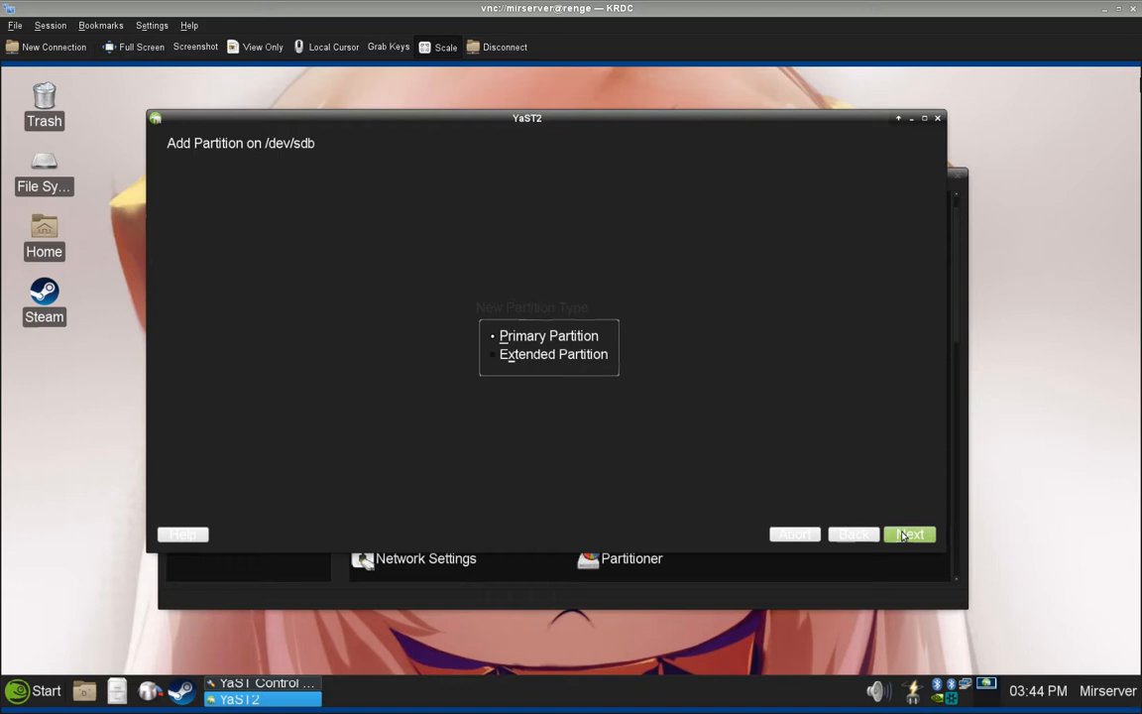
# Accept the primary partition type, reaching the 232.88 GiB size page.
pyautogui.click(909, 534)
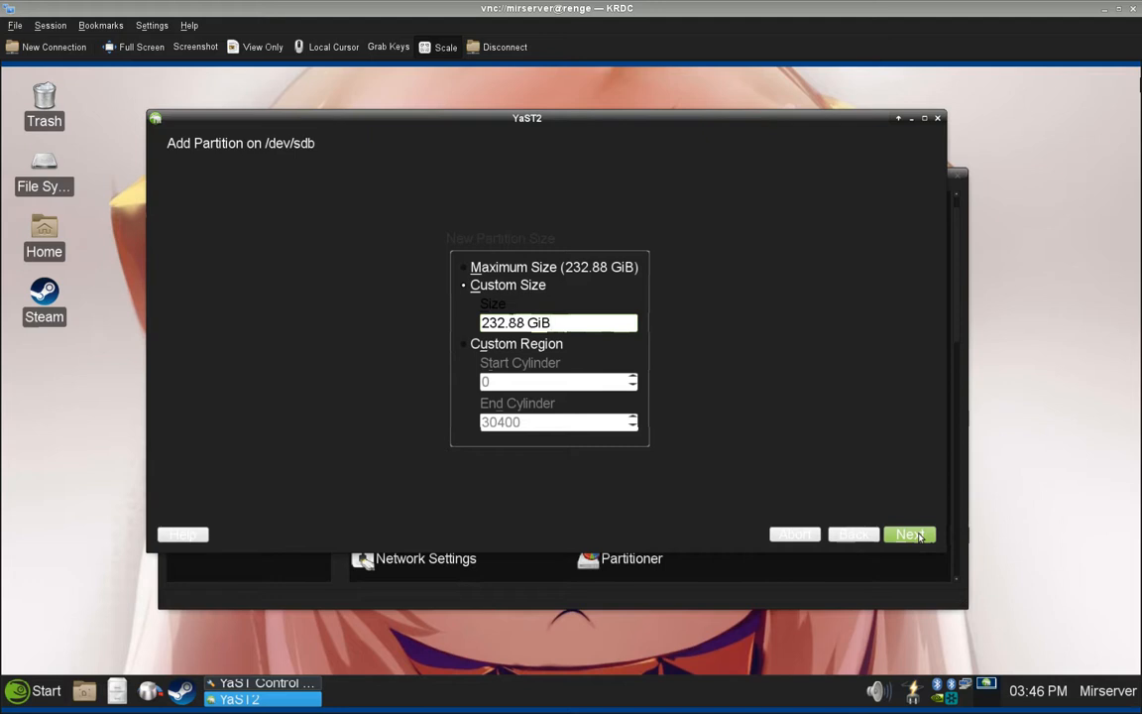
# Accept the 232.88 GiB size and pick the Data and ISV Applications role.
pyautogui.click(909, 534)
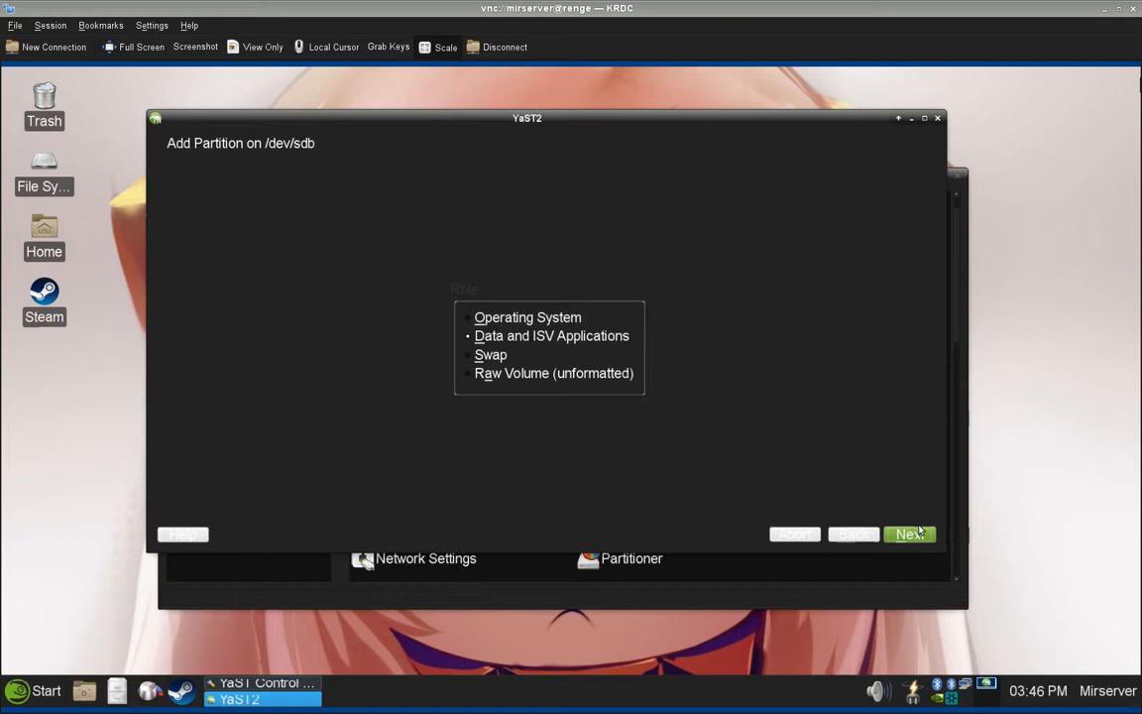
pyautogui.click(527, 318)
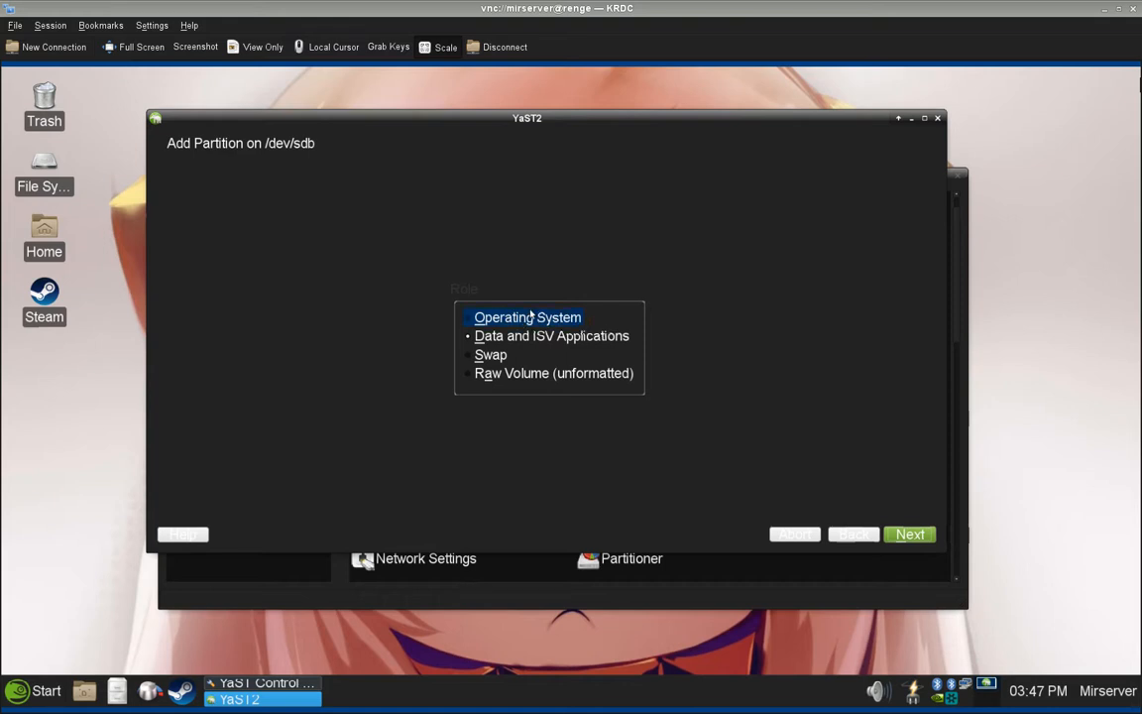
pyautogui.click(551, 335)
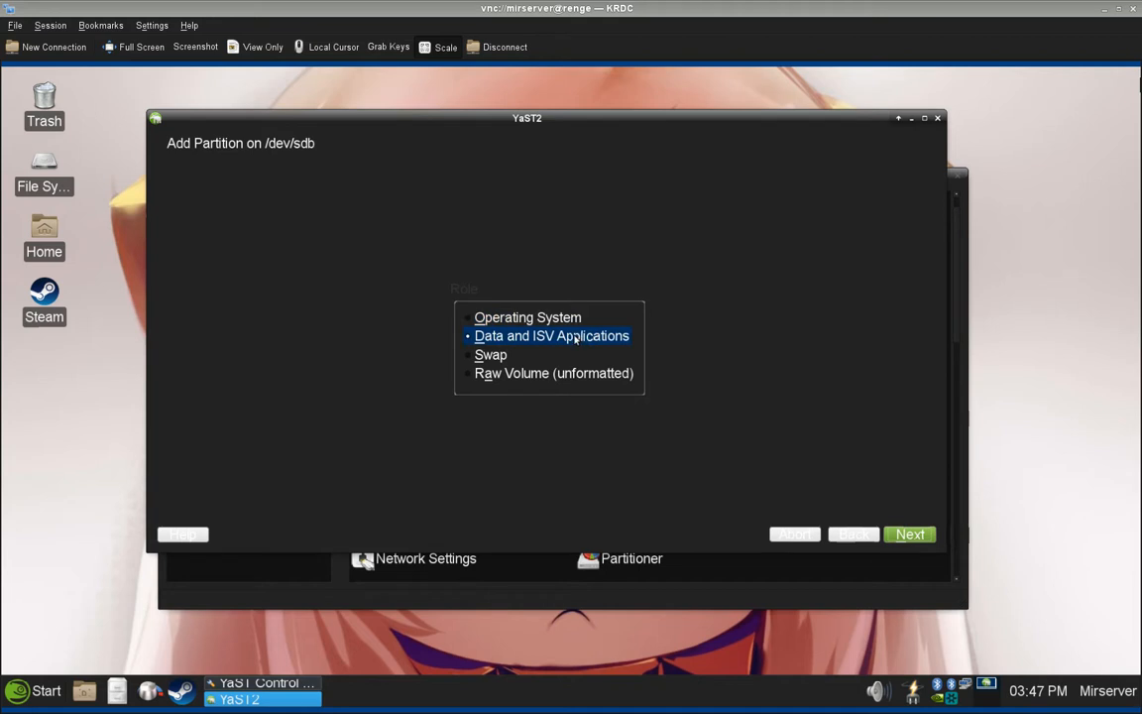
pyautogui.click(490, 354)
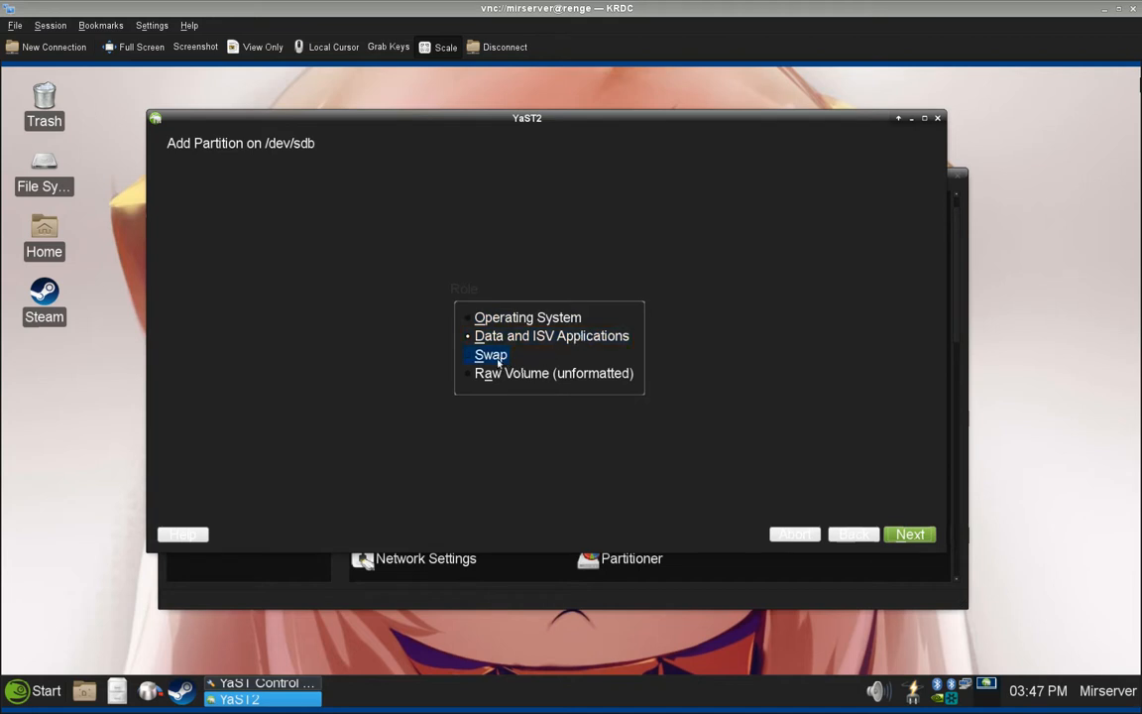
pyautogui.click(551, 335)
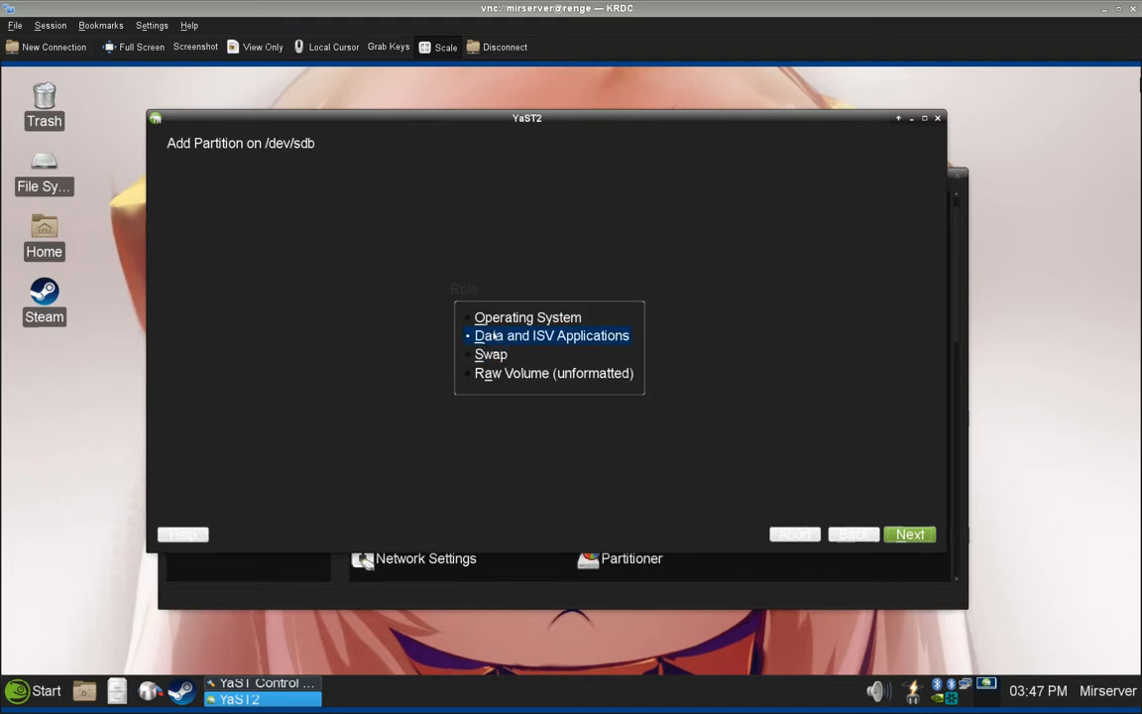
pyautogui.click(553, 373)
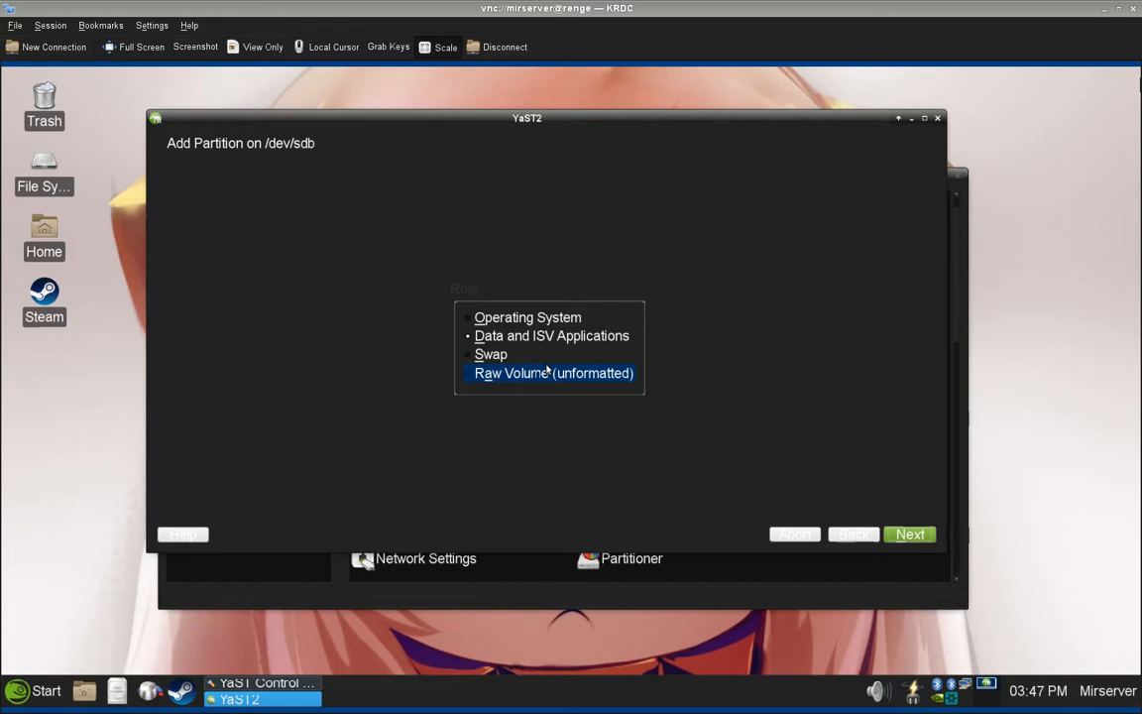
pyautogui.click(527, 317)
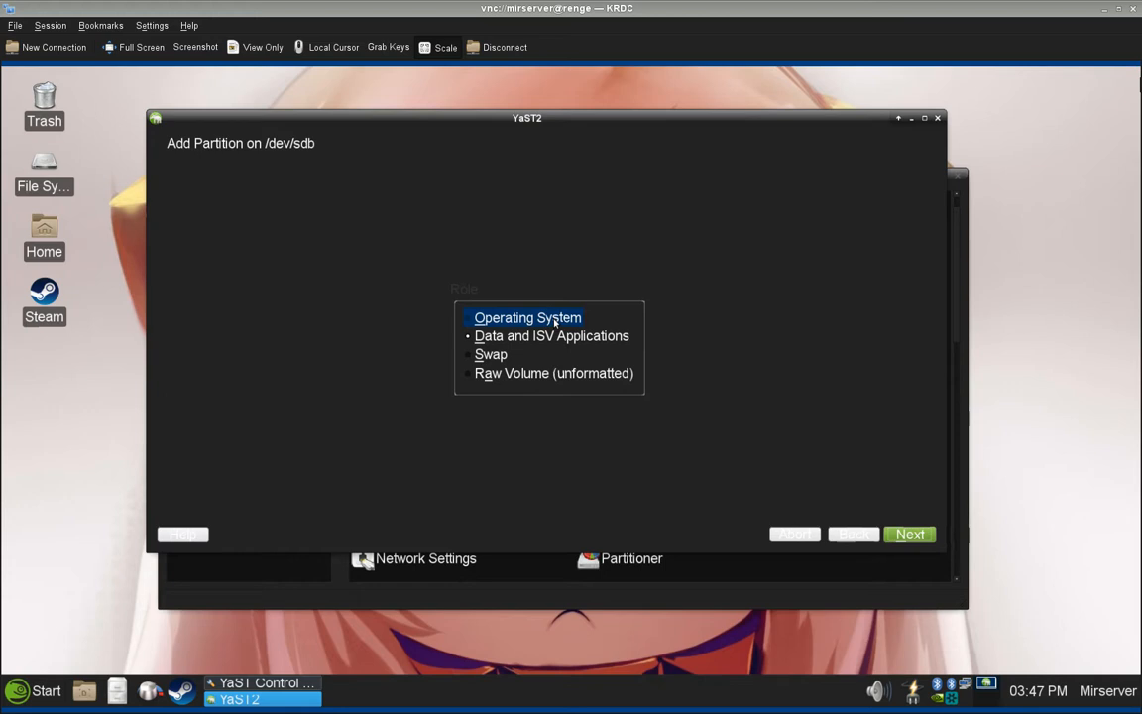
pyautogui.click(551, 335)
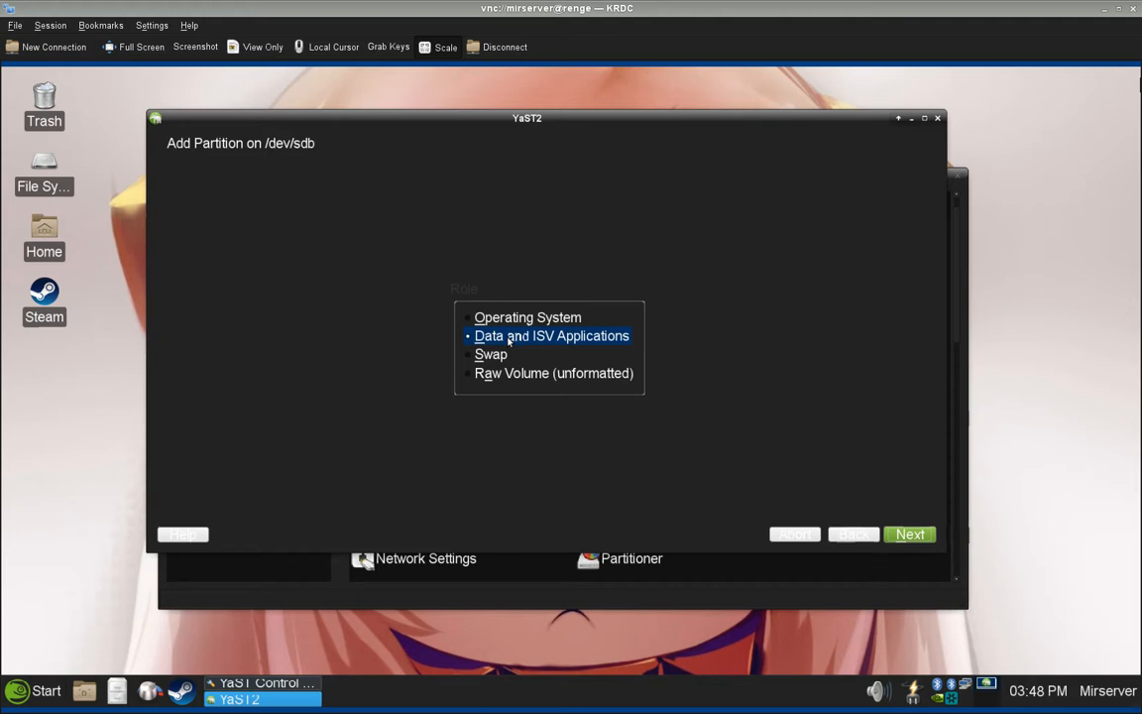
pyautogui.click(491, 353)
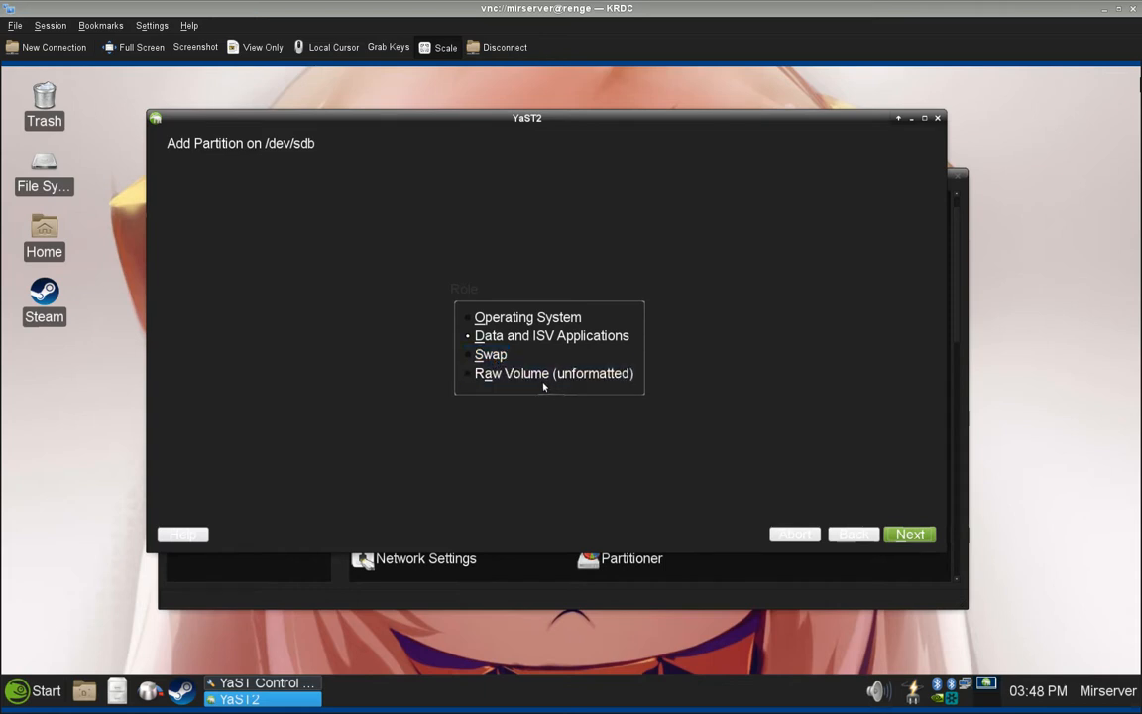
pyautogui.click(553, 373)
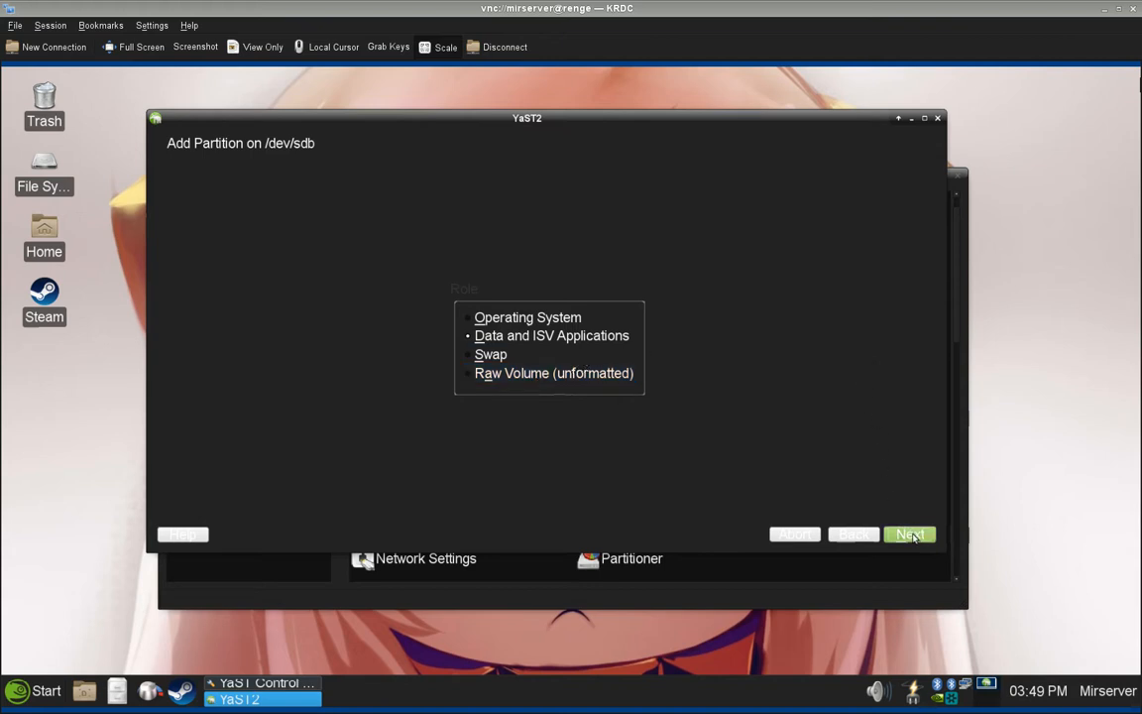
# Choose Ext4 as the file system and view mount point suggestions without picking one.
pyautogui.click(909, 534)
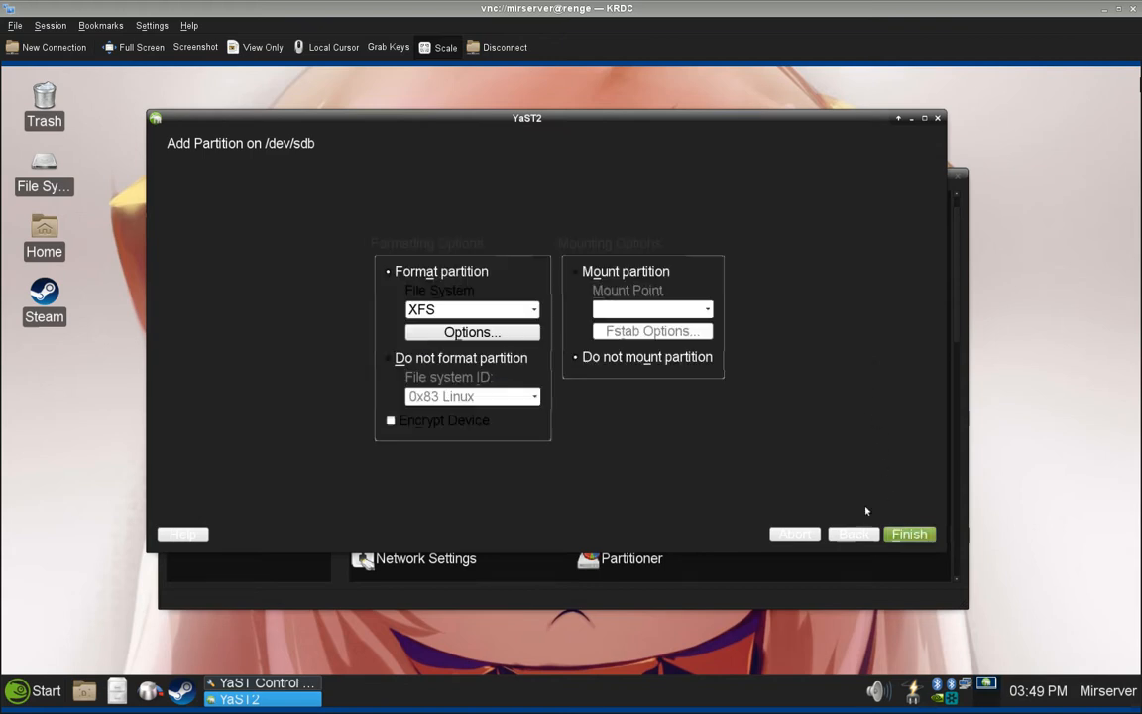
pyautogui.moveTo(526, 310)
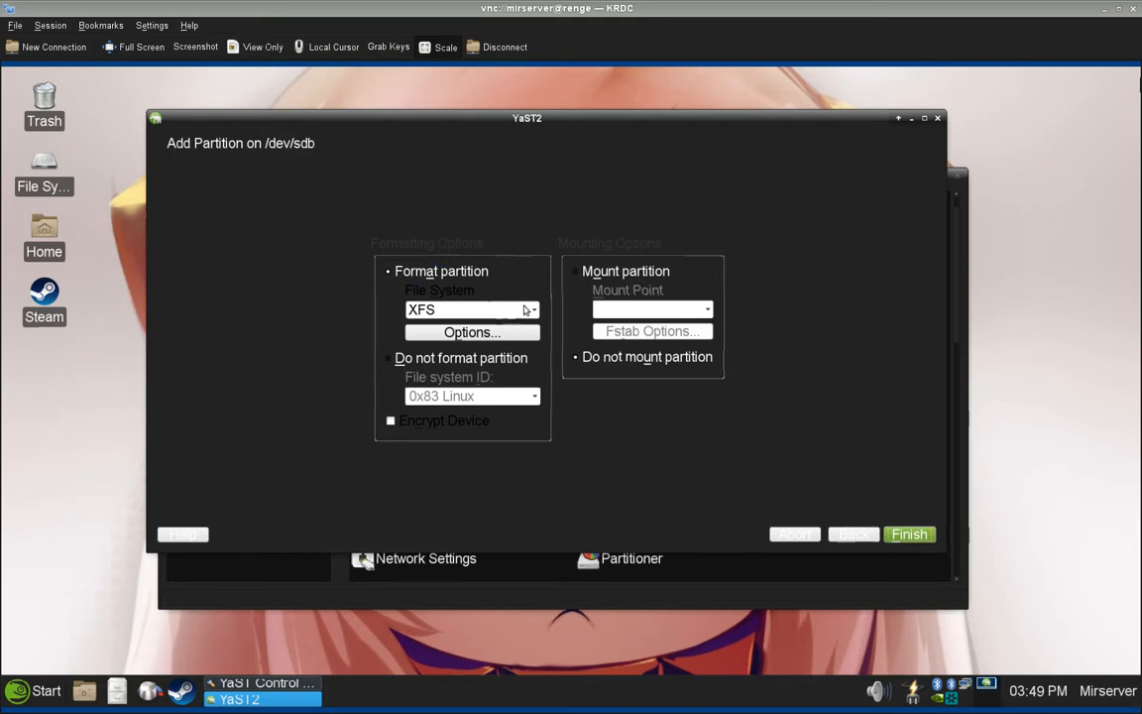
pyautogui.click(530, 309)
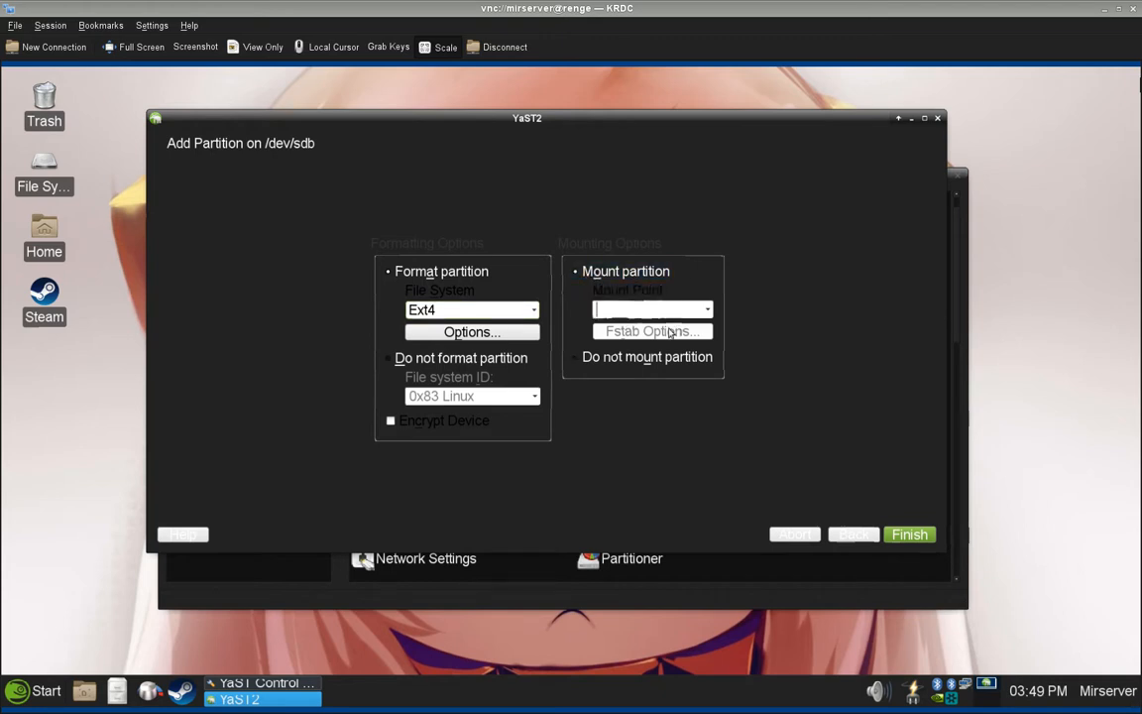
pyautogui.click(706, 309)
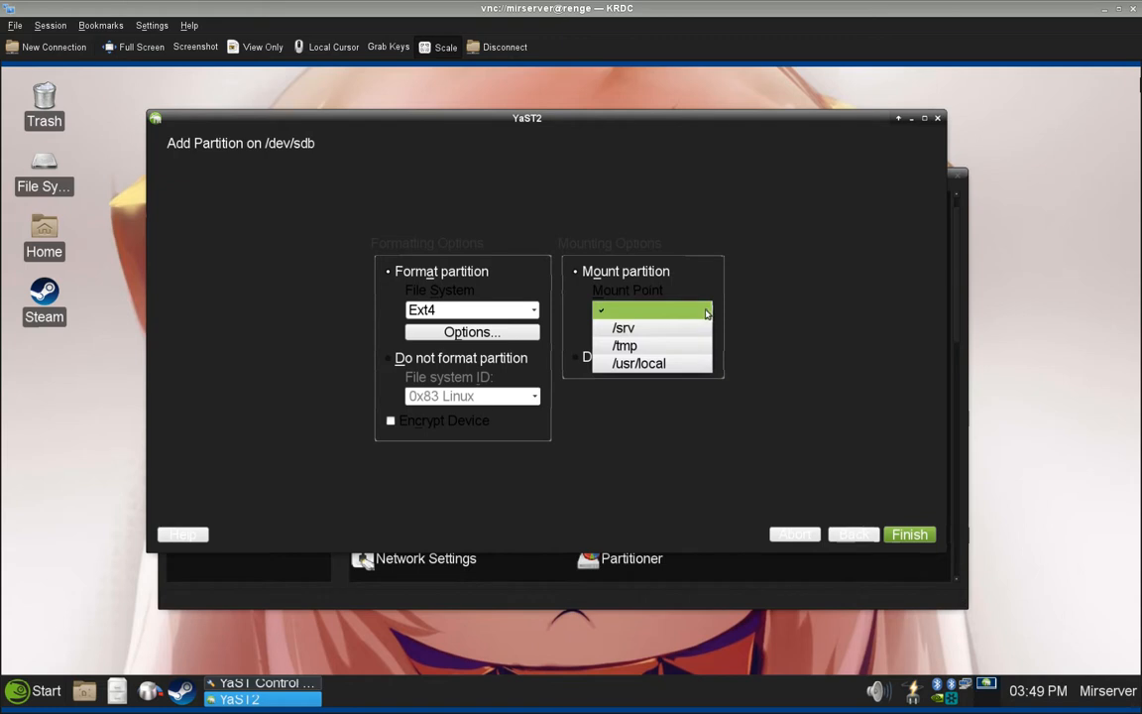
pyautogui.click(651, 309)
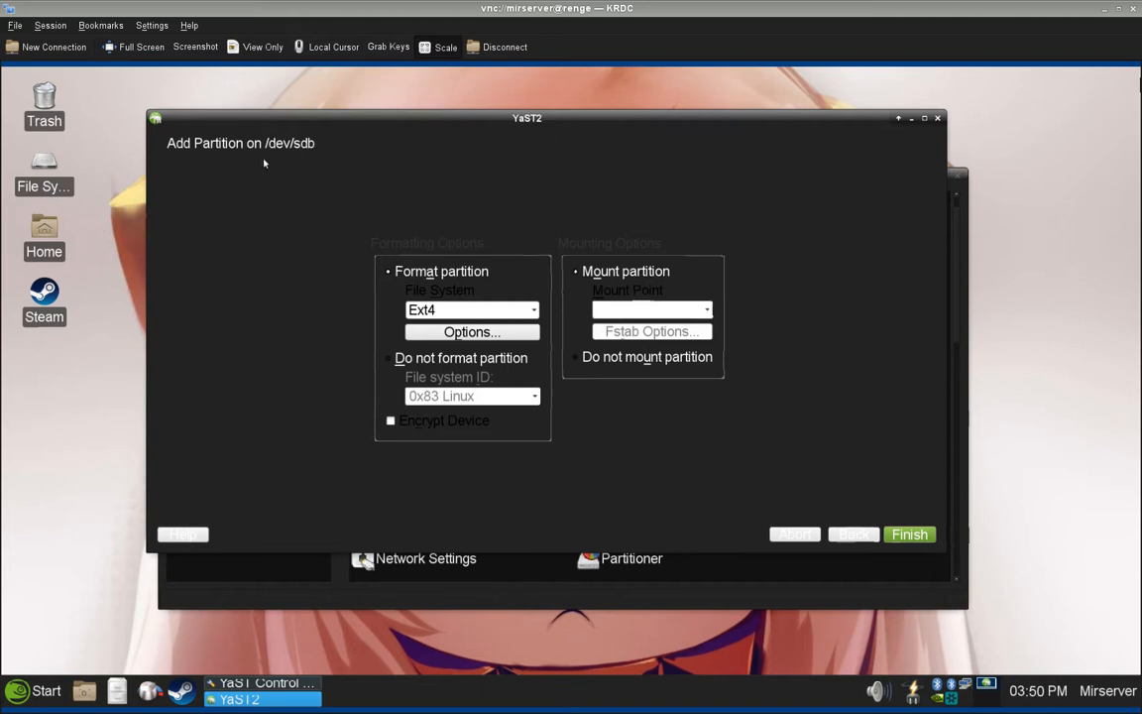
pyautogui.click(908, 533)
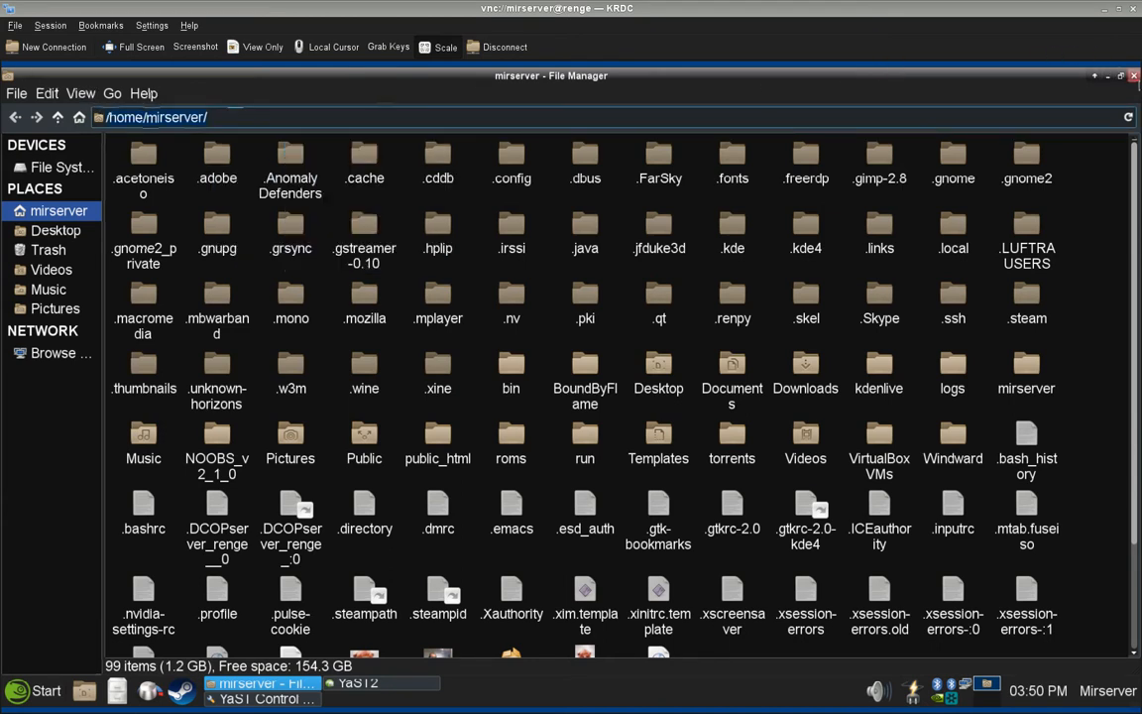
pyautogui.click(357, 699)
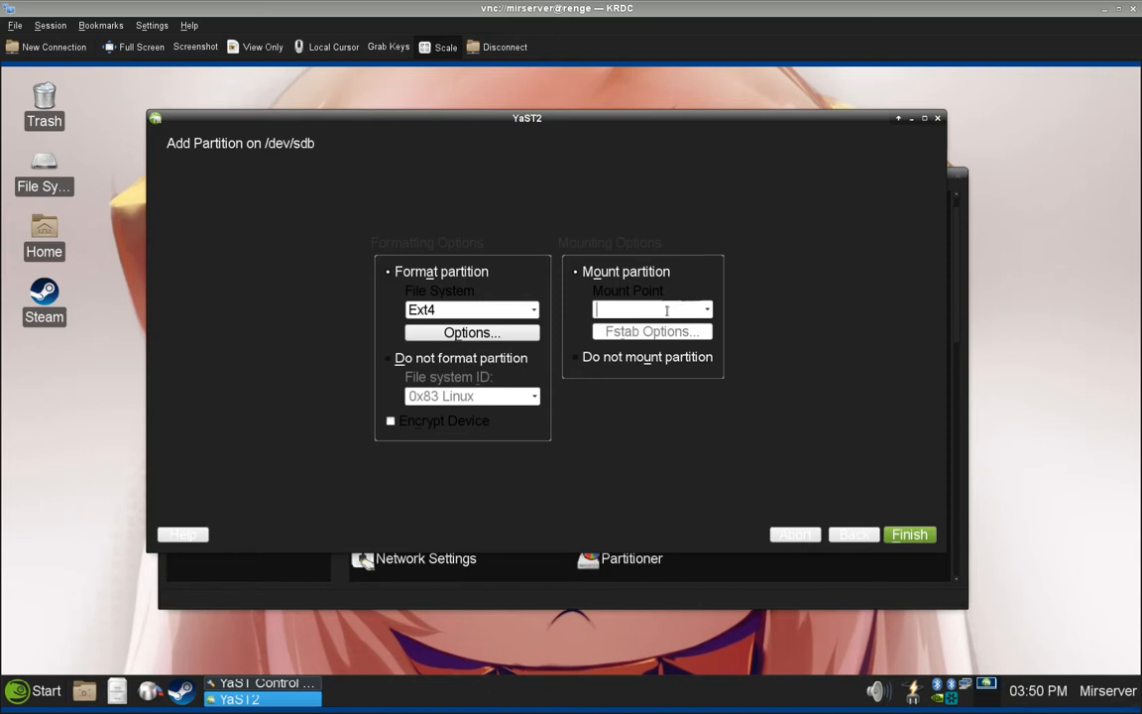
# Set the mount point to /home/mirserver/steamappdrive and view its fstab options.
pyautogui.write('/home/mirserver/')
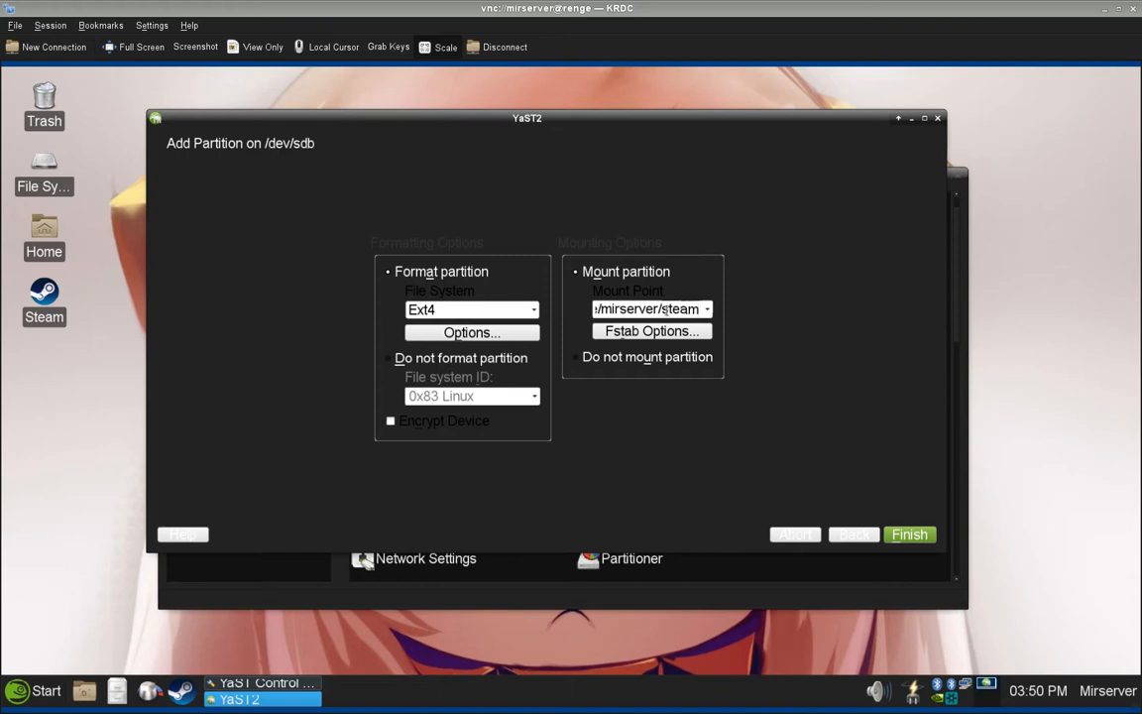
pyautogui.write('appdrive')
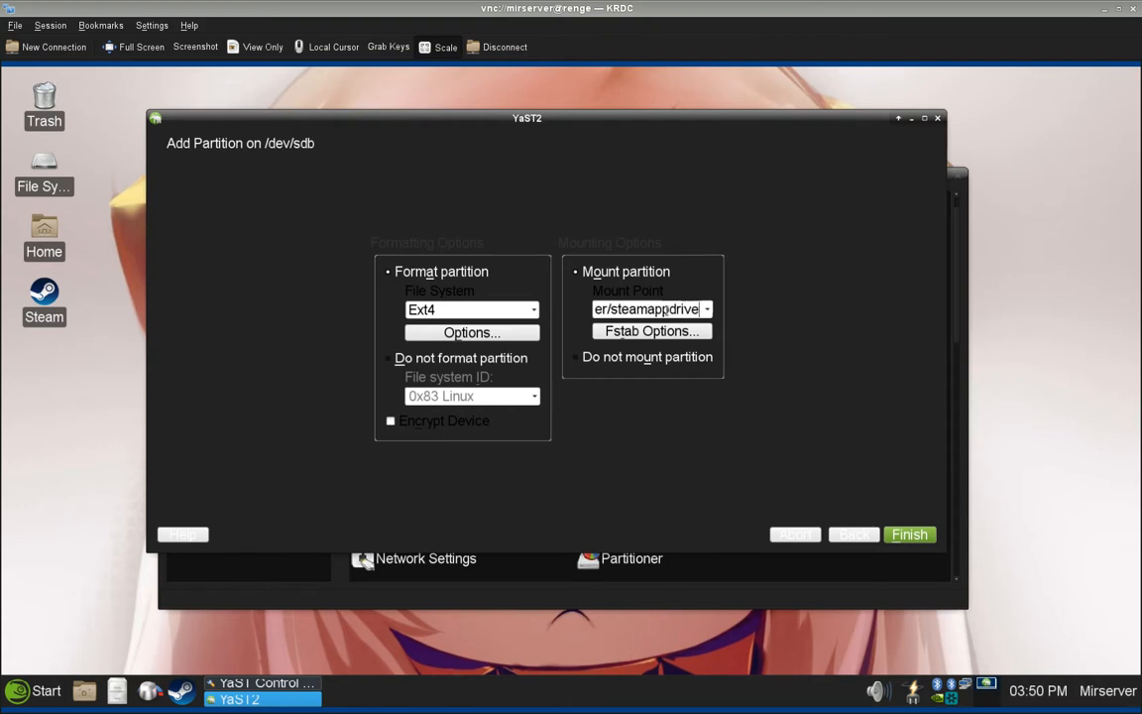
pyautogui.click(650, 331)
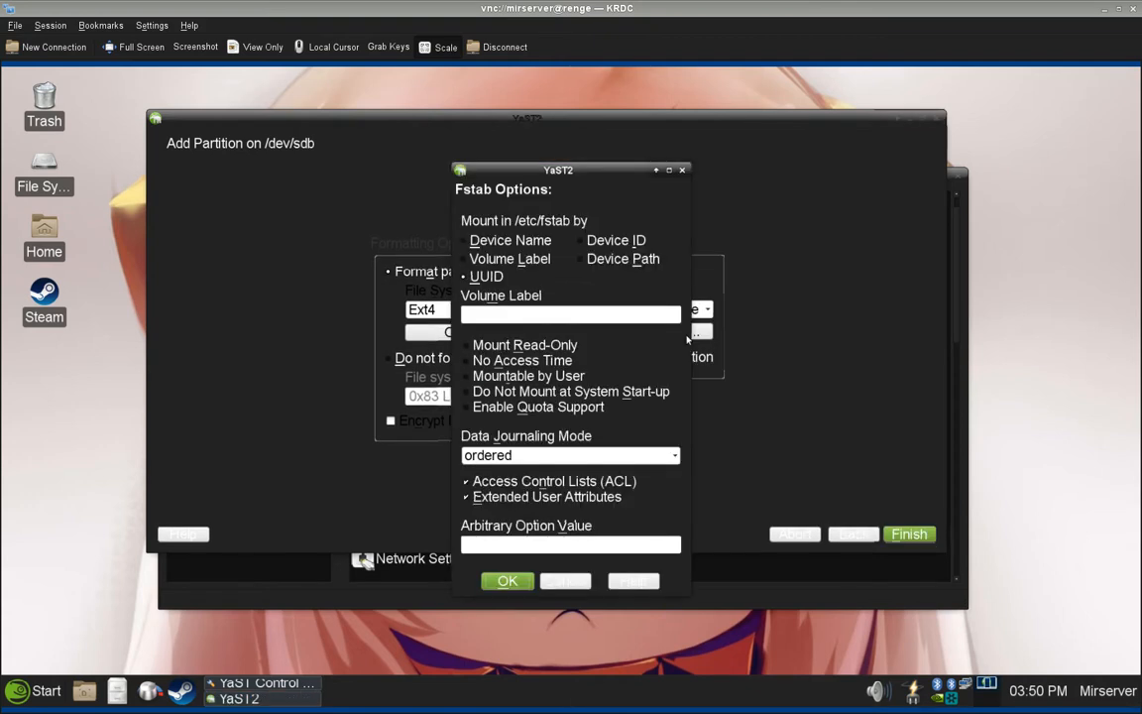
# Enter 'steamappdrive' as the volume label, keep ordered journaling, and accept the fstab options.
pyautogui.click(570, 313)
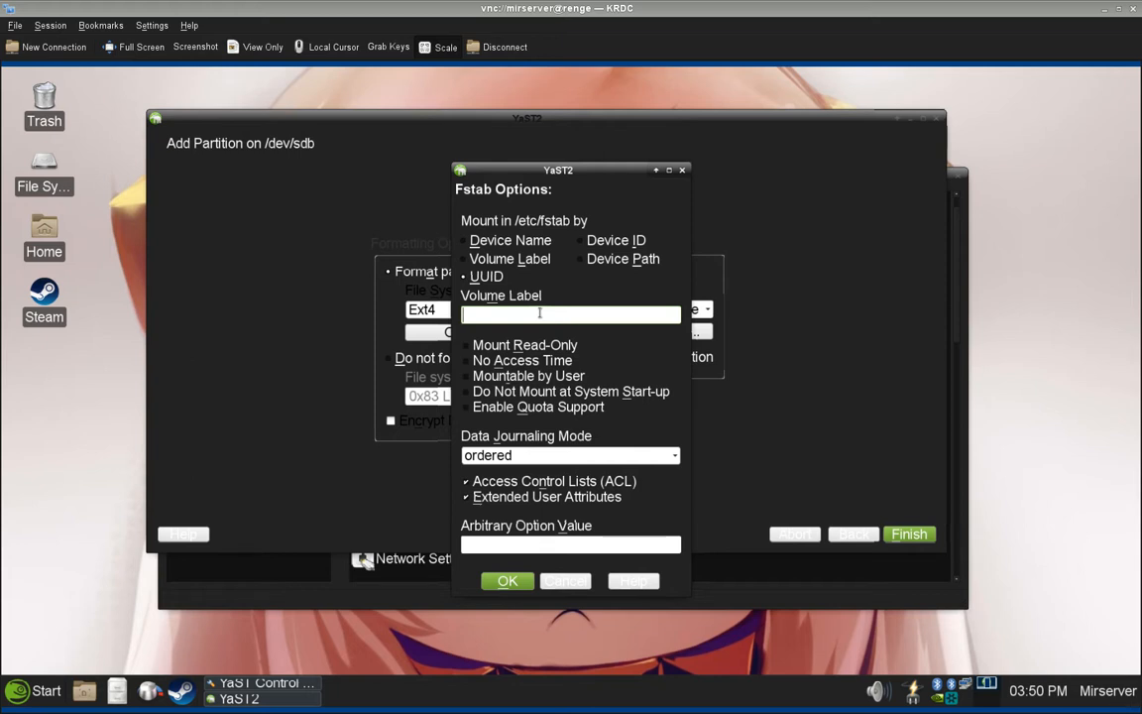
pyautogui.write('steamappd')
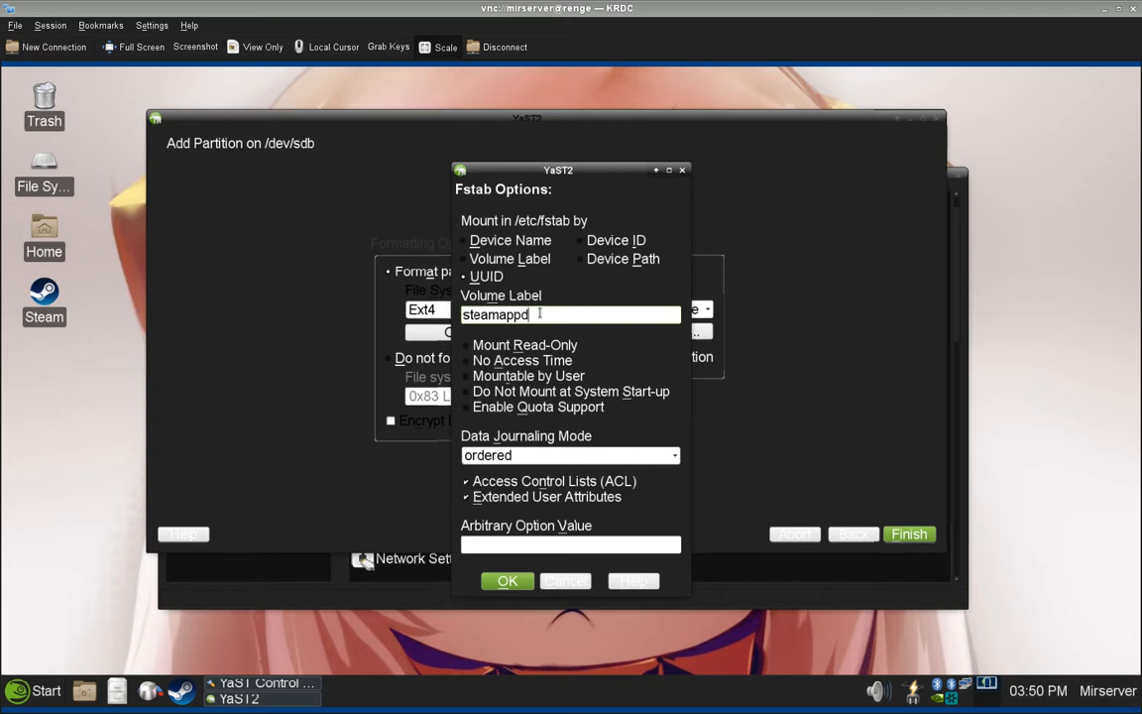
pyautogui.write('rive')
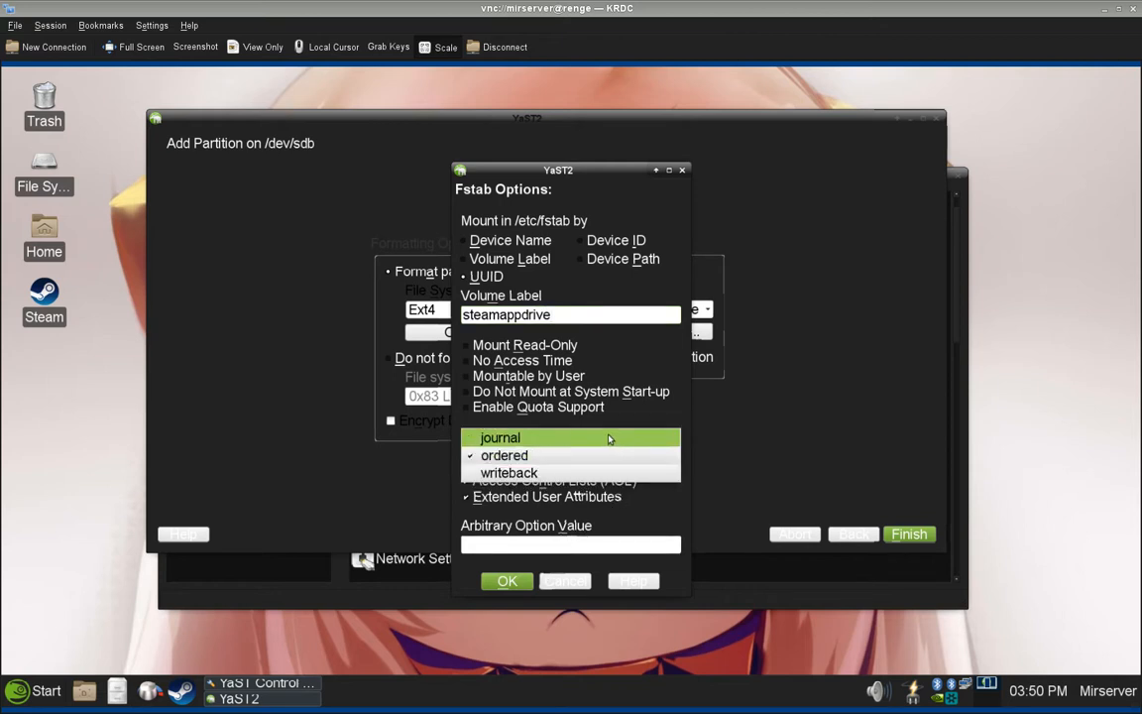
pyautogui.click(504, 455)
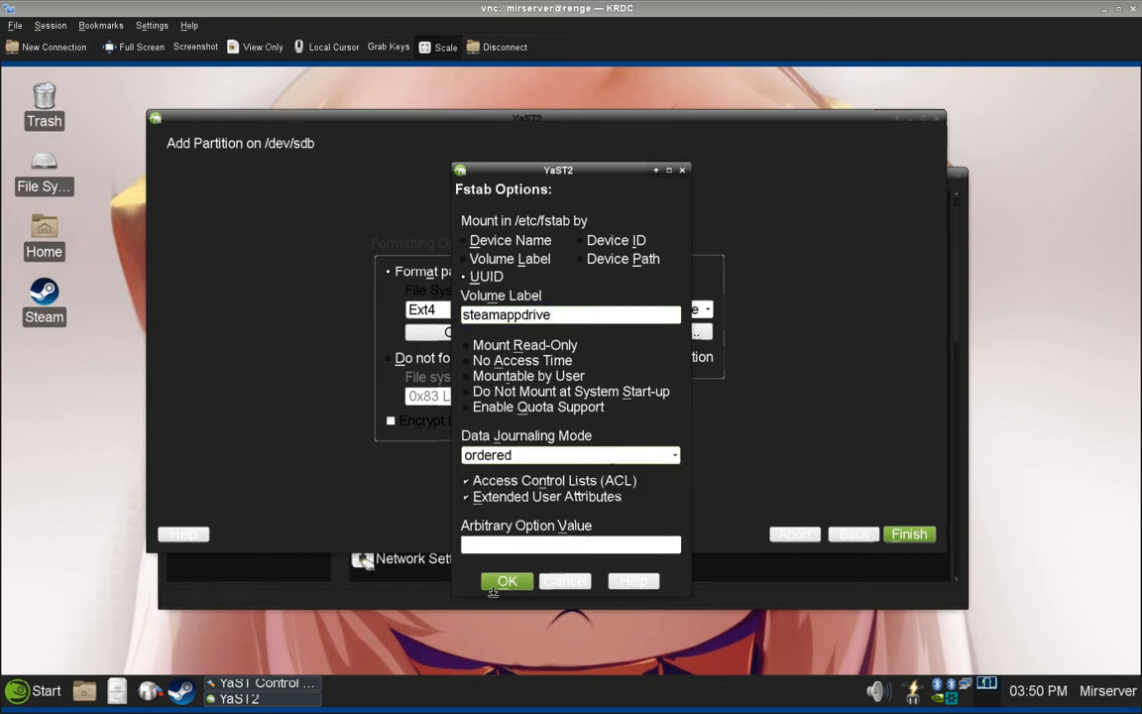
pyautogui.click(506, 581)
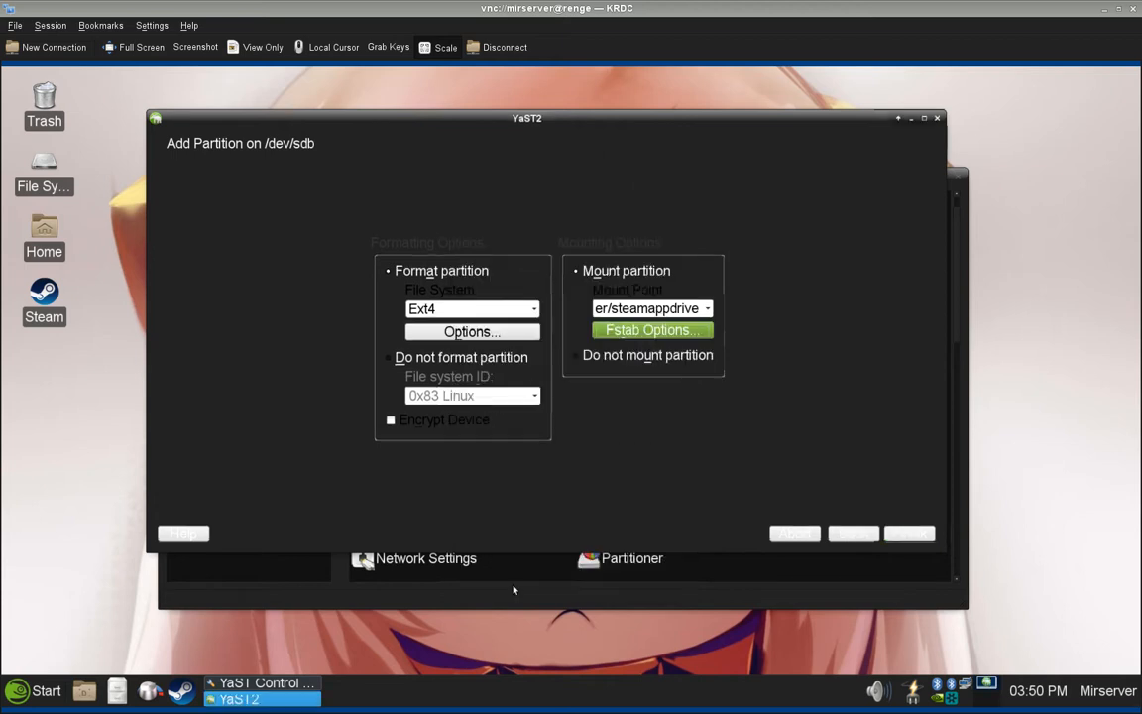
pyautogui.moveTo(908, 533)
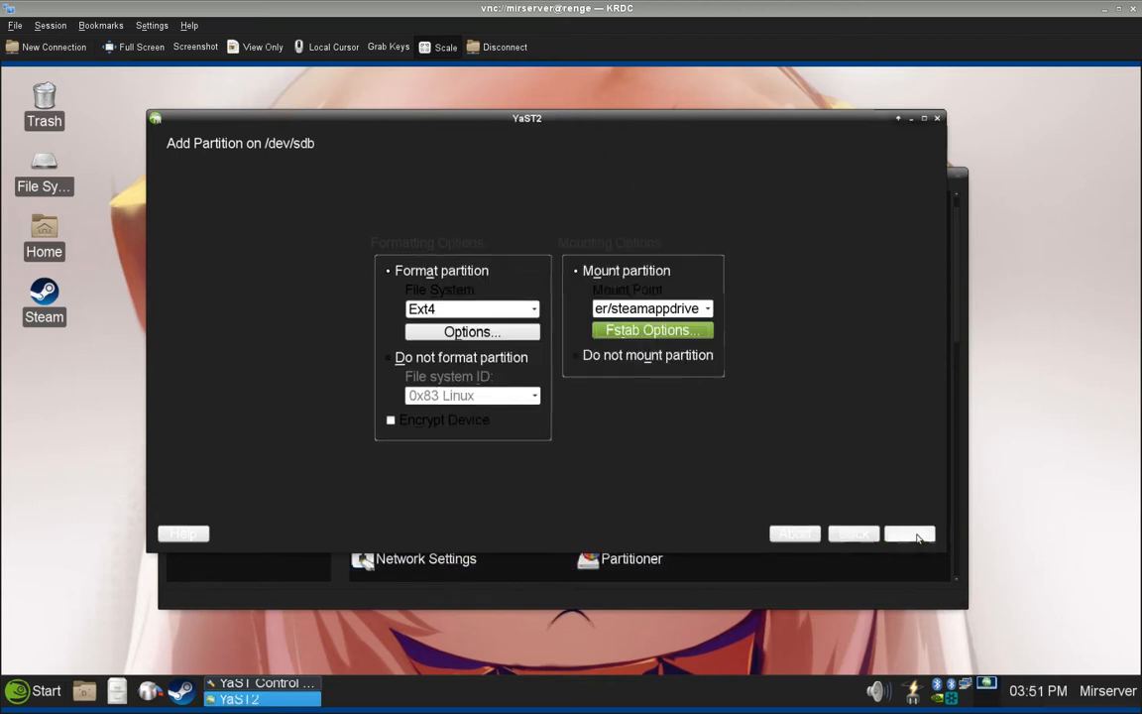
# Reopen the new /dev/sdb partition's fstab options to review the label and journaling.
pyautogui.click(649, 329)
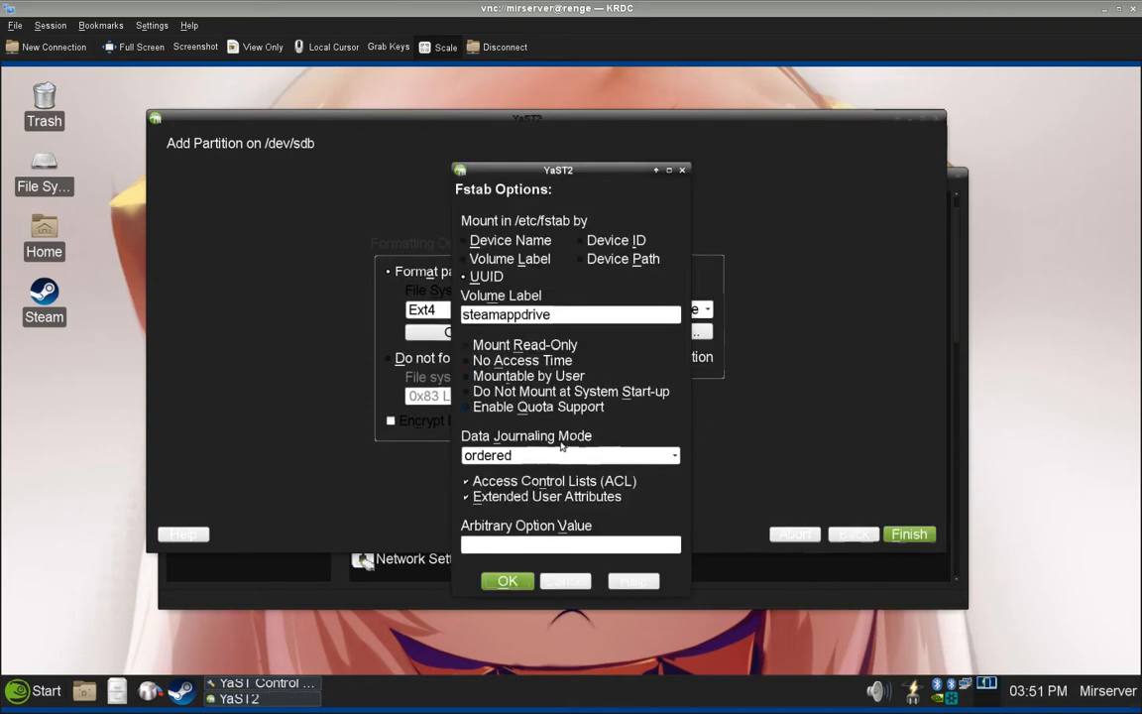
pyautogui.moveTo(699, 462)
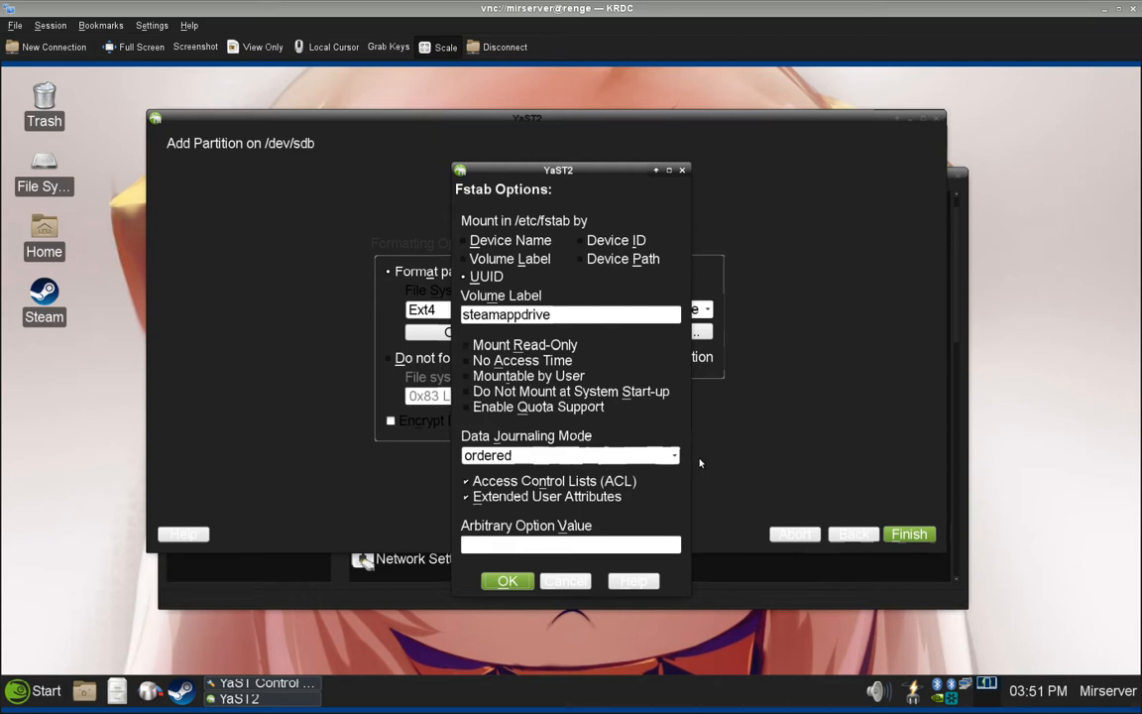
pyautogui.moveTo(675, 329)
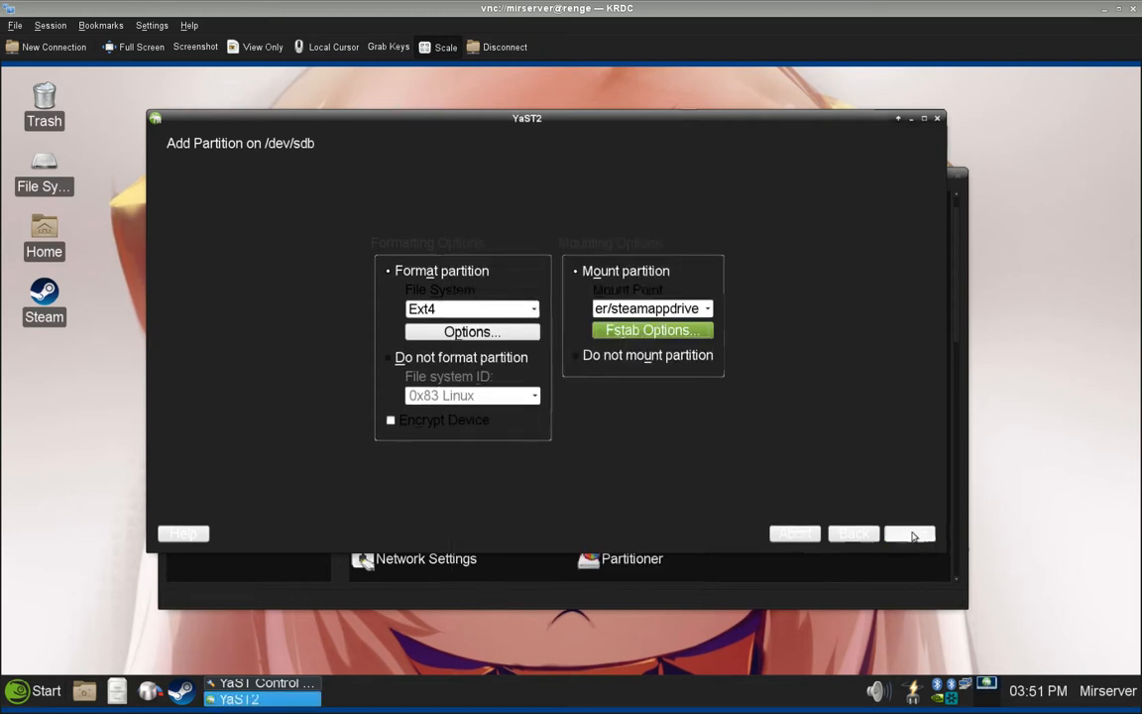
pyautogui.moveTo(867, 562)
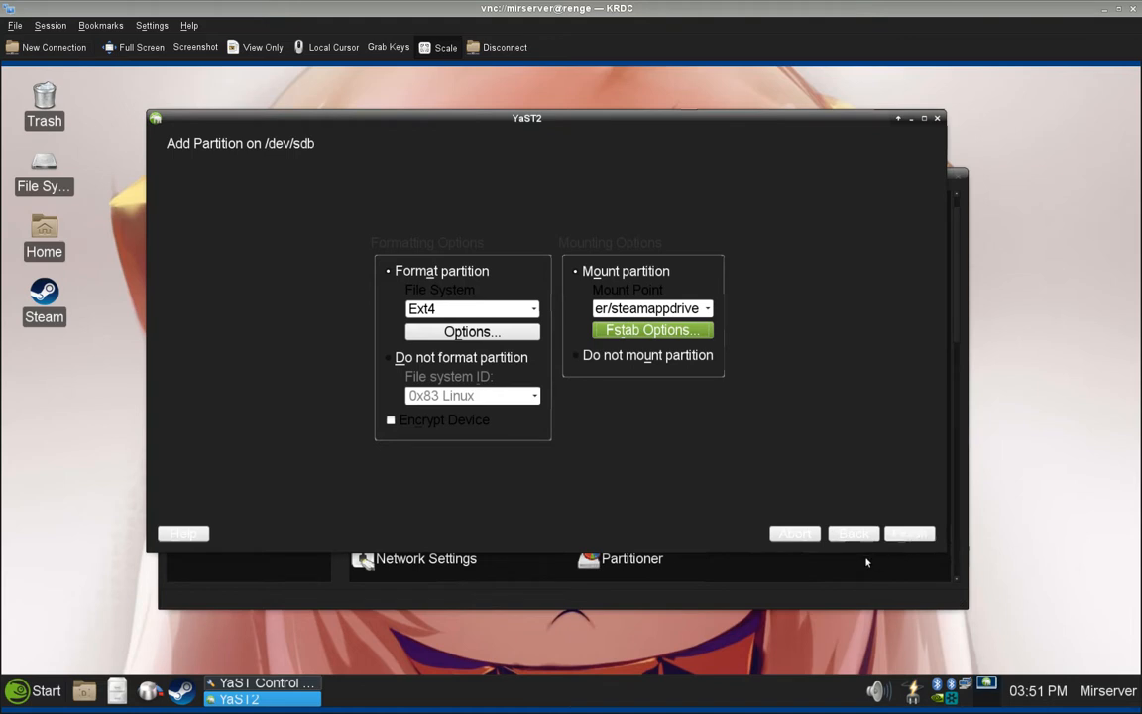
pyautogui.moveTo(910, 533)
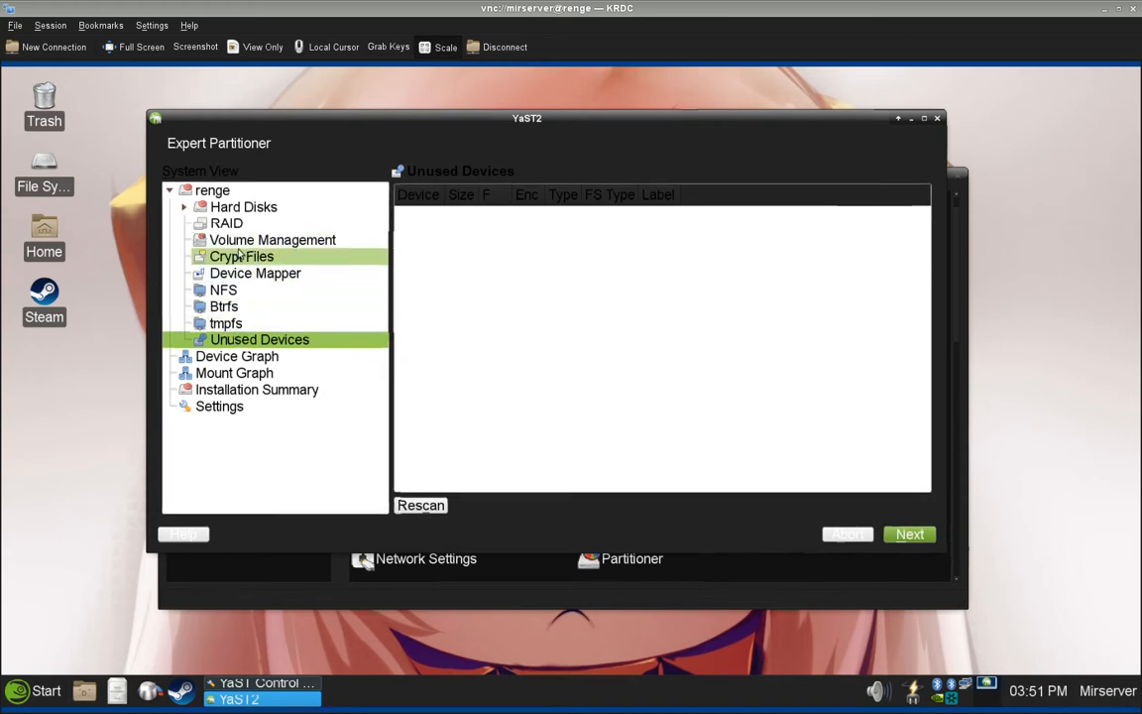
# List hard disks and scroll to check /dev/sdb1: Ext4, steamappdrive, /home/mirserver/steamappdrive.
pyautogui.click(243, 206)
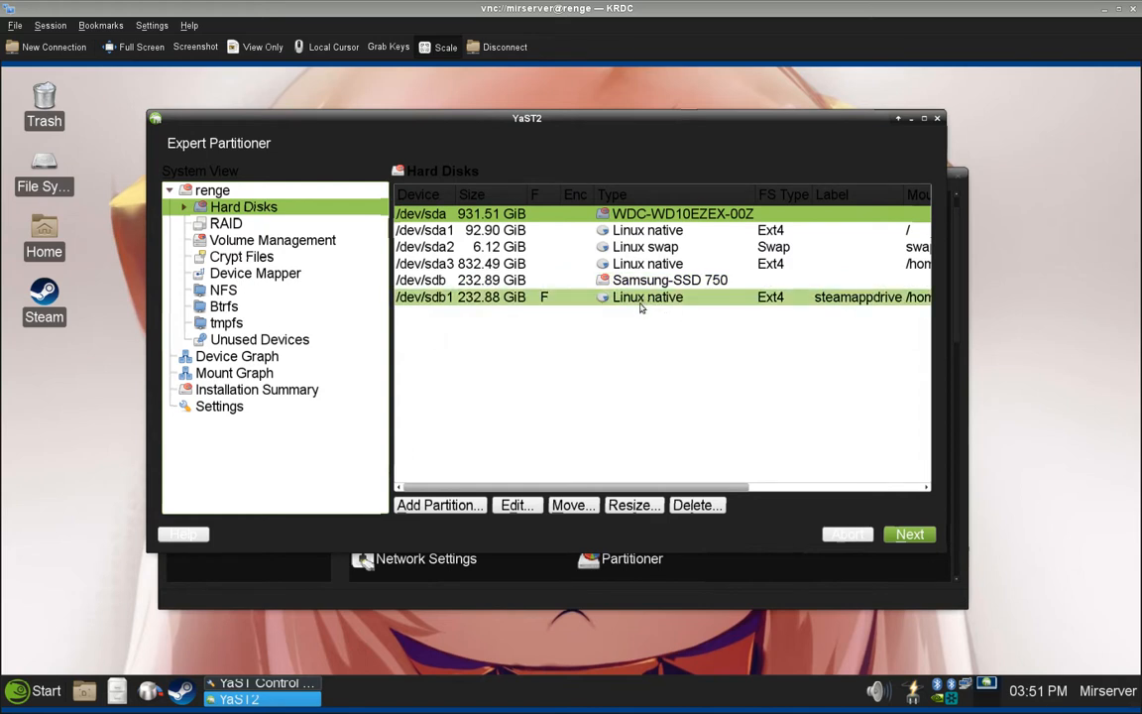
pyautogui.hscroll(3)
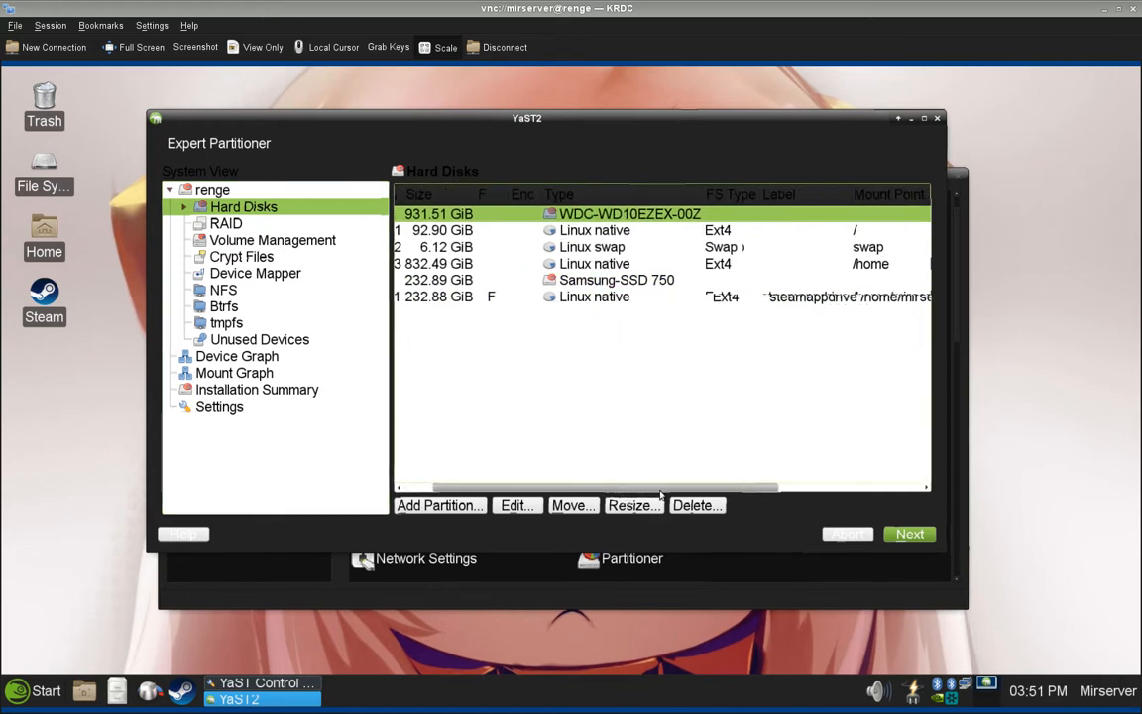
pyautogui.hscroll(3)
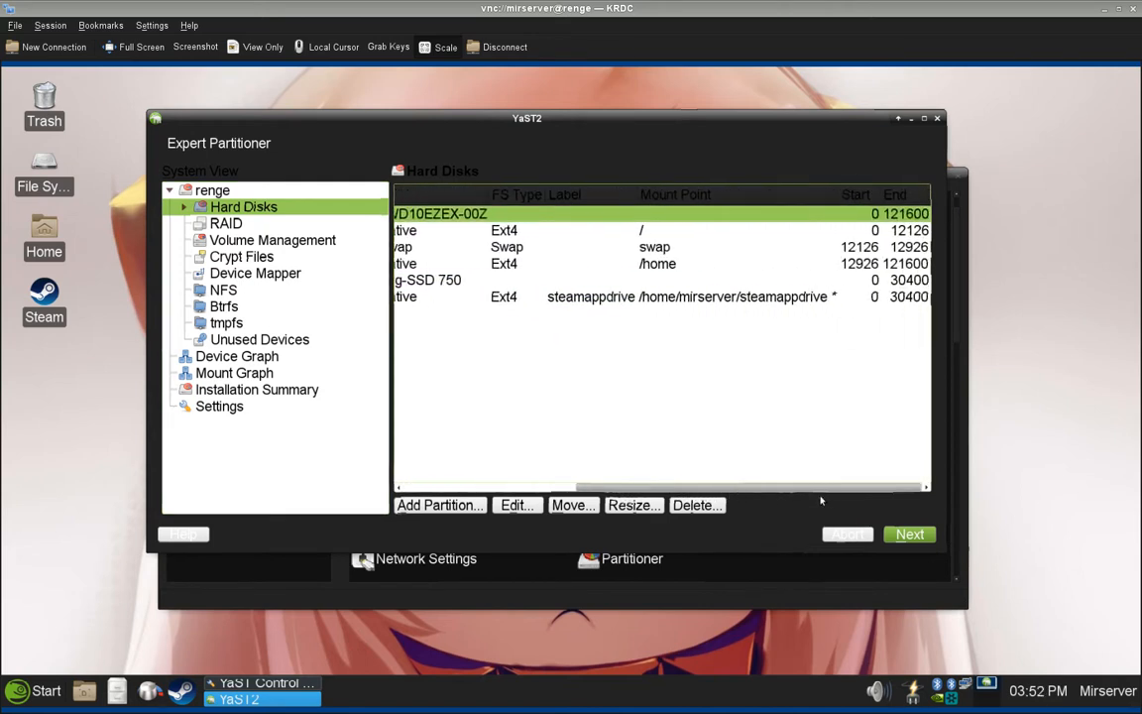
pyautogui.hscroll(-3)
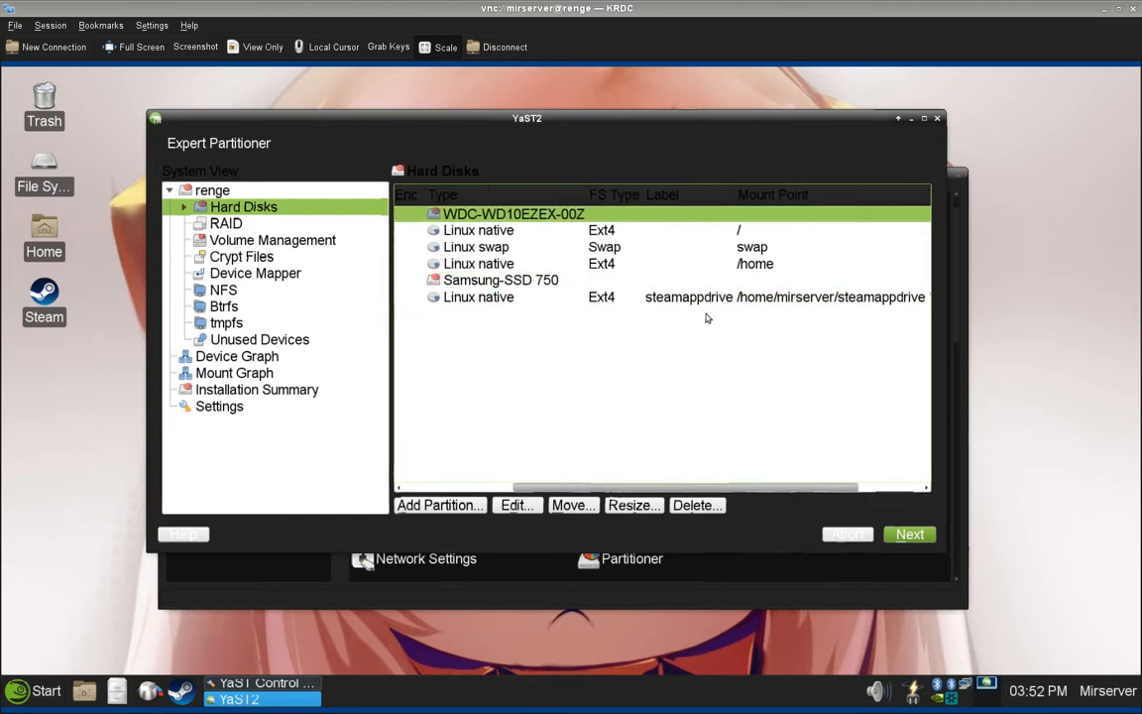
pyautogui.moveTo(693, 466)
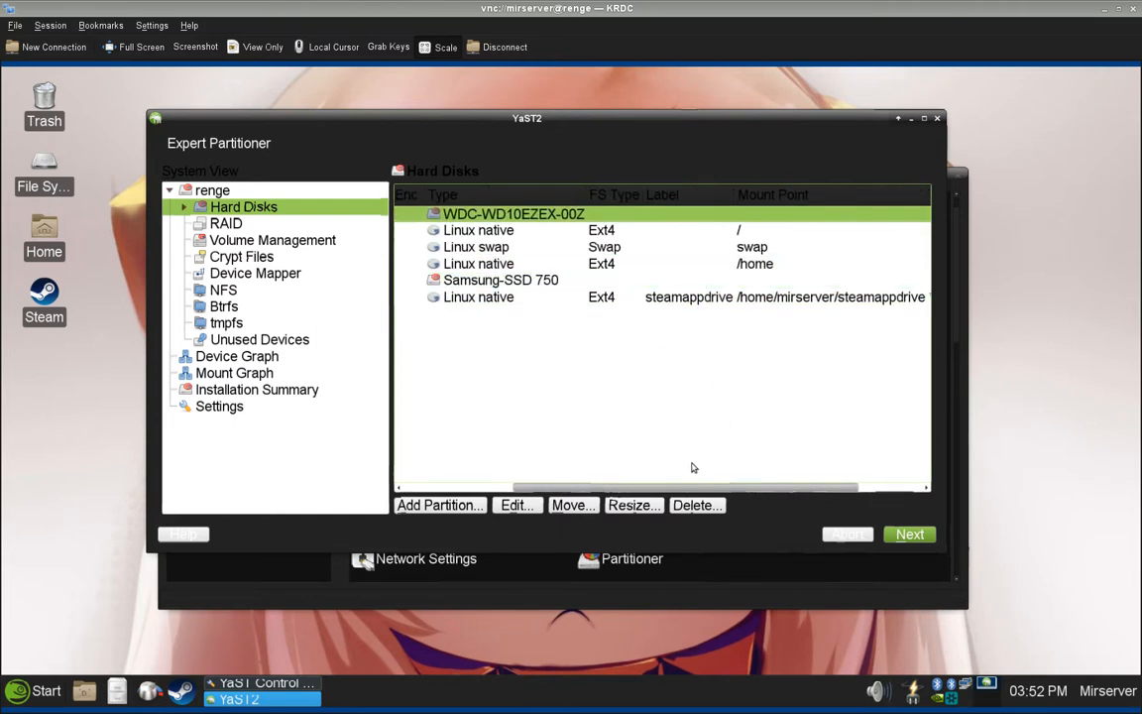
pyautogui.hscroll(-3)
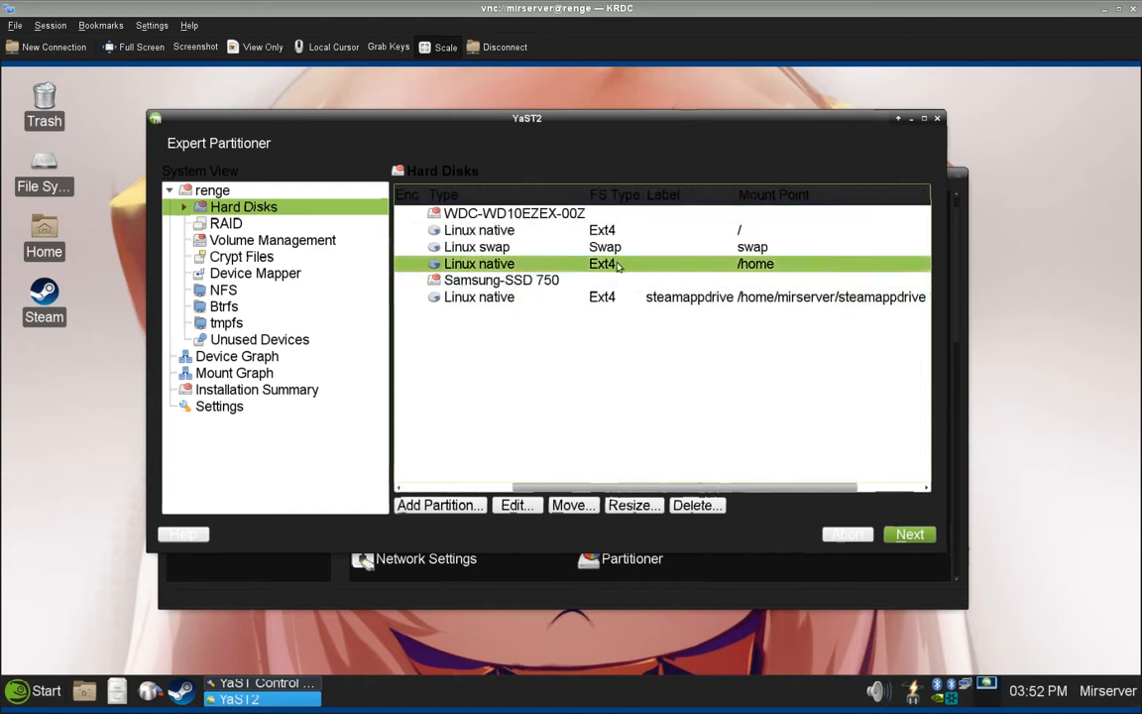
# Edit /dev/sda3 and set 'Home' as its fstab volume label.
pyautogui.click(515, 504)
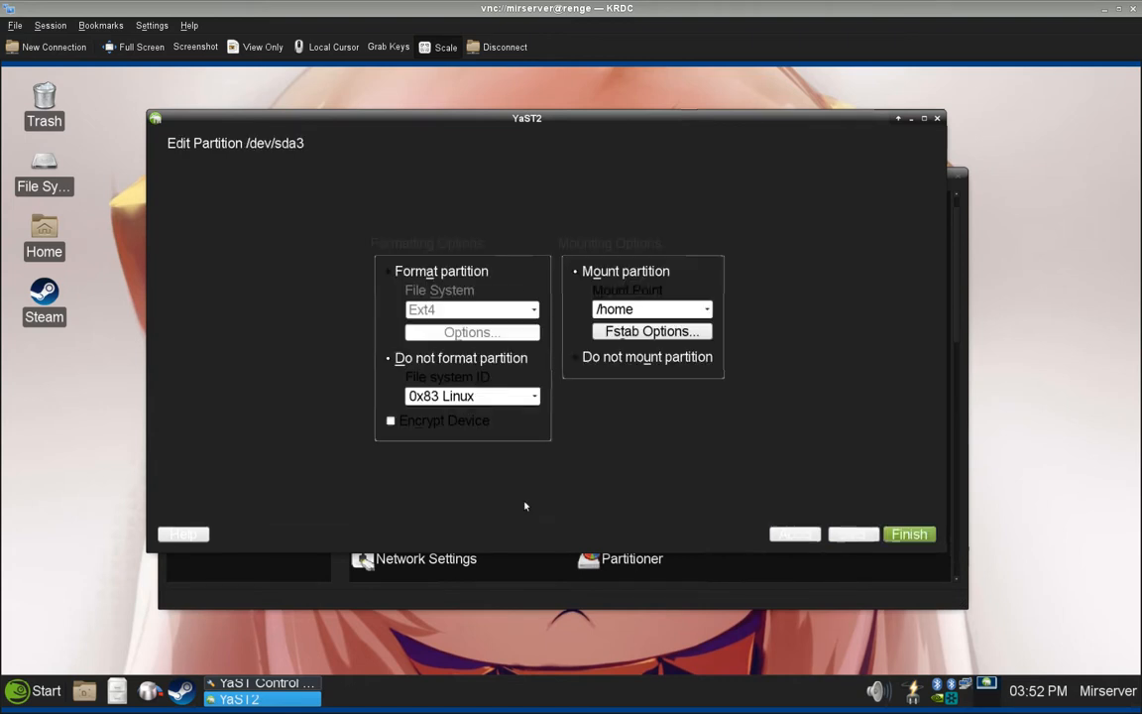
pyautogui.click(651, 331)
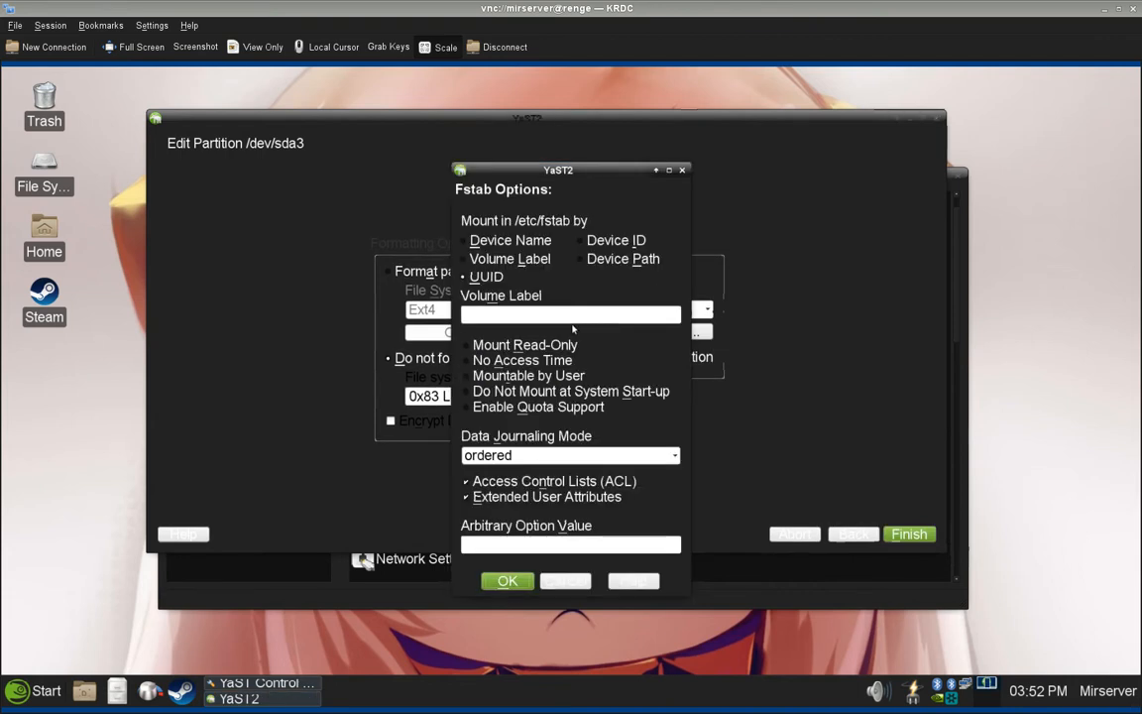
pyautogui.write('H')
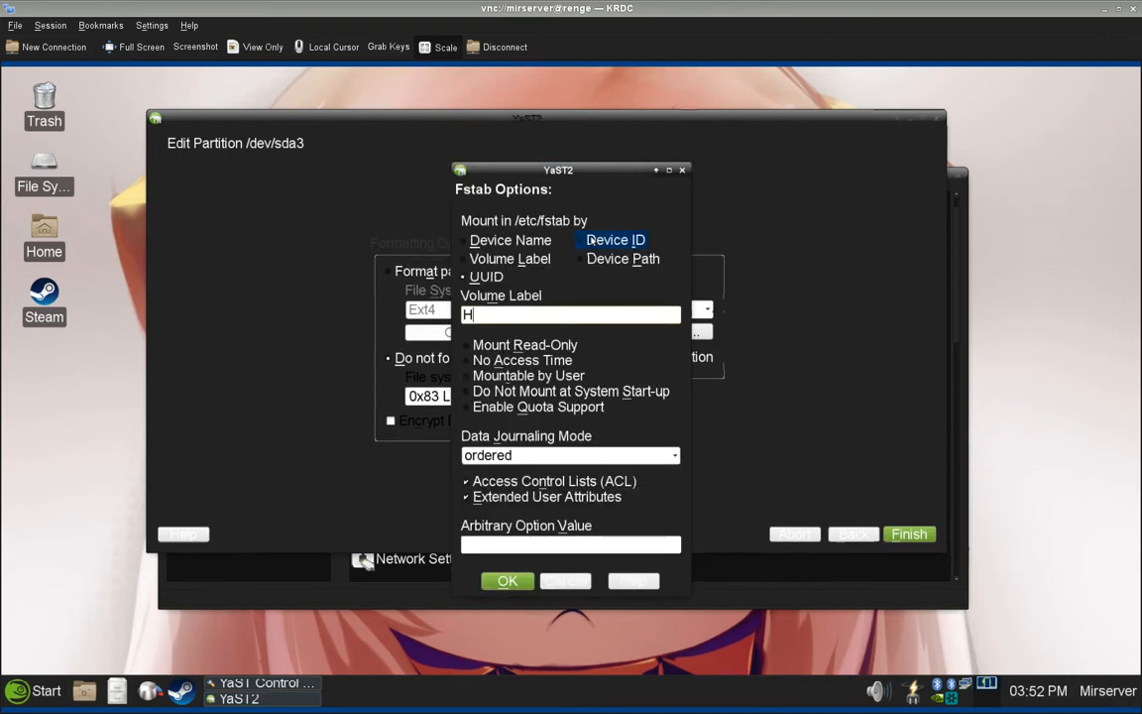
pyautogui.write('o')
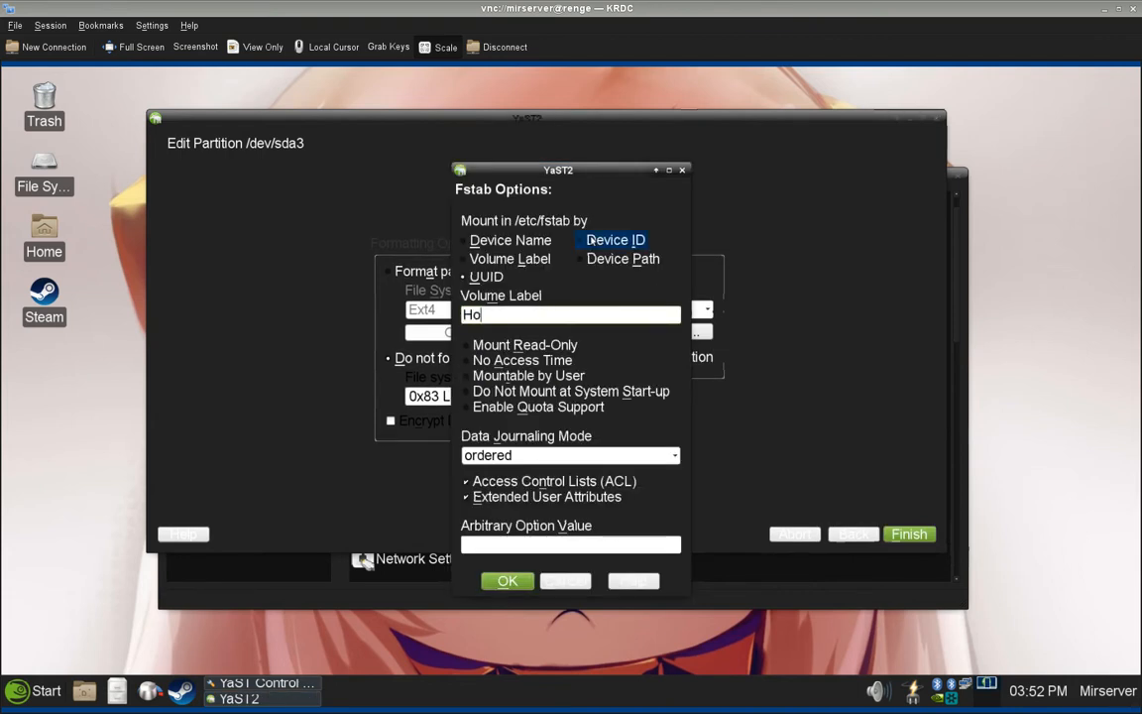
pyautogui.write('me')
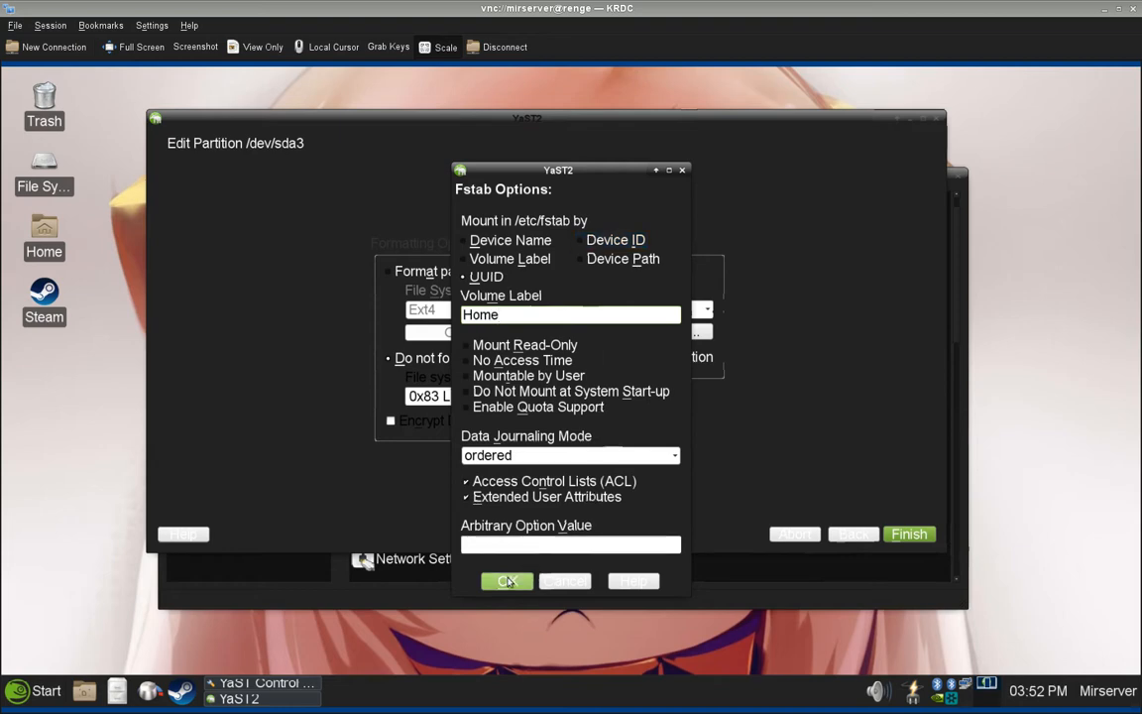
pyautogui.click(507, 580)
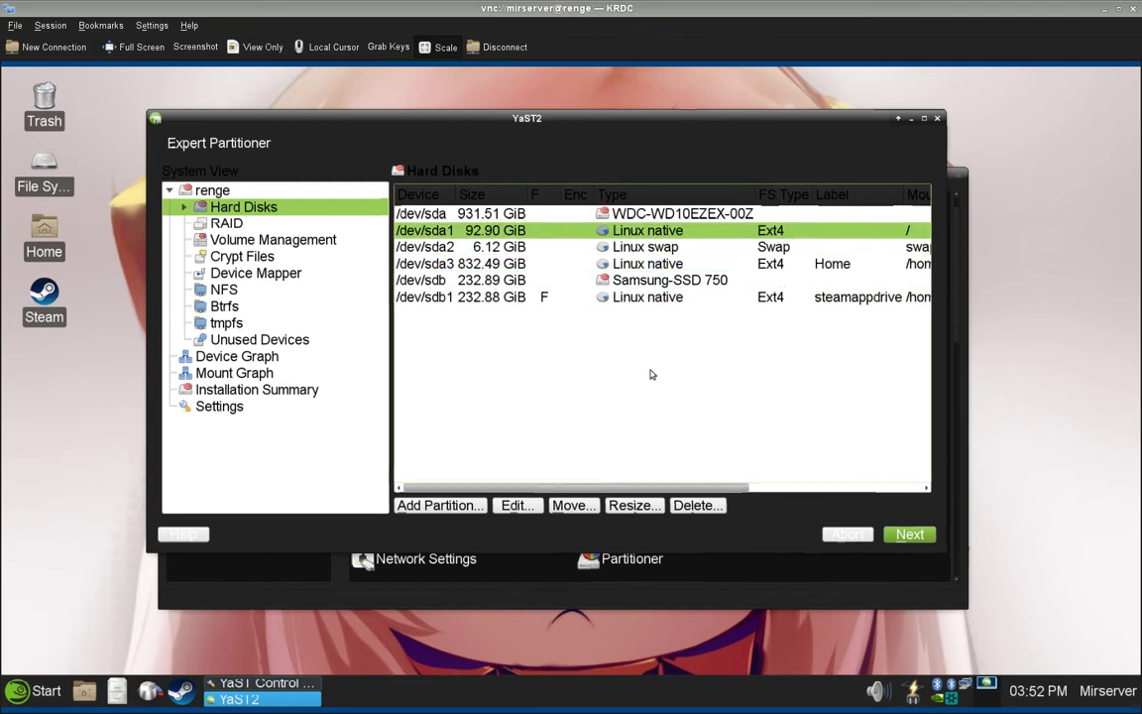
# Edit /dev/sda1 and enter 'DasRoot' as its fstab volume label.
pyautogui.click(515, 504)
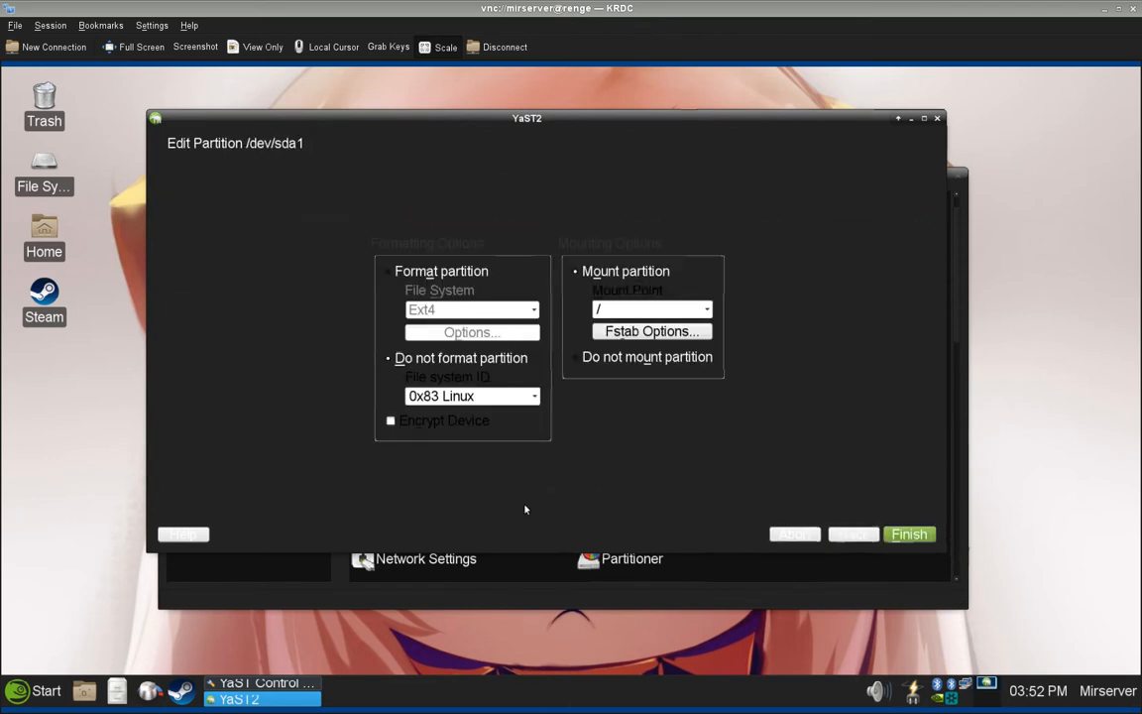
pyautogui.click(651, 331)
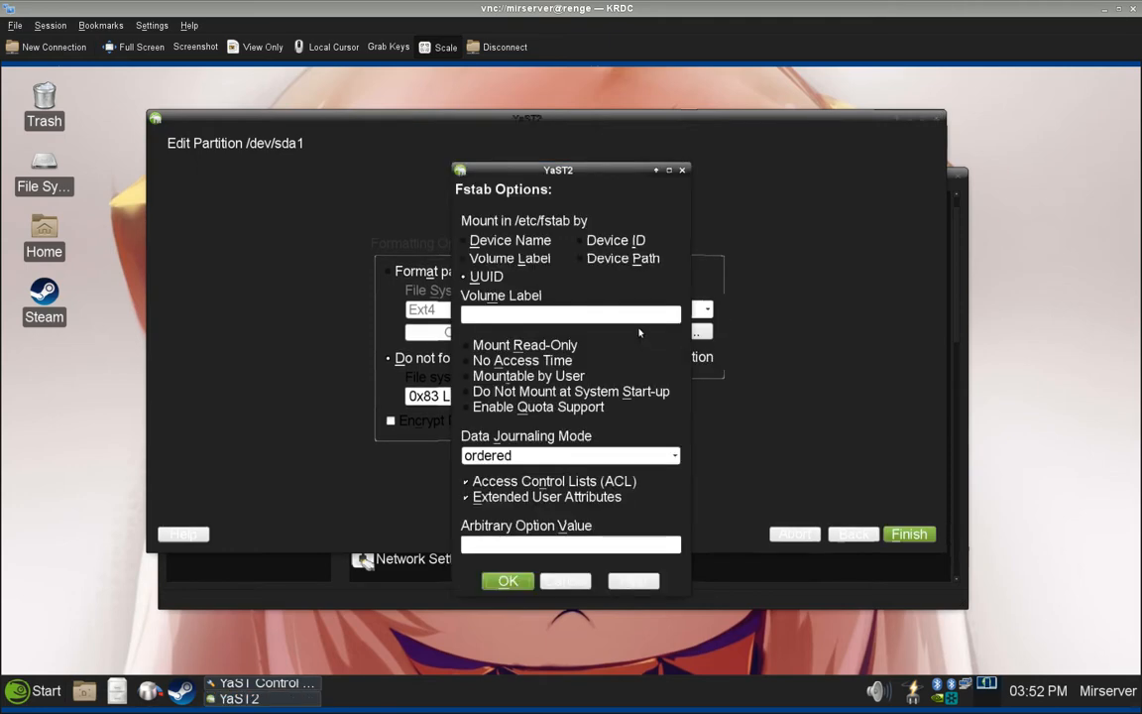
pyautogui.write('D')
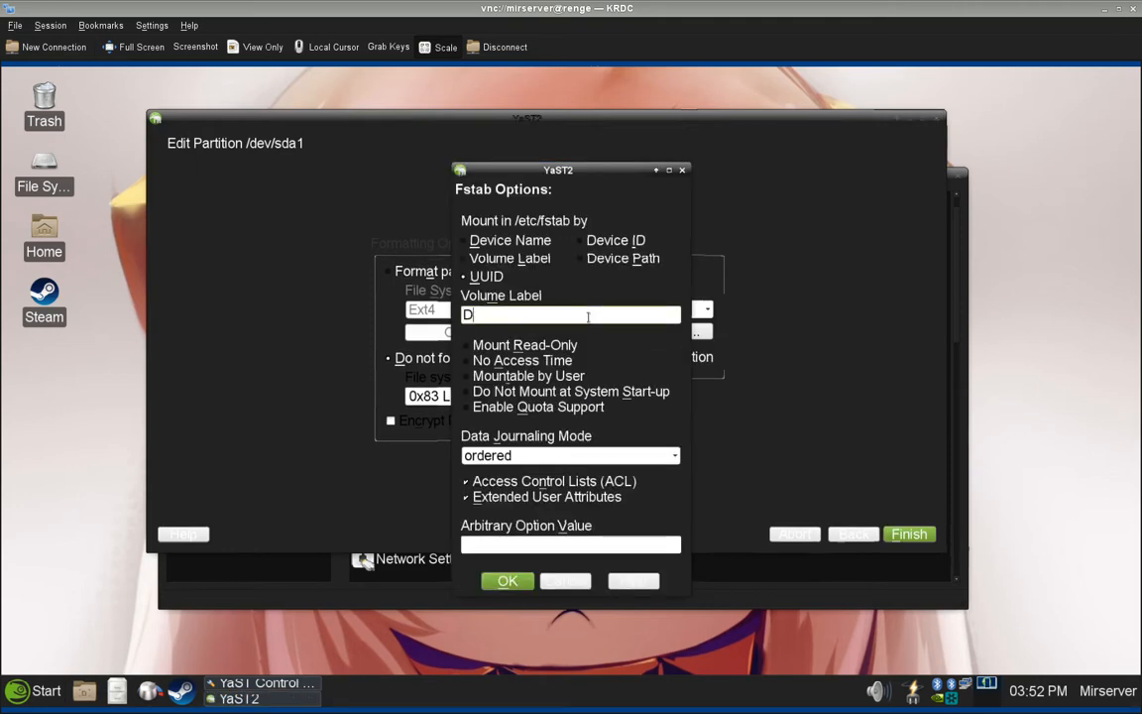
pyautogui.write('asRoot')
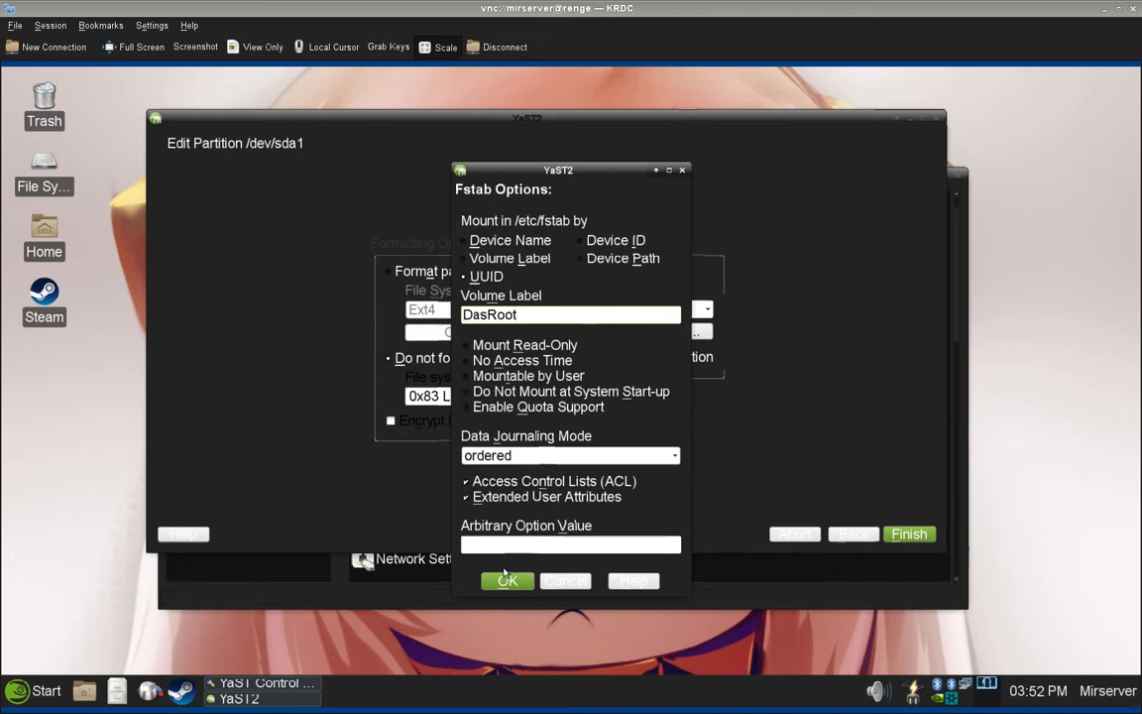
pyautogui.click(506, 580)
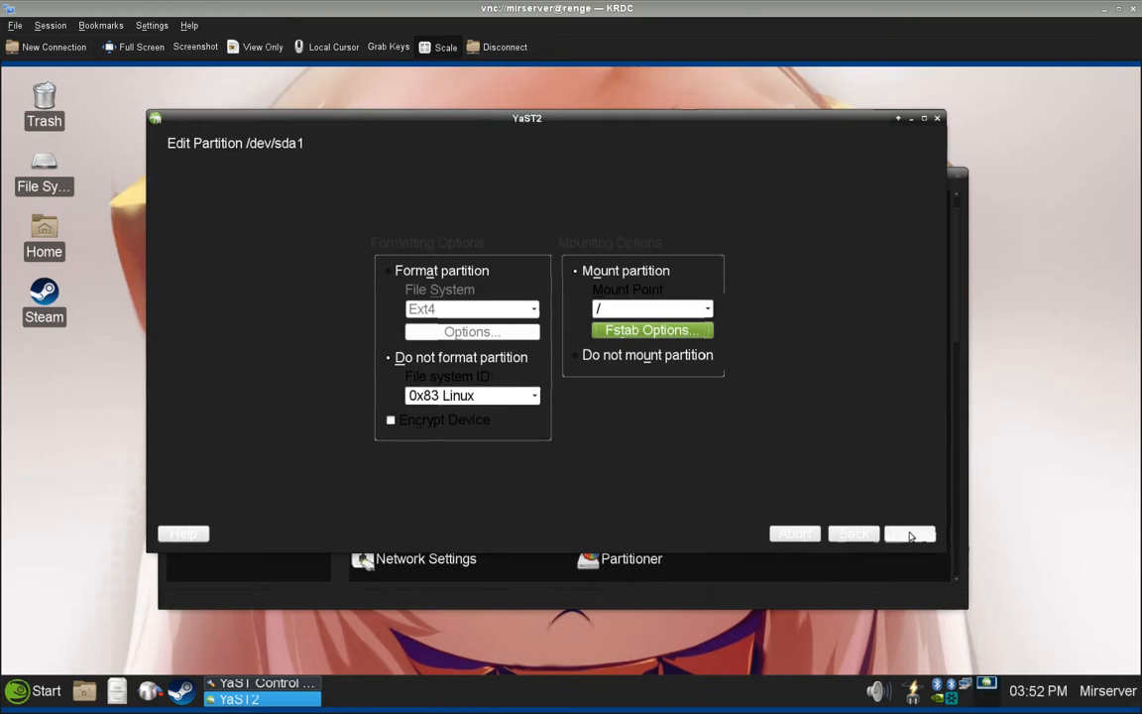
# Finish the /dev/sda1 edit so the hard disk list shows DasRoot.
pyautogui.click(908, 534)
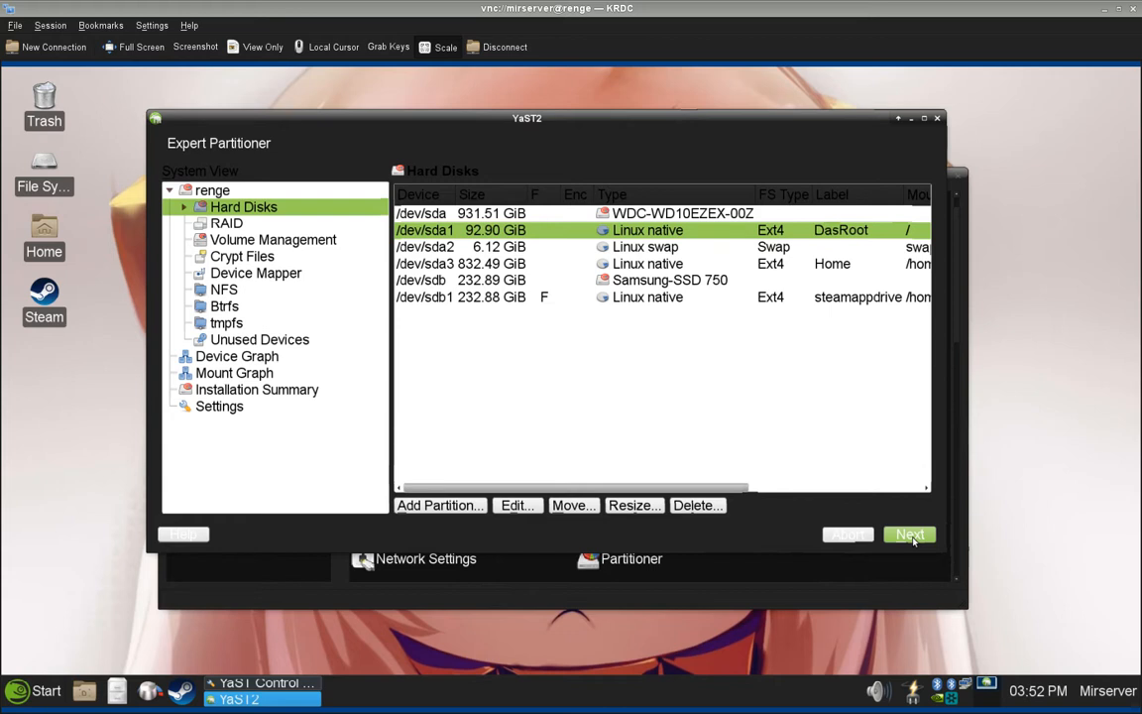
pyautogui.moveTo(128, 354)
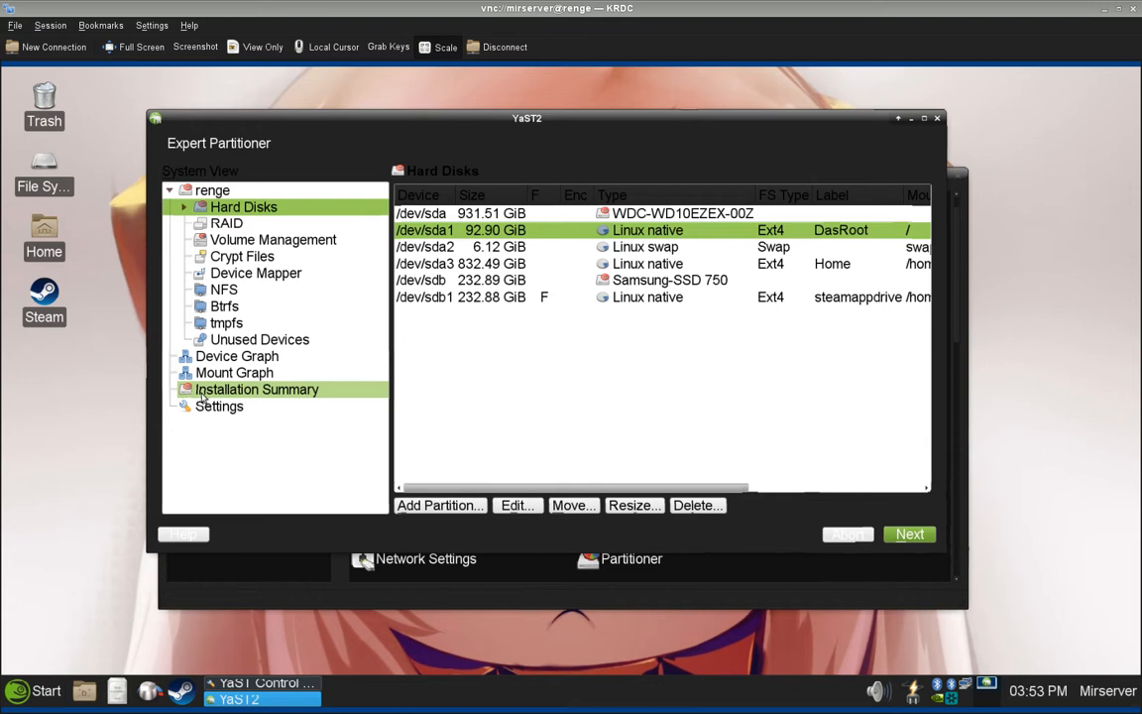
# Show the Installation Summary listing the ext4 /dev/sdb1 creation and DasRoot/Home labels.
pyautogui.click(256, 389)
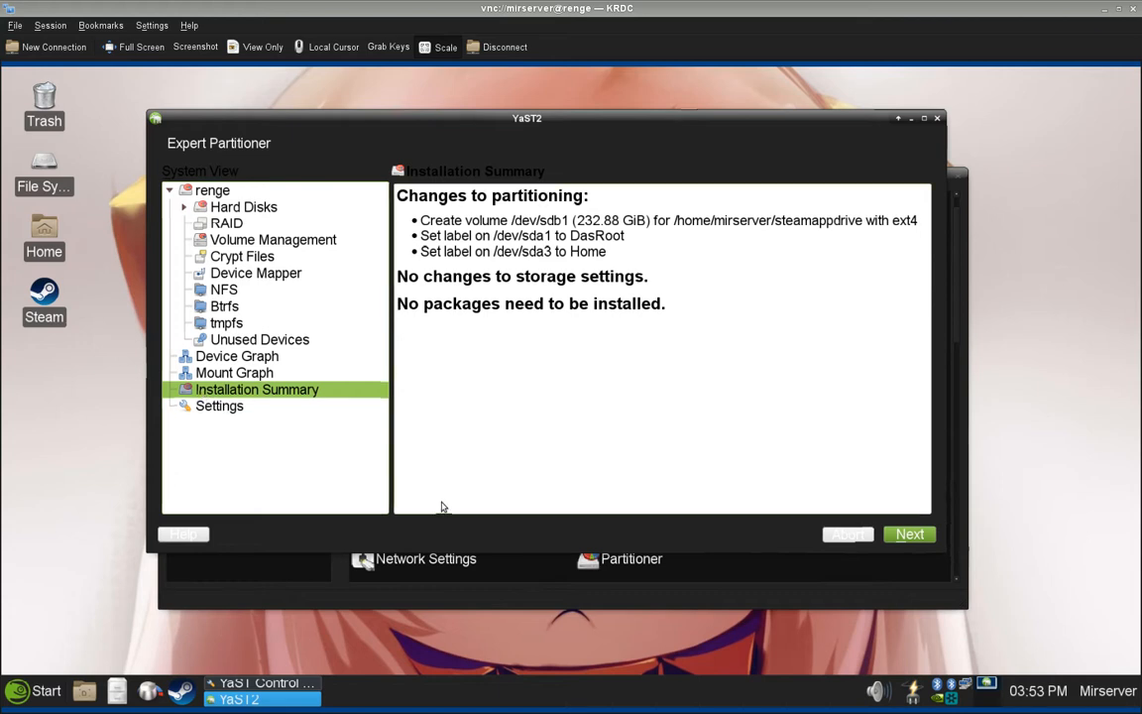
pyautogui.moveTo(573, 317)
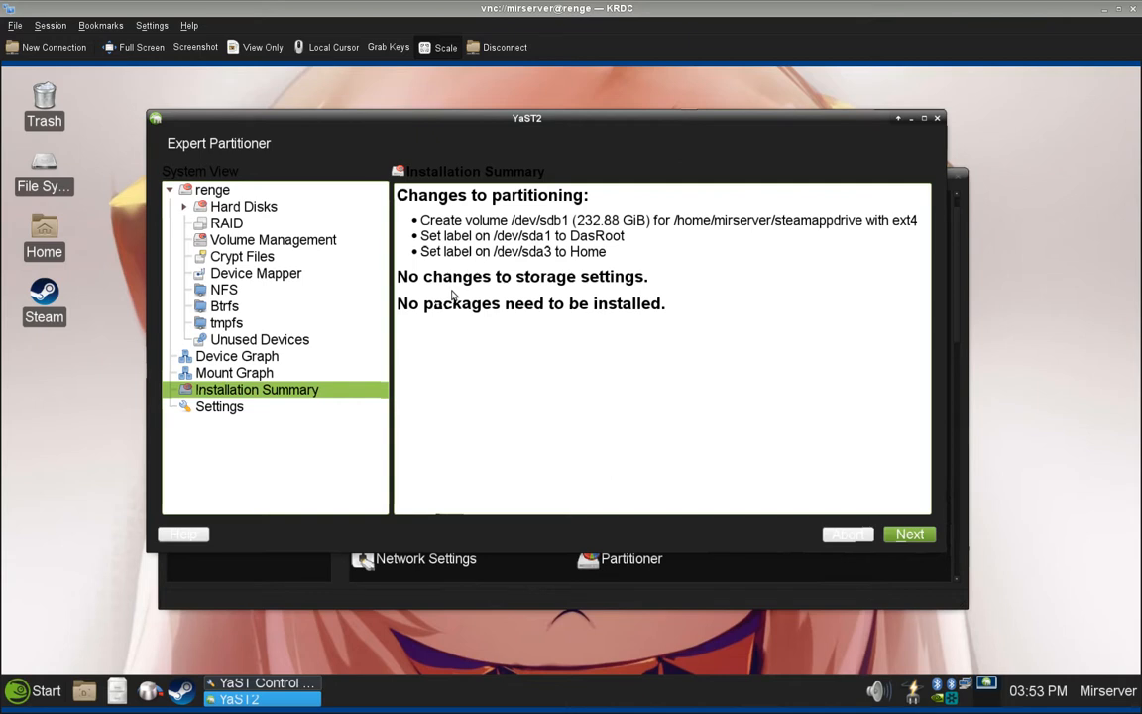
pyautogui.moveTo(838, 498)
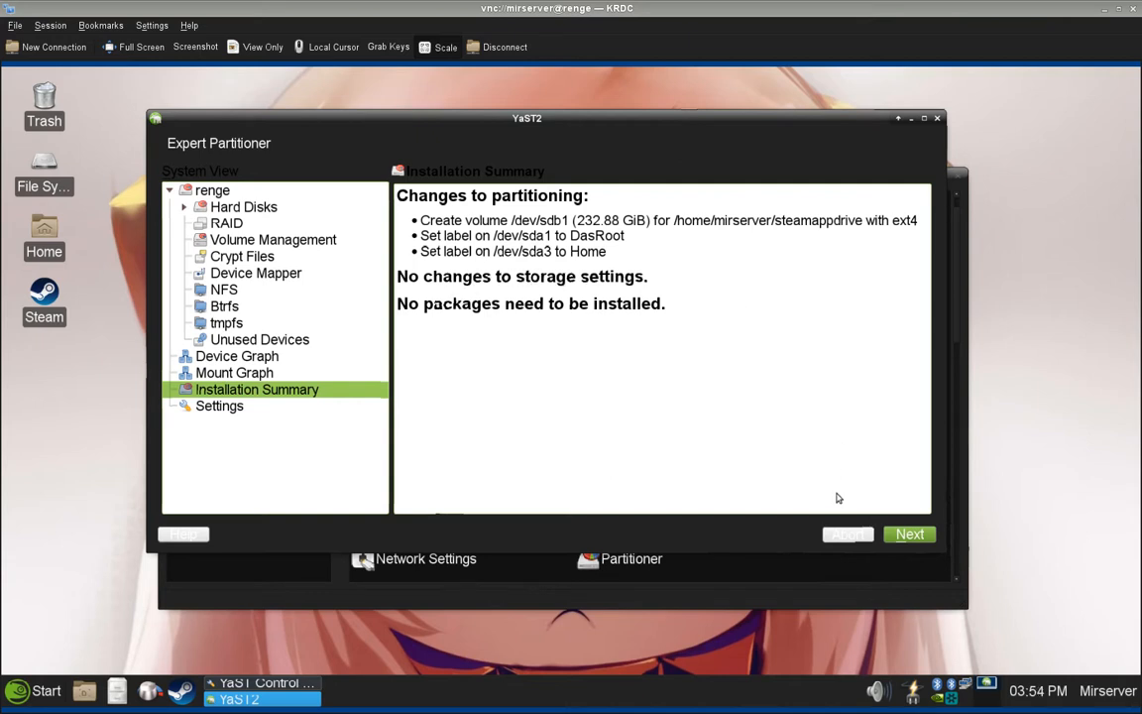
# Review the Summary page and apply the partitioning changes, closing the partitioner.
pyautogui.click(909, 533)
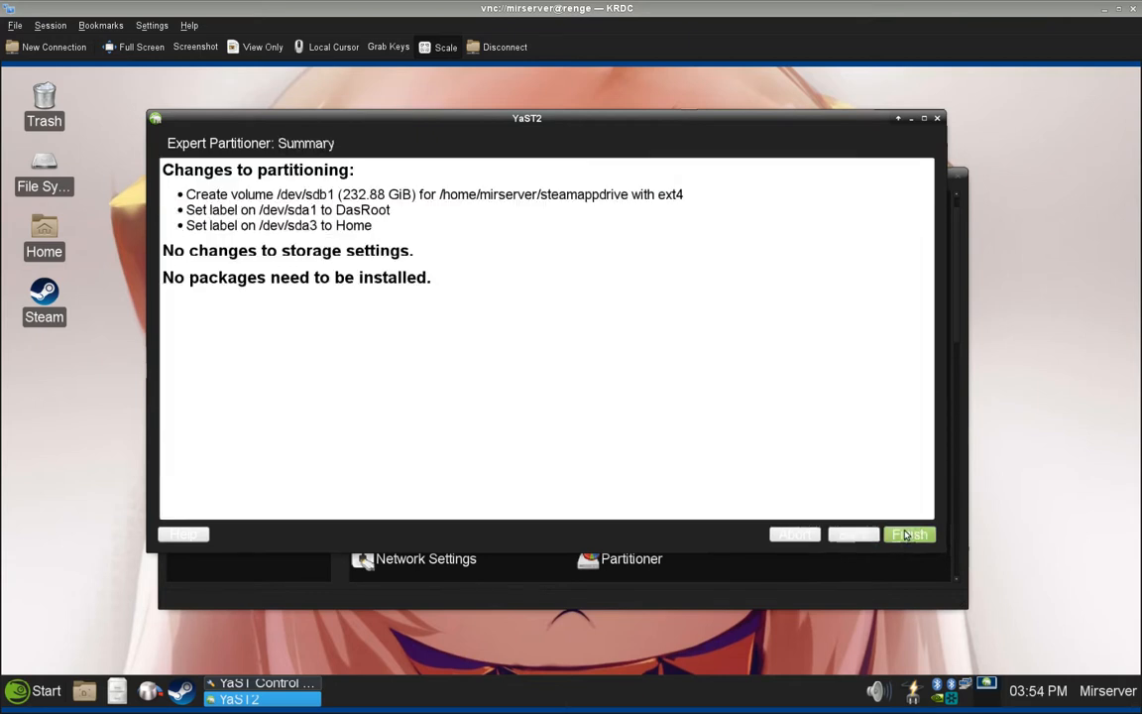
pyautogui.moveTo(377, 241)
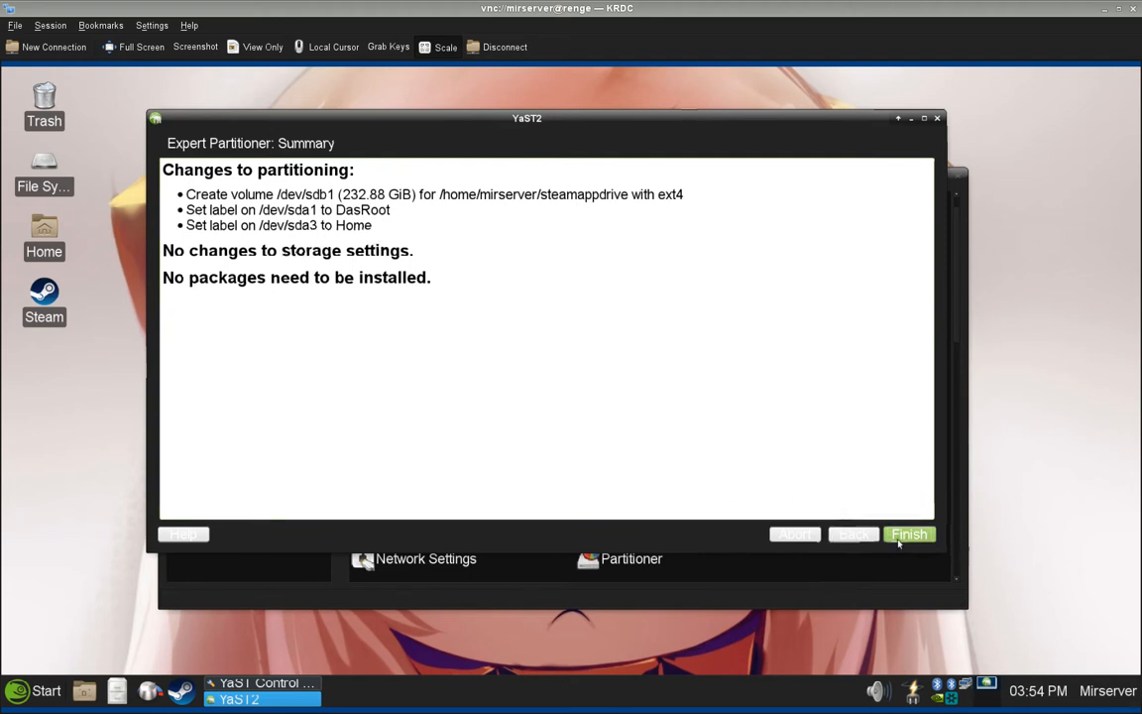
pyautogui.click(909, 534)
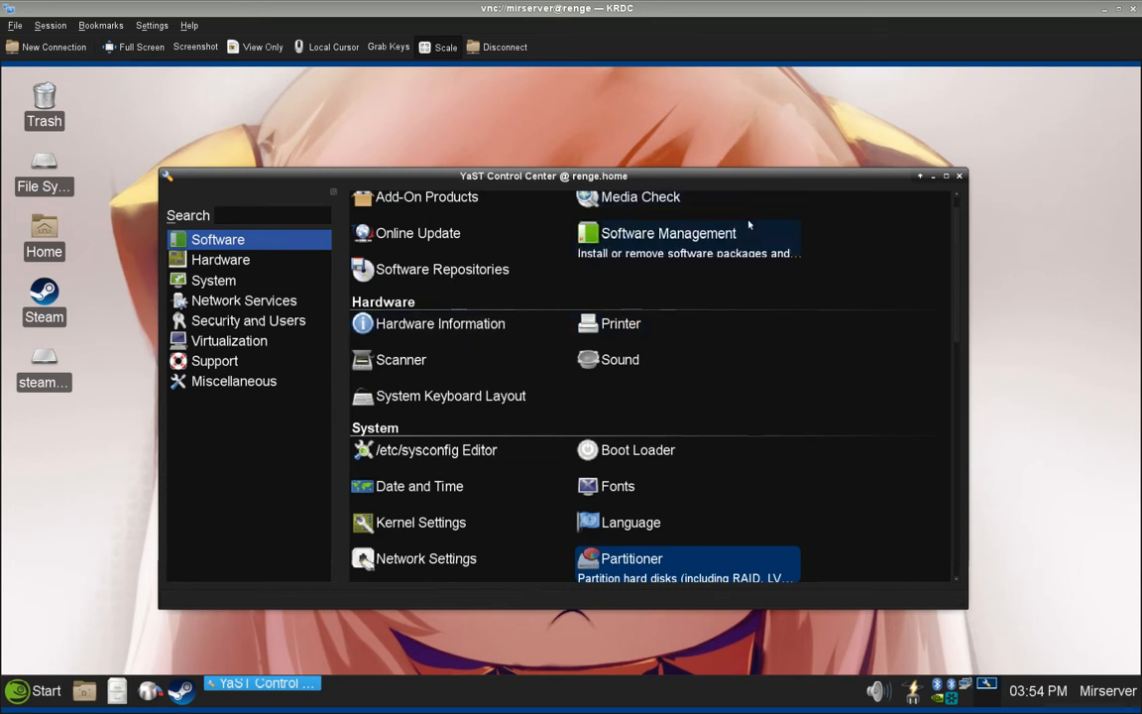
pyautogui.moveTo(72, 424)
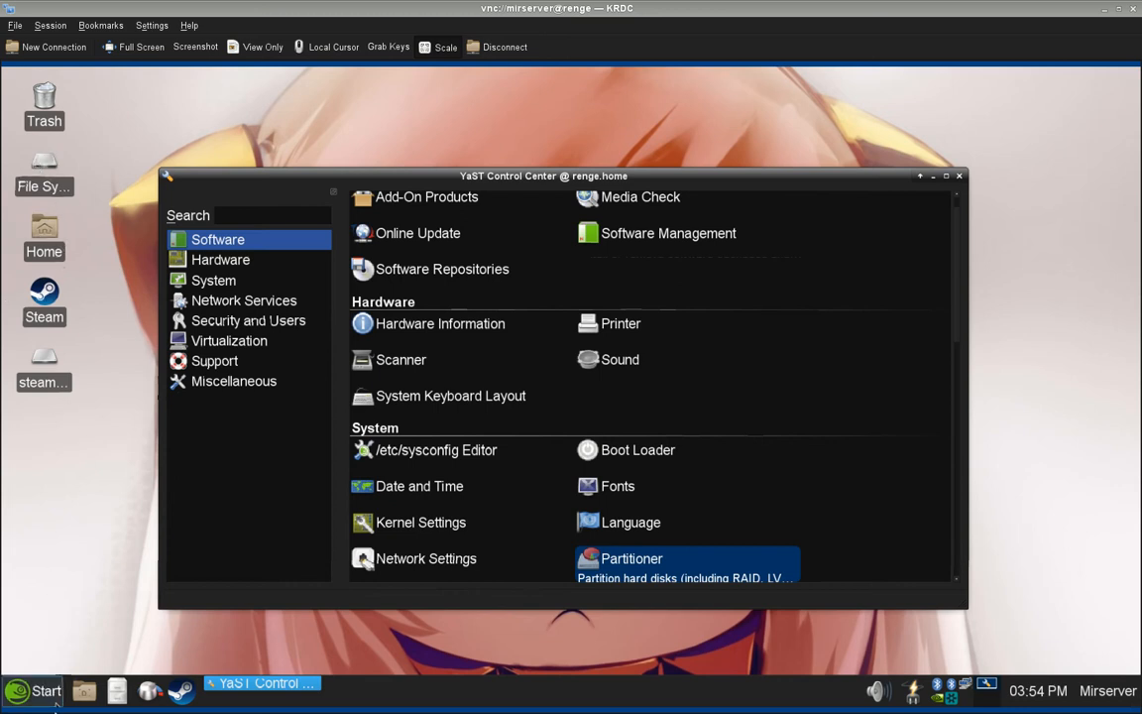
# Expand the Start menu's System submenu and scroll through its system tools.
pyautogui.click(32, 691)
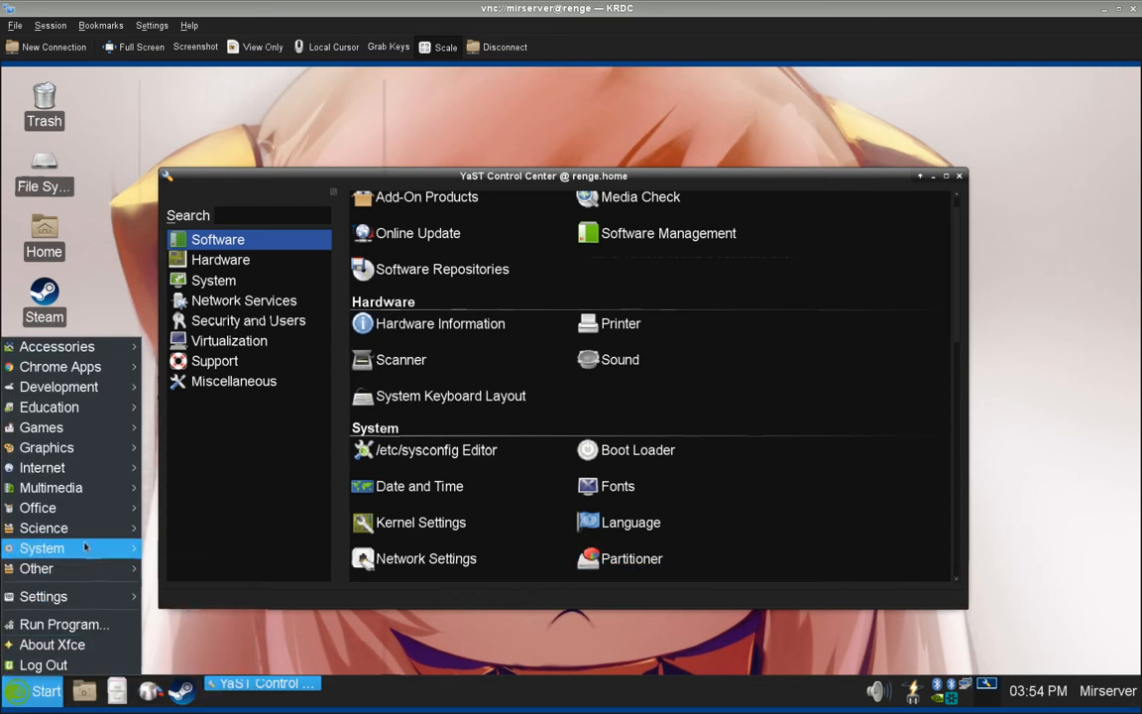
pyautogui.click(42, 547)
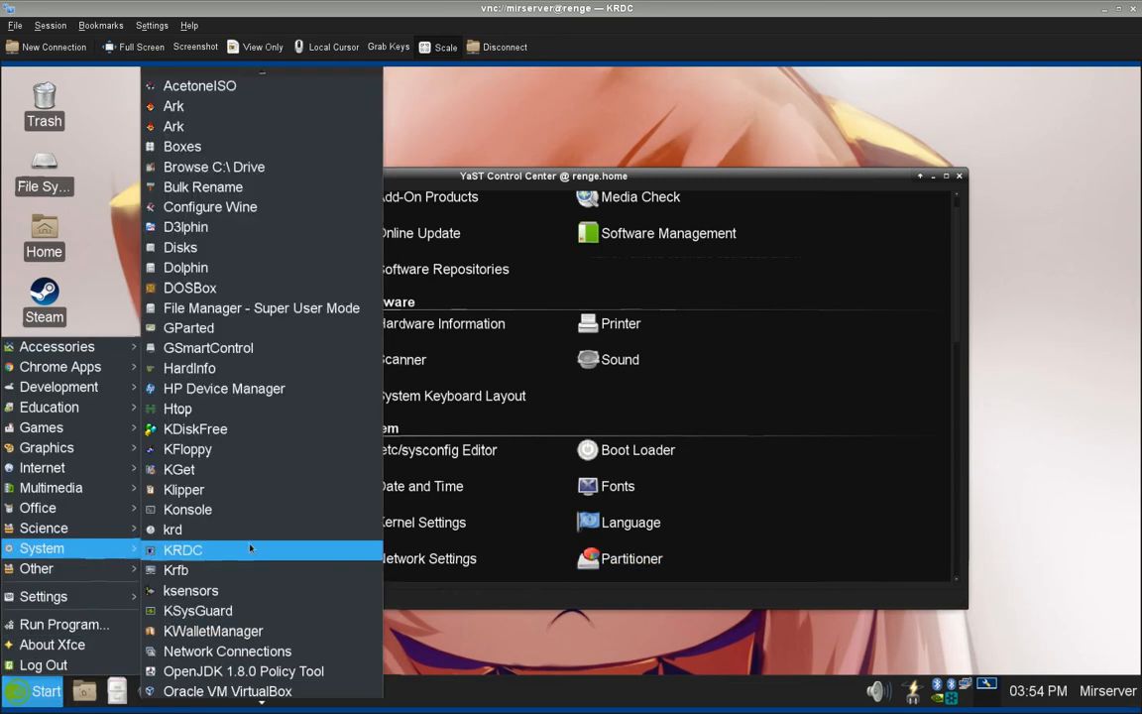
pyautogui.scroll(-3)
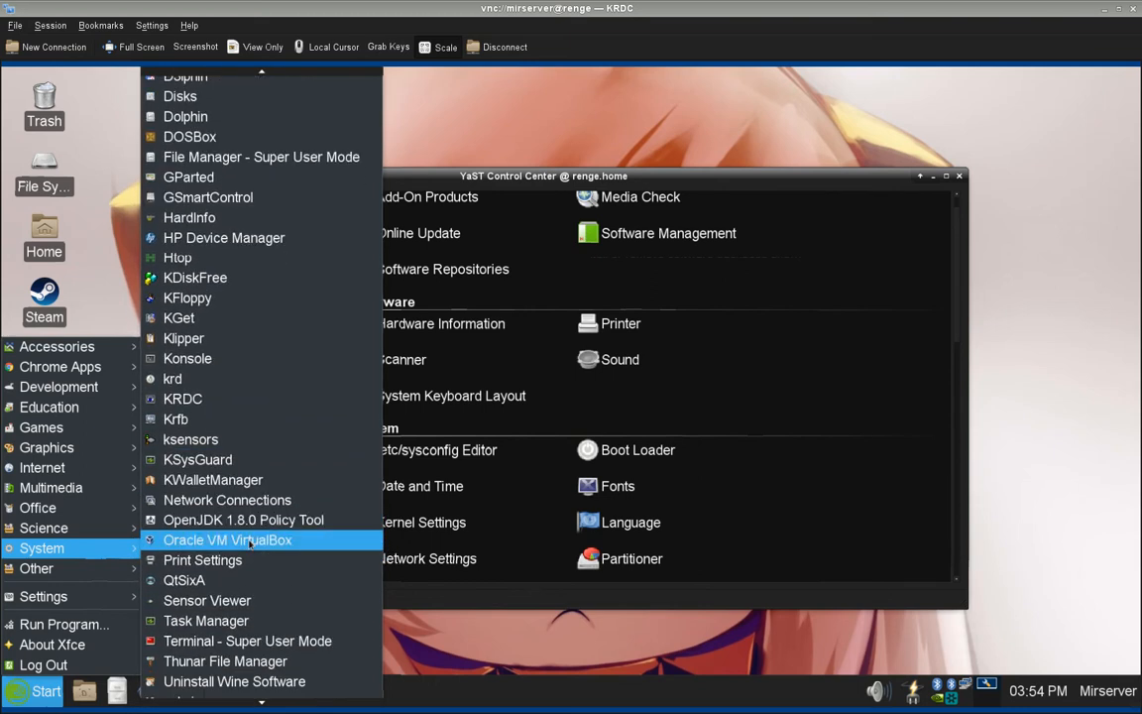
pyautogui.moveTo(243, 546)
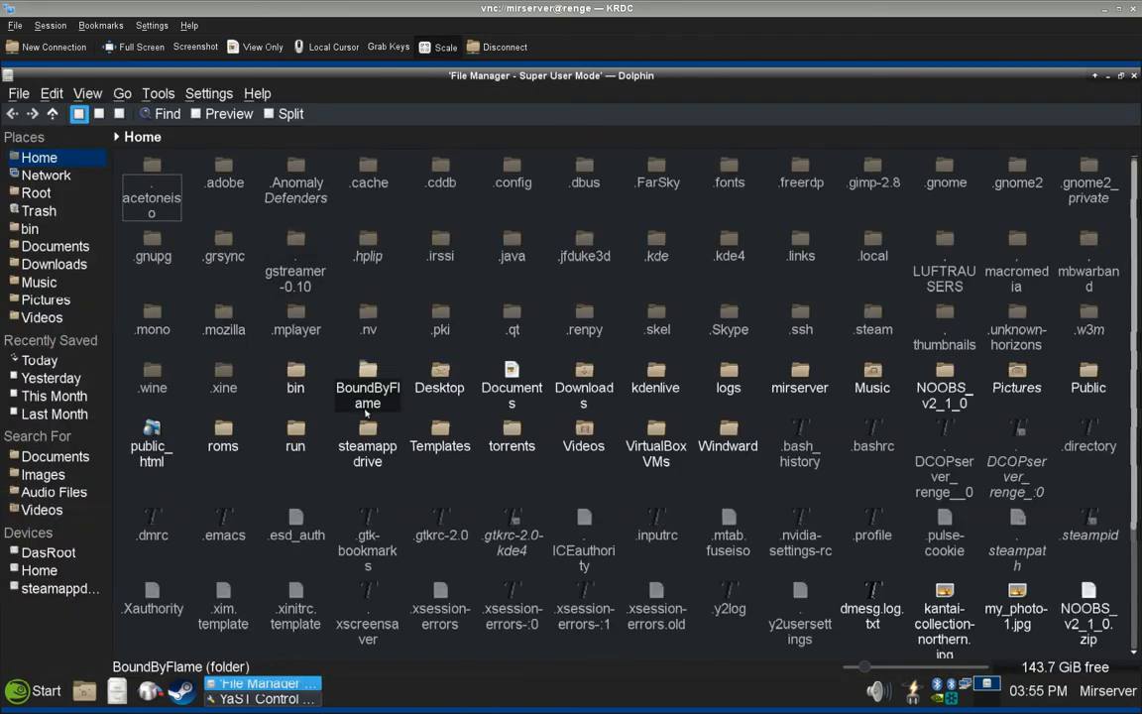
# Check the steamappdrive folder's permissions and ownership in Properties, then close Dolphin.
pyautogui.rightClick(367, 445)
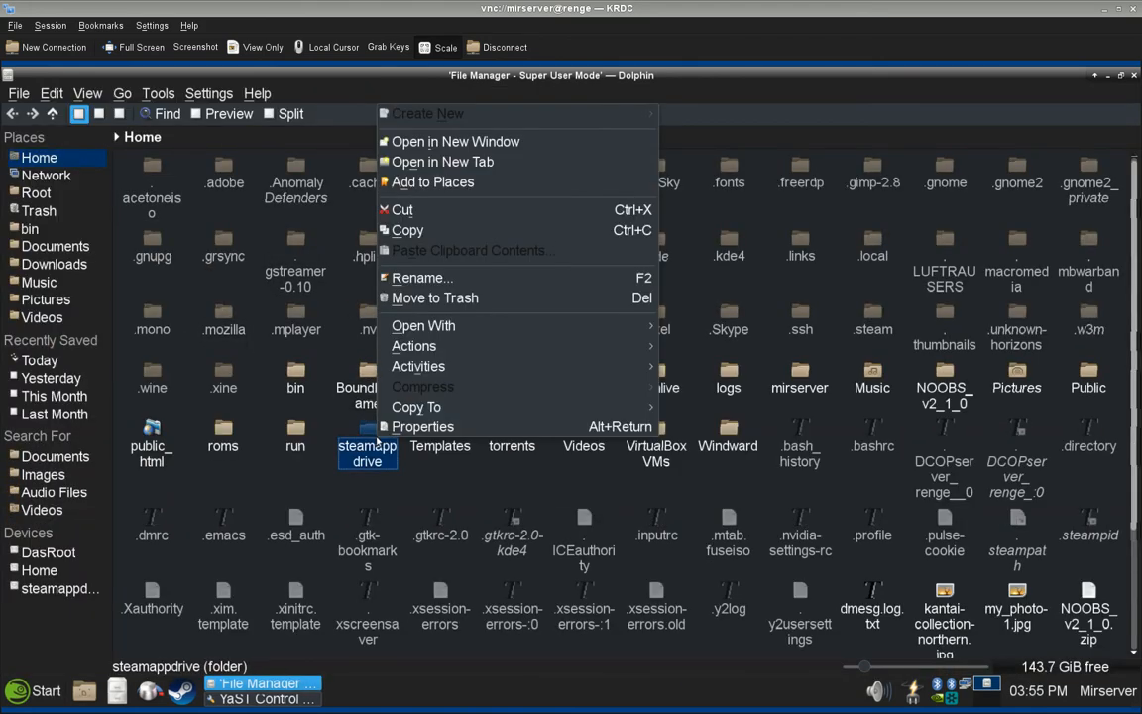
pyautogui.click(423, 426)
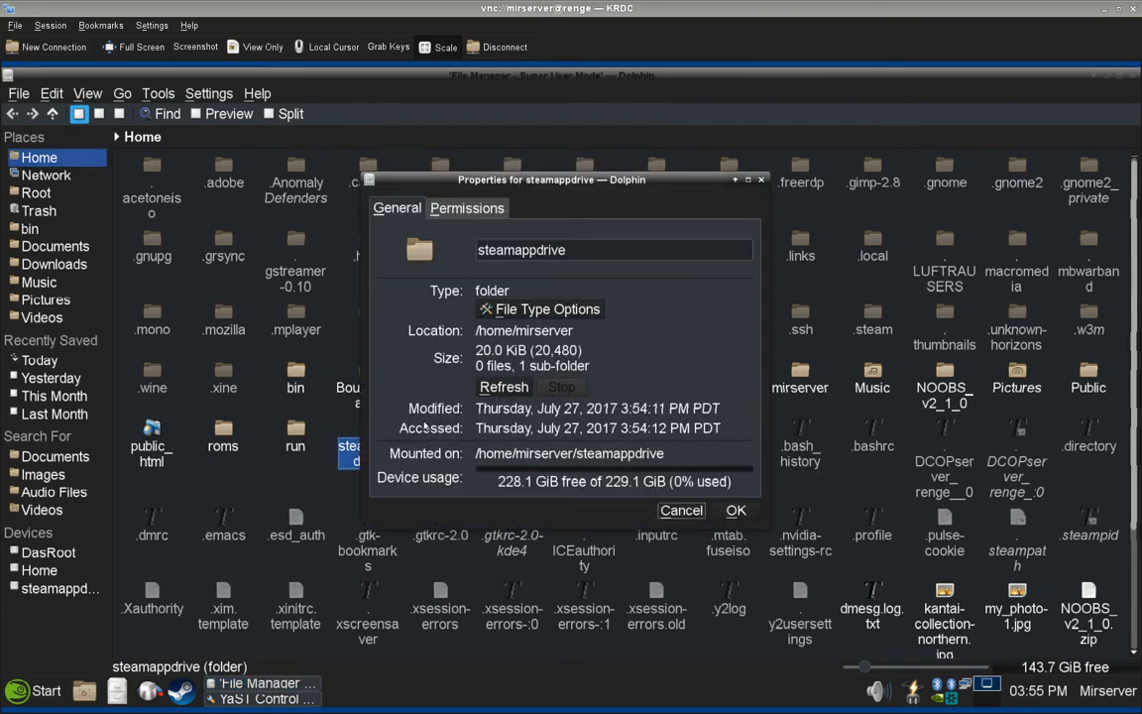
pyautogui.click(466, 207)
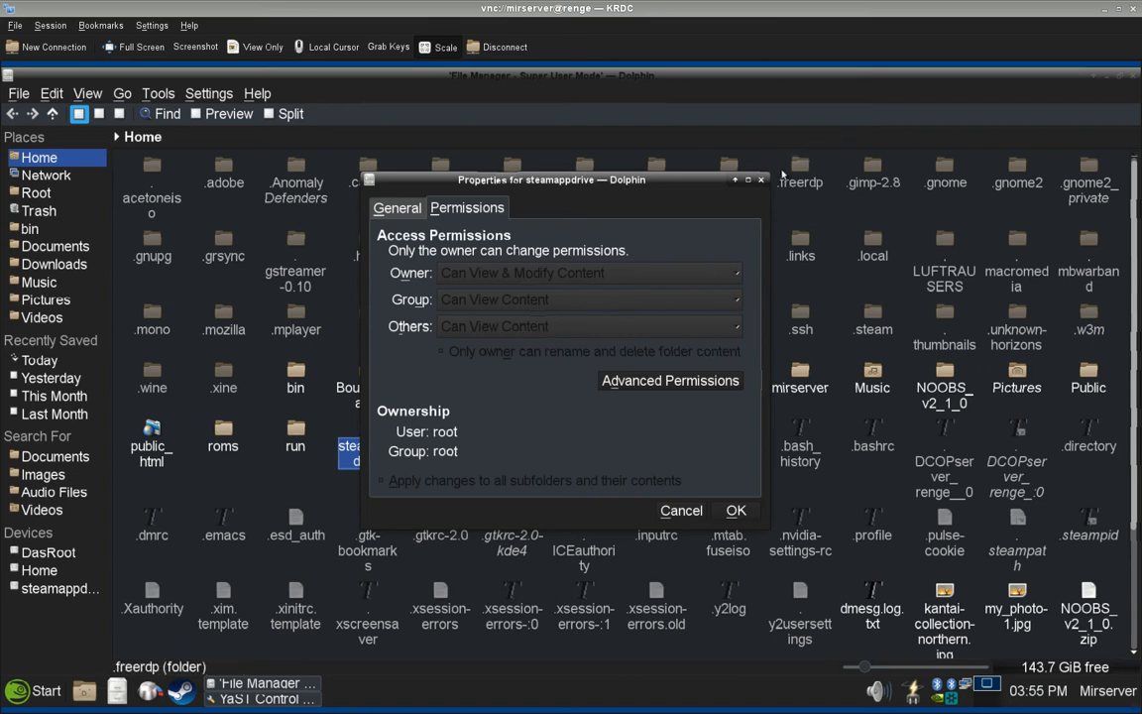
pyautogui.click(681, 509)
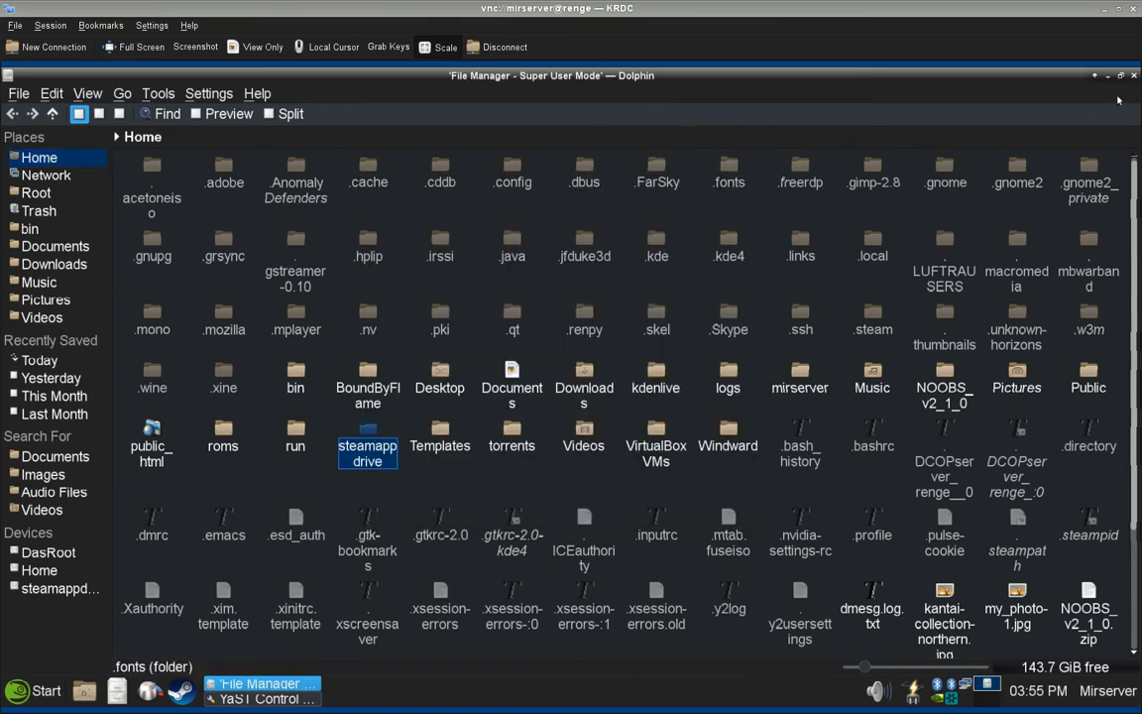
pyautogui.click(262, 698)
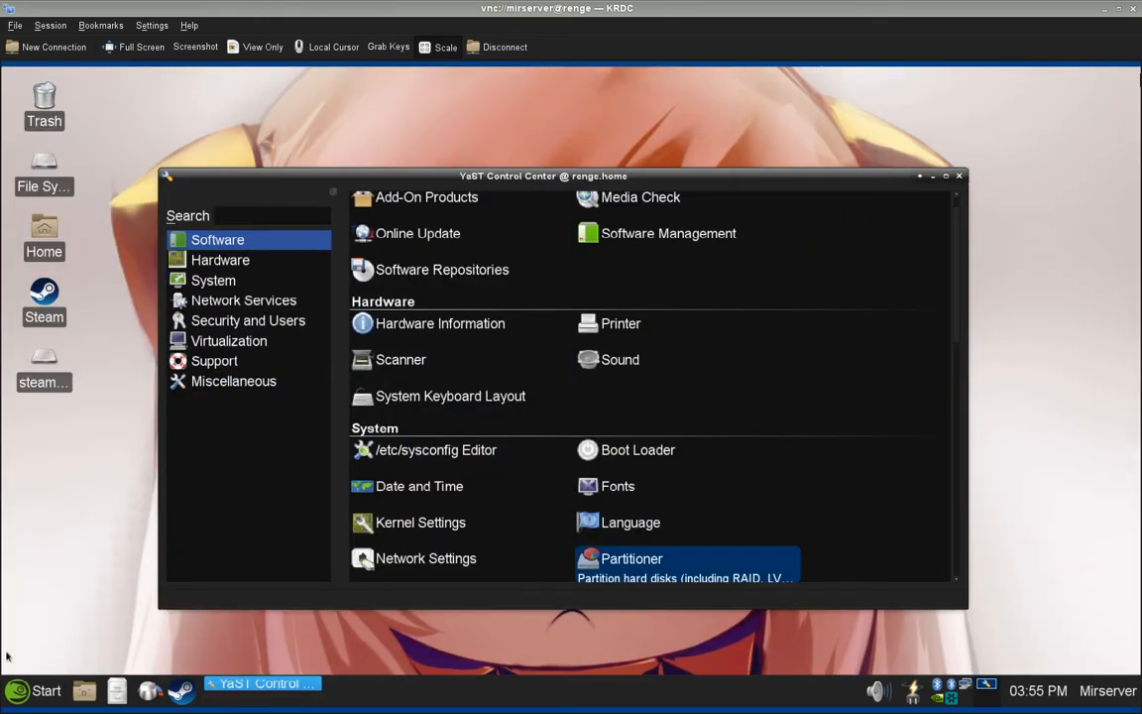
# Launch Dolphin as root with 'kdesu dolphin' and confirm the root password.
pyautogui.click(34, 691)
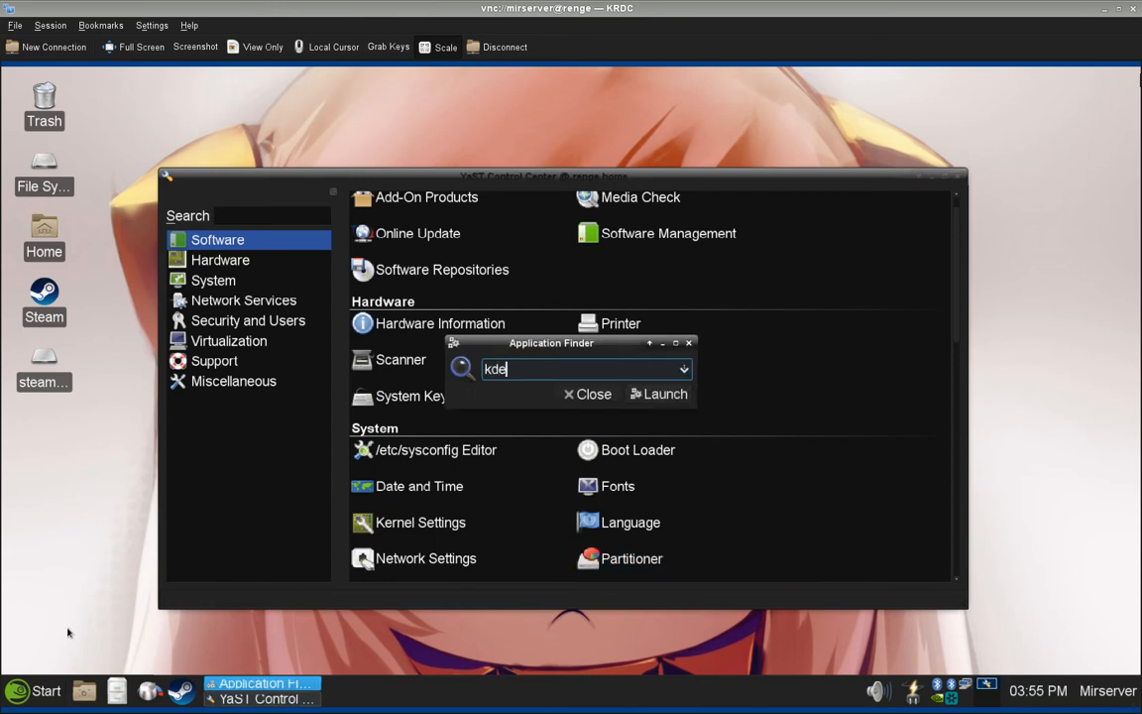
pyautogui.write('su do')
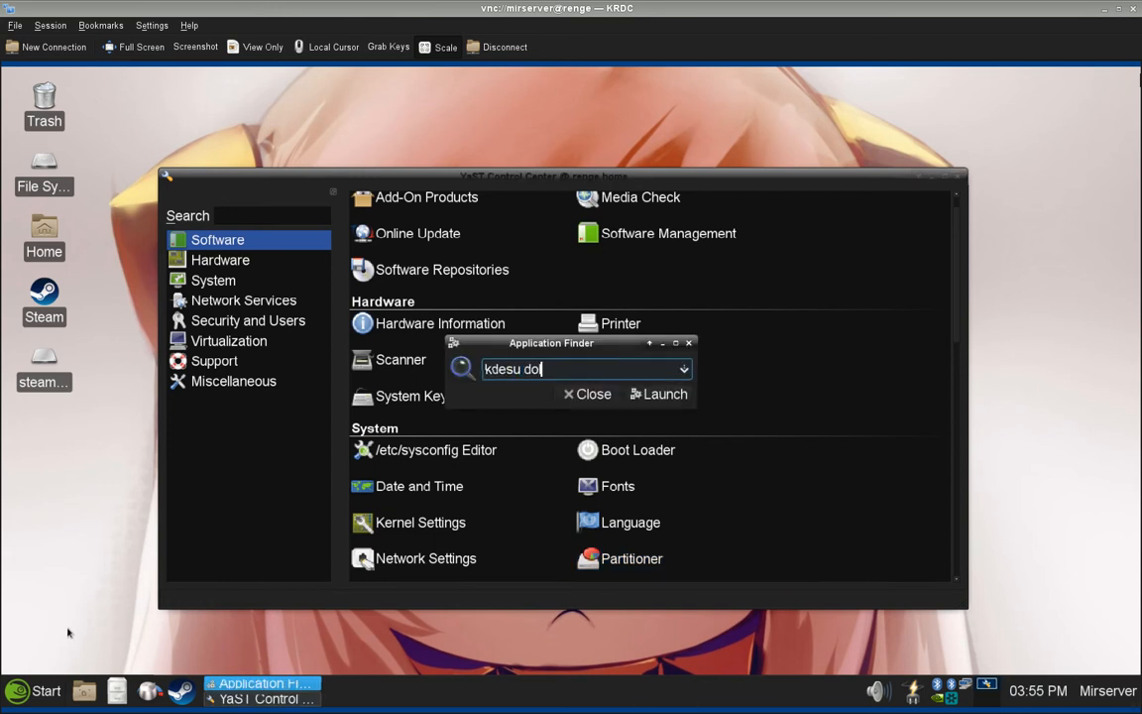
pyautogui.click(586, 394)
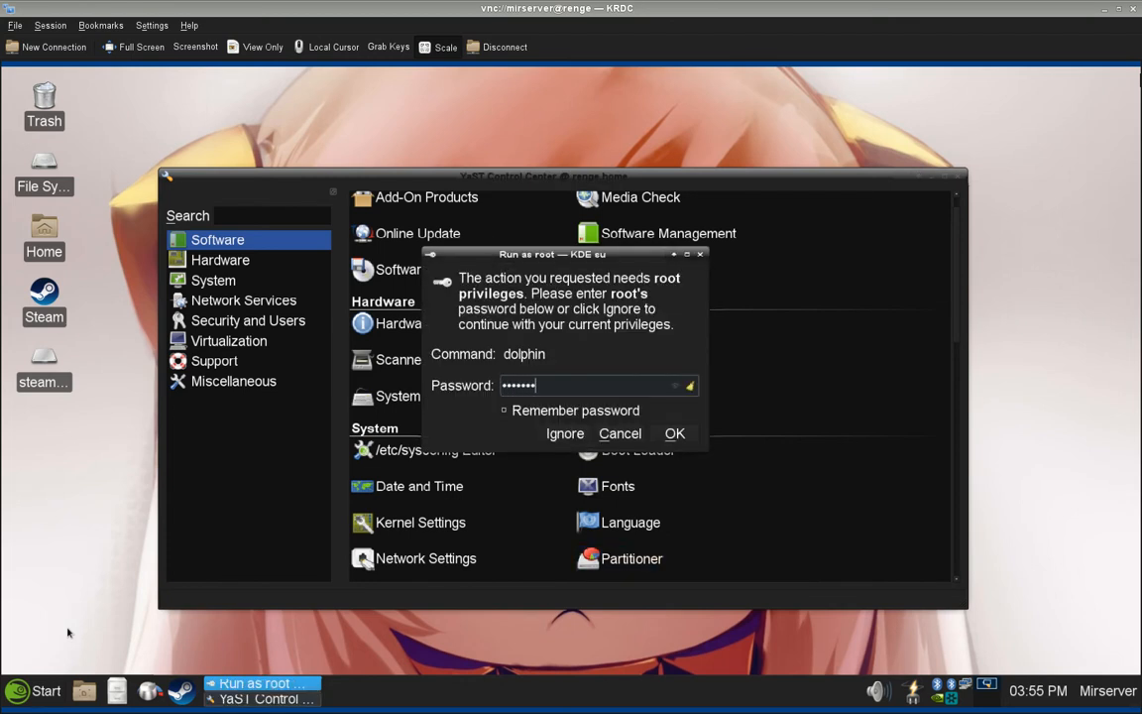
pyautogui.write('password')
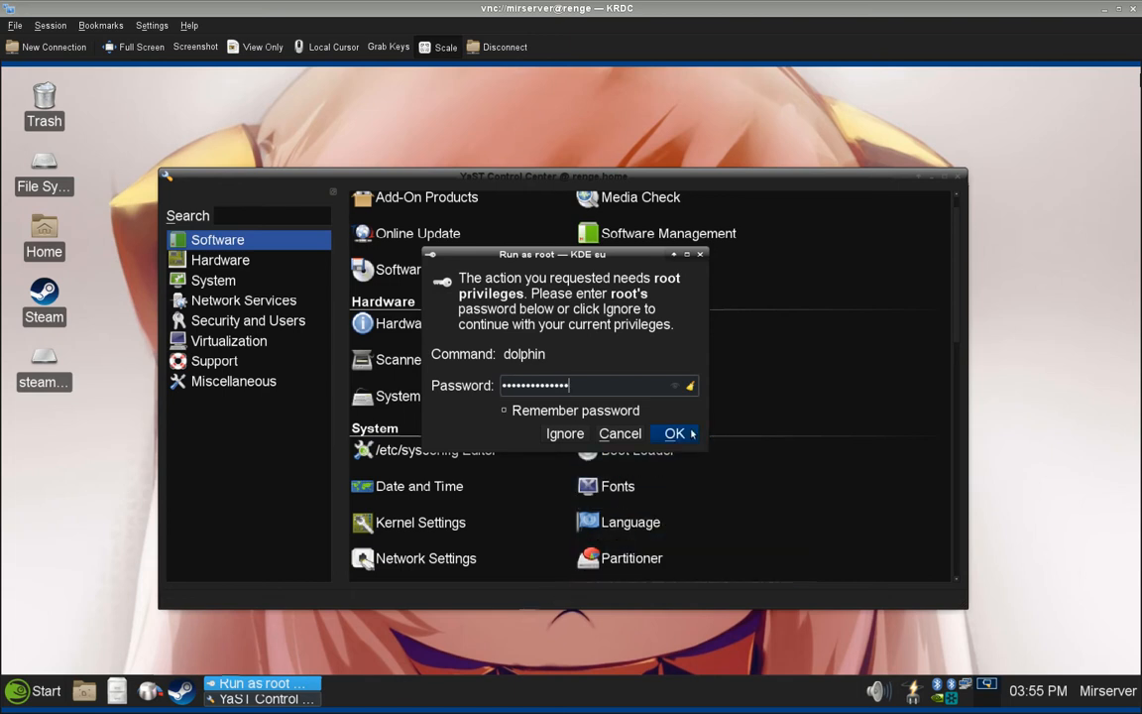
pyautogui.click(673, 433)
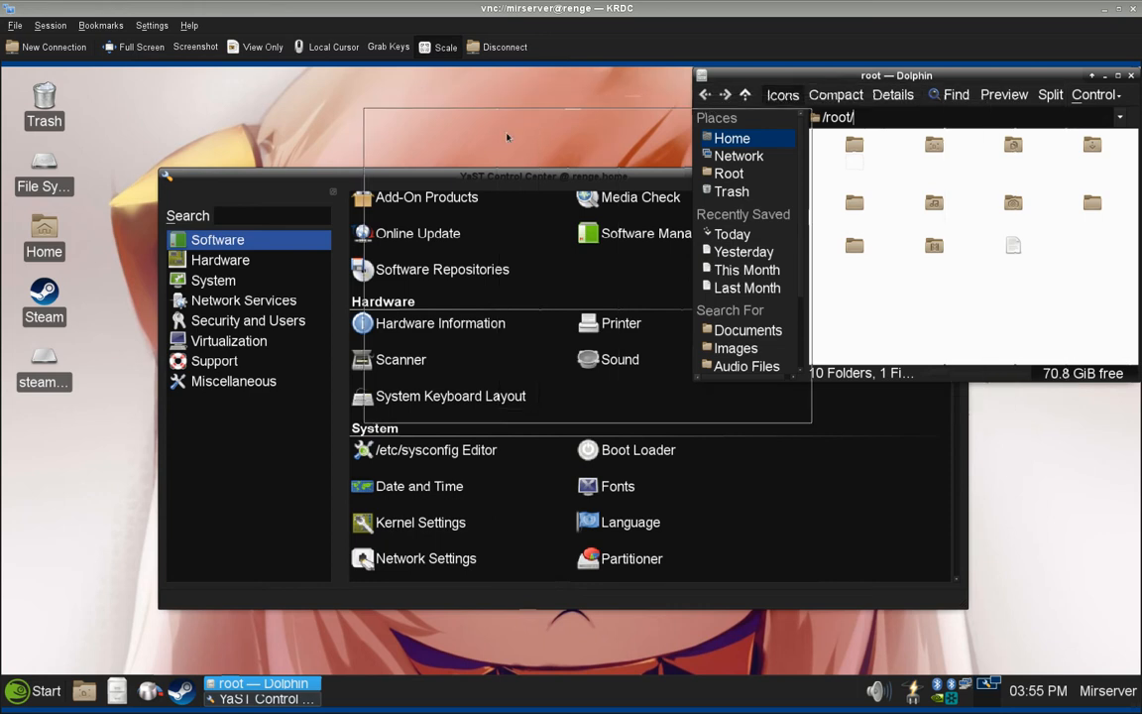
# Center the root Dolphin window and browse to the /home/mirserver folder.
pyautogui.moveTo(897, 75); pyautogui.dragTo(528, 135)
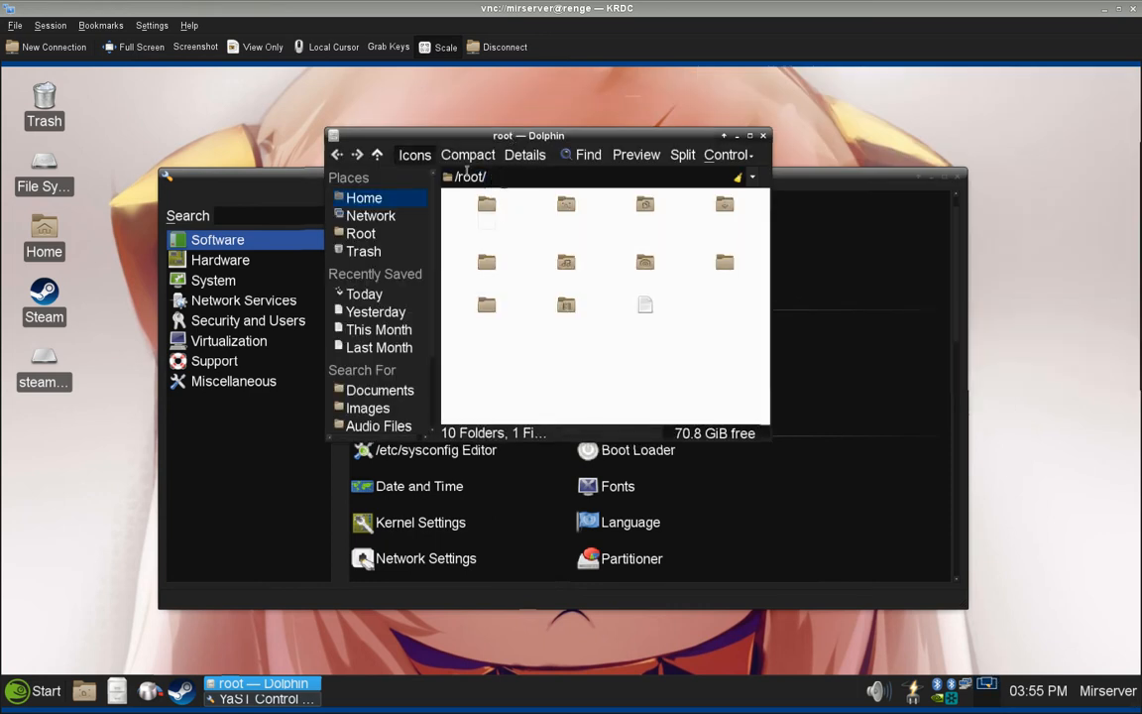
pyautogui.click(467, 154)
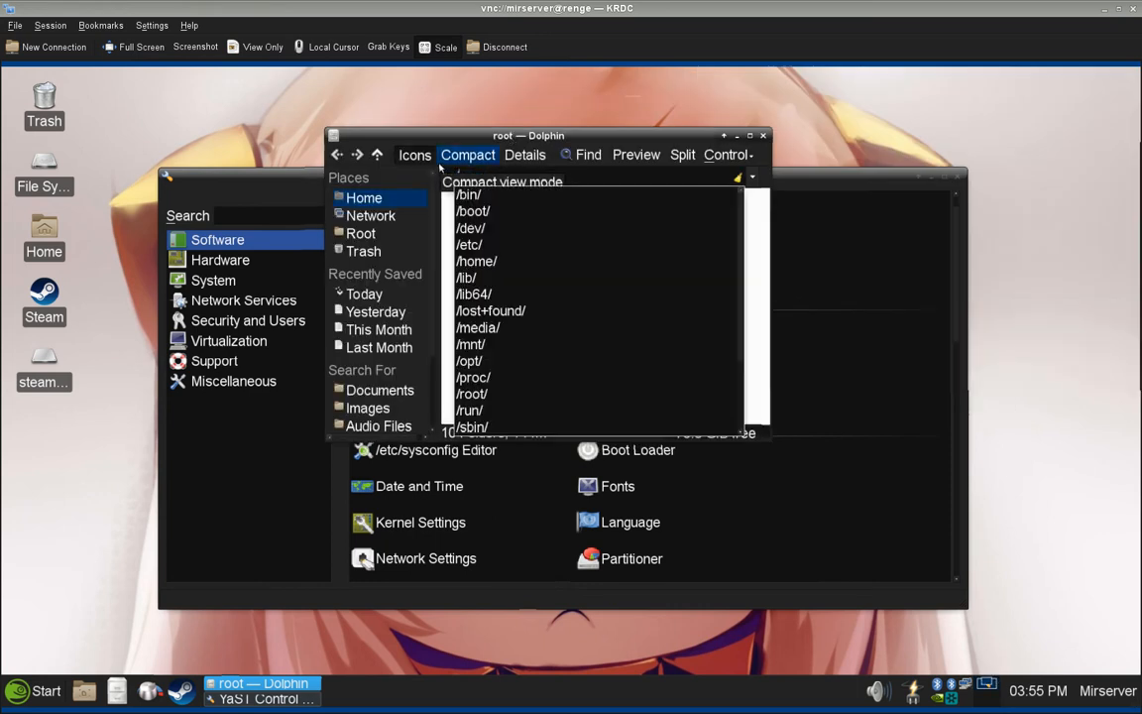
pyautogui.click(476, 261)
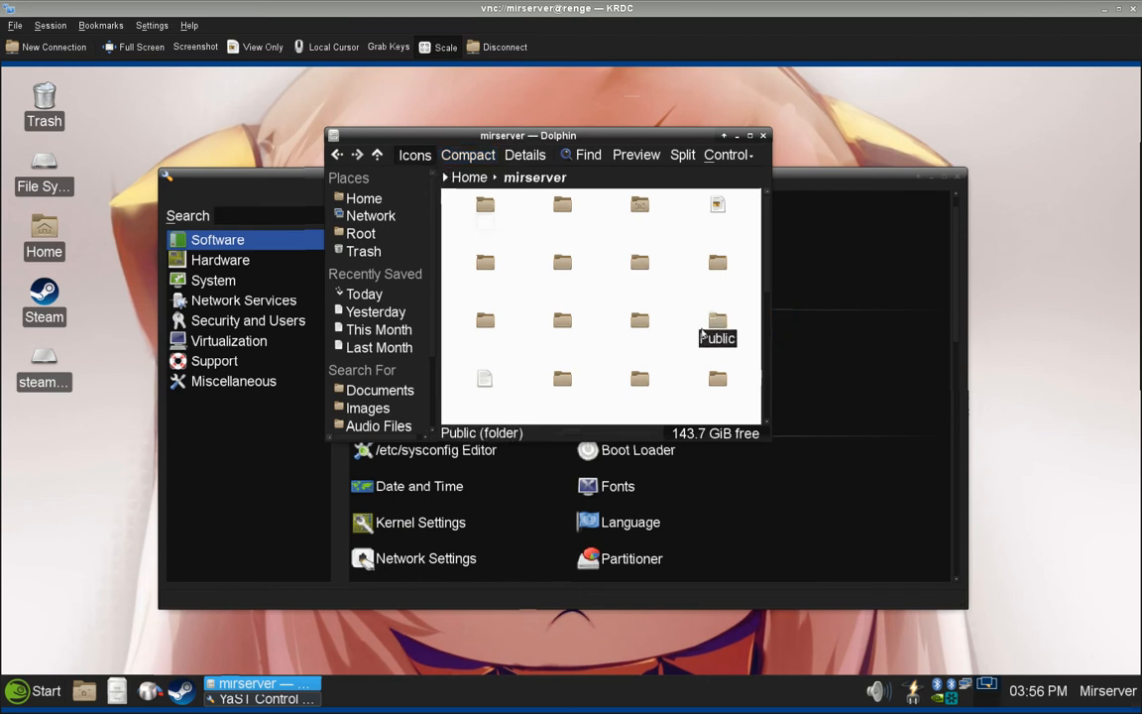
pyautogui.moveTo(562, 321)
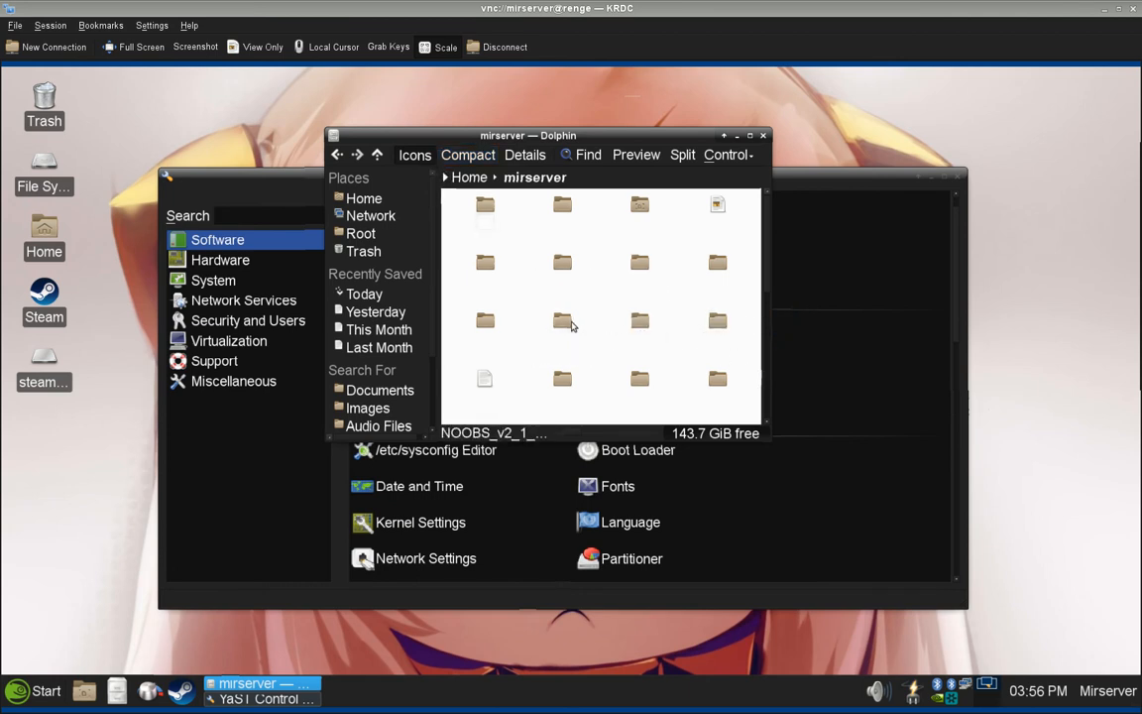
pyautogui.moveTo(562, 263)
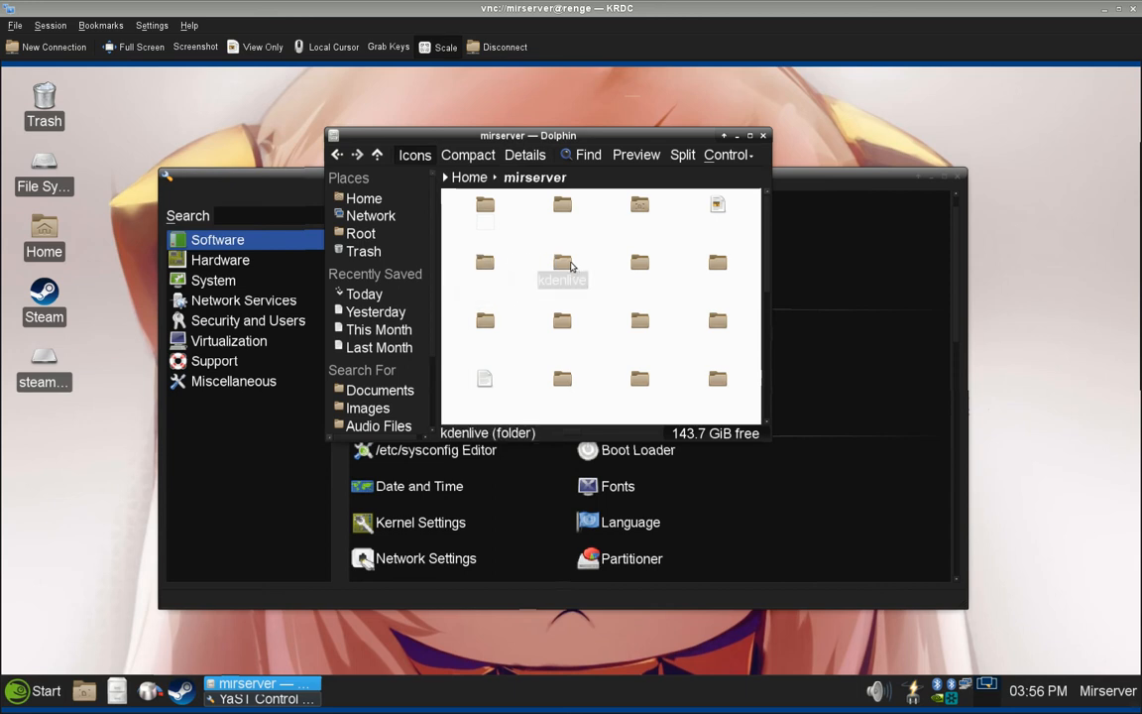
pyautogui.moveTo(639, 205)
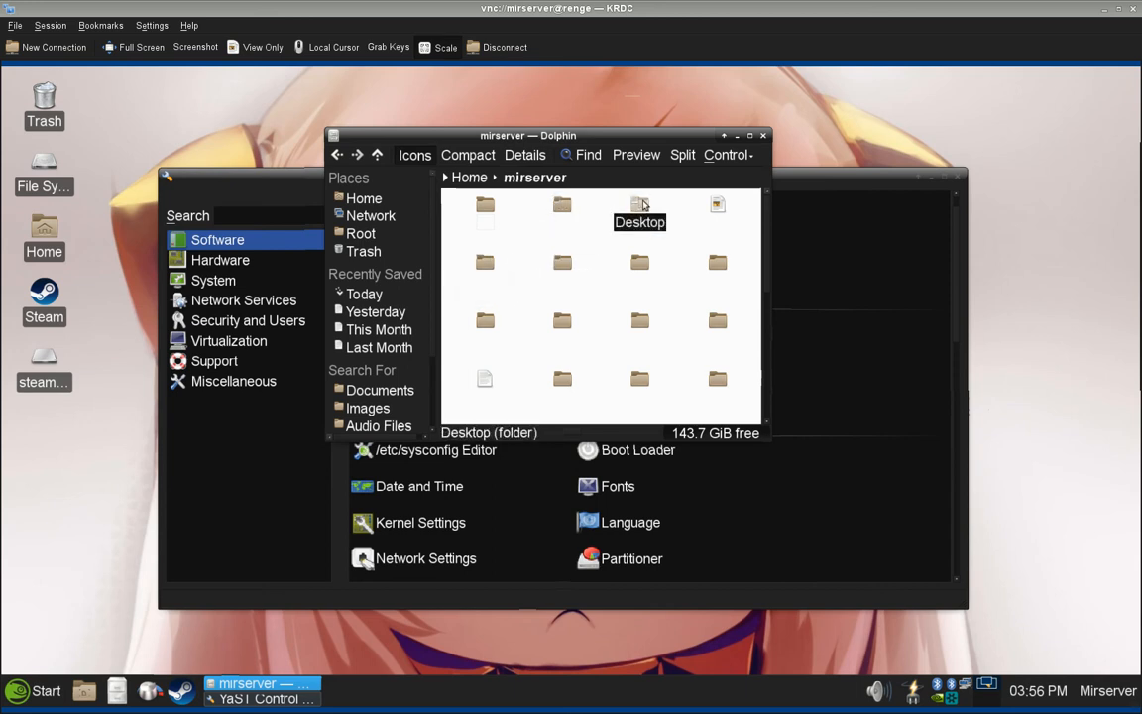
pyautogui.moveTo(717, 378)
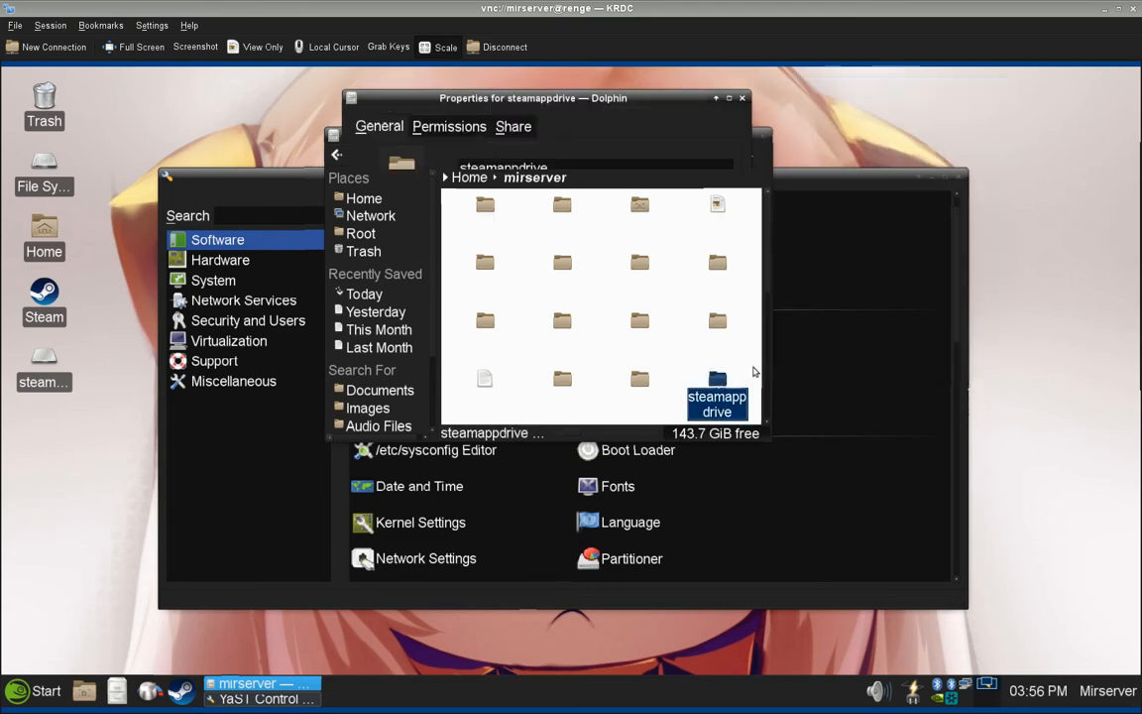
# On the Permissions tab, set the steamappdrive folder's ownership group from root to users.
pyautogui.click(448, 126)
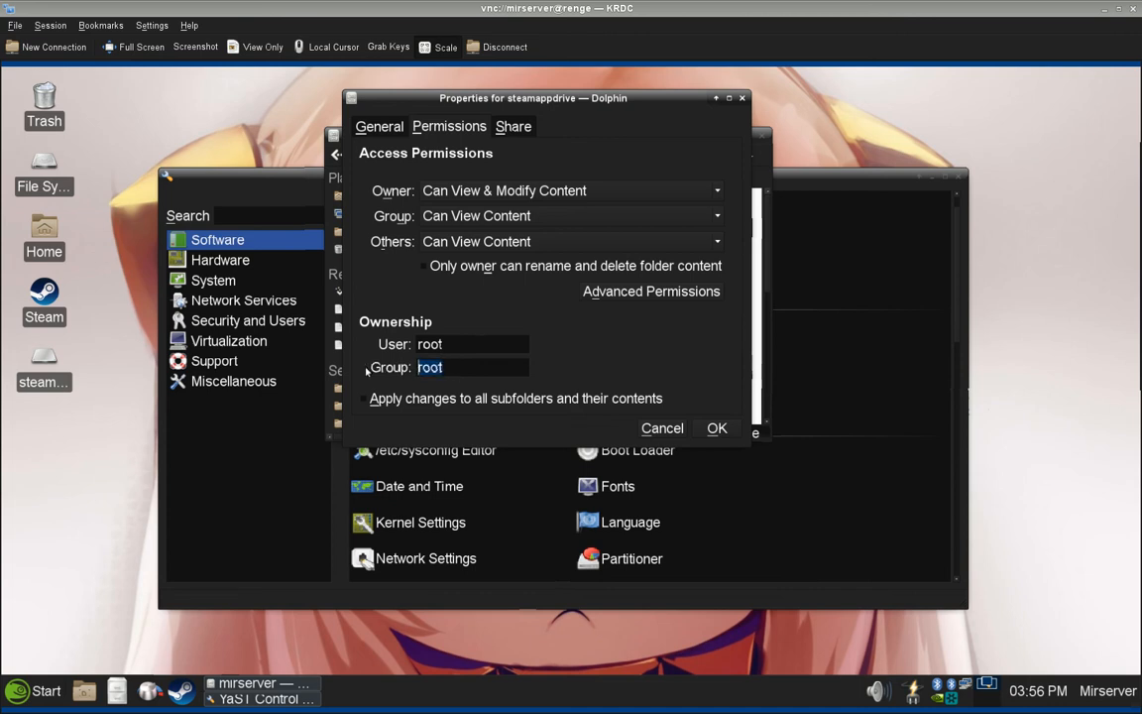
pyautogui.write('user')
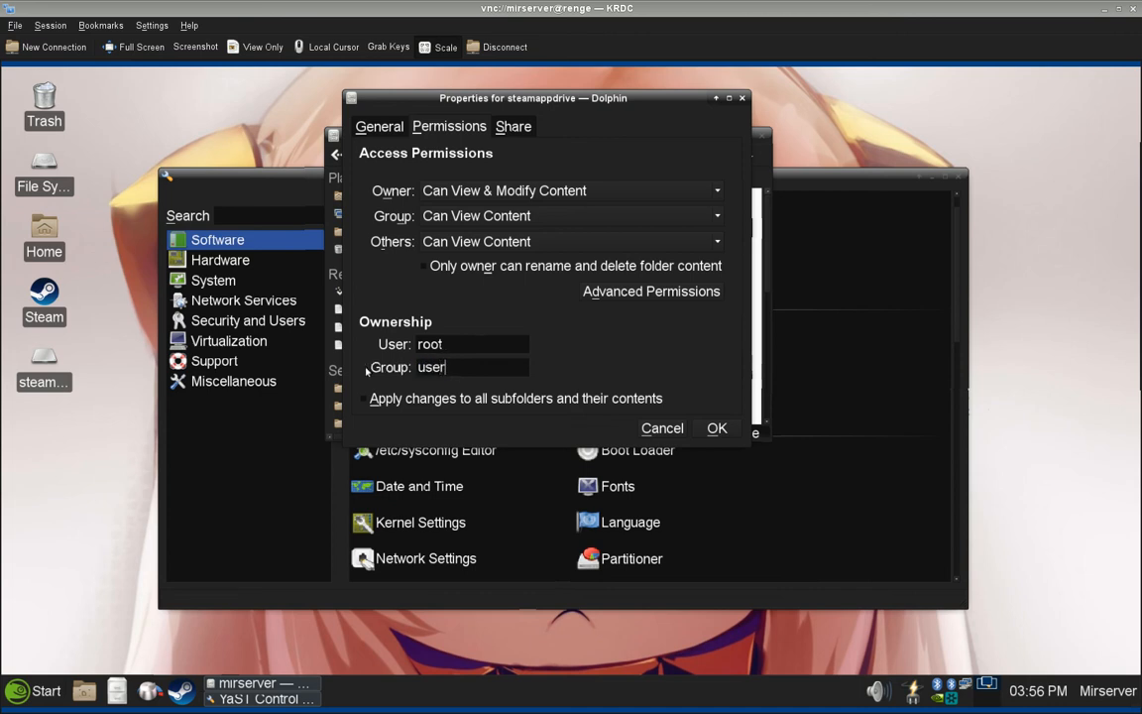
pyautogui.write('s')
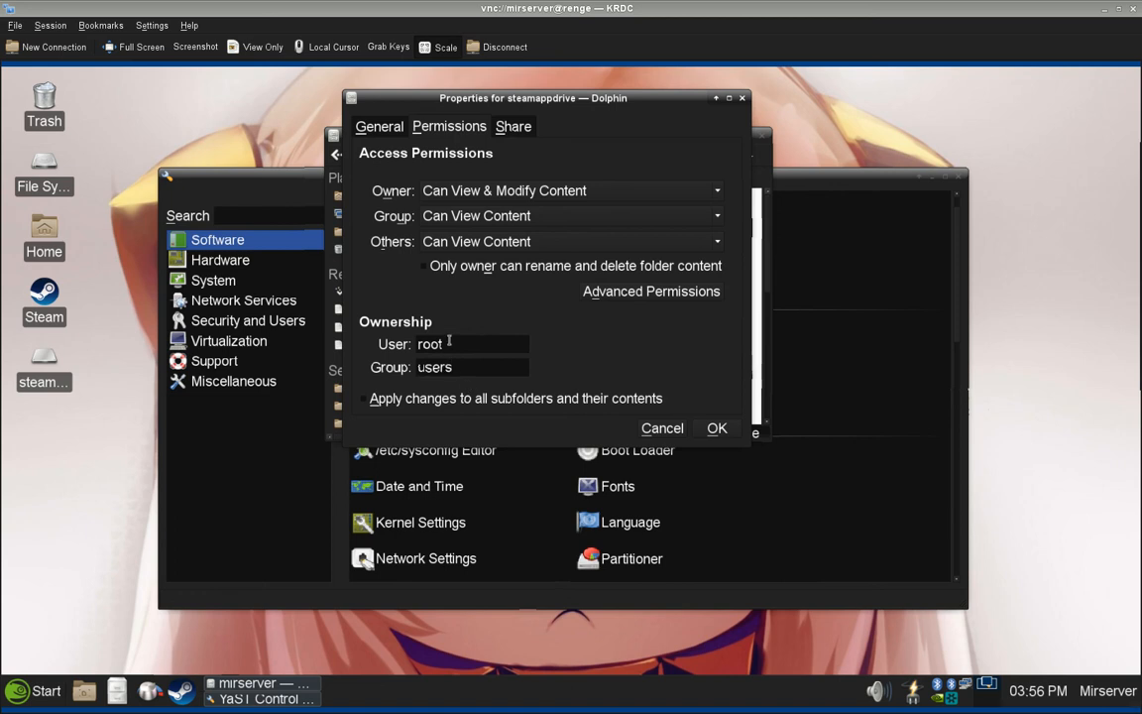
pyautogui.write('mirserver')
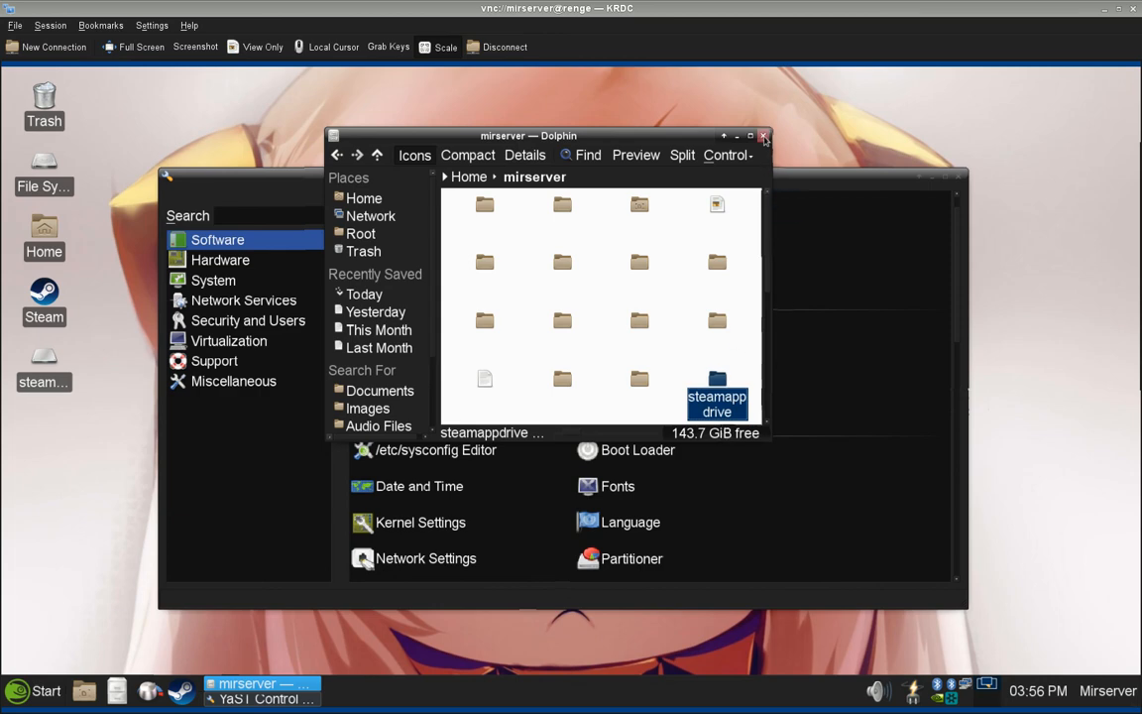
# Close the root Dolphin window to return to the Xfce desktop.
pyautogui.click(763, 136)
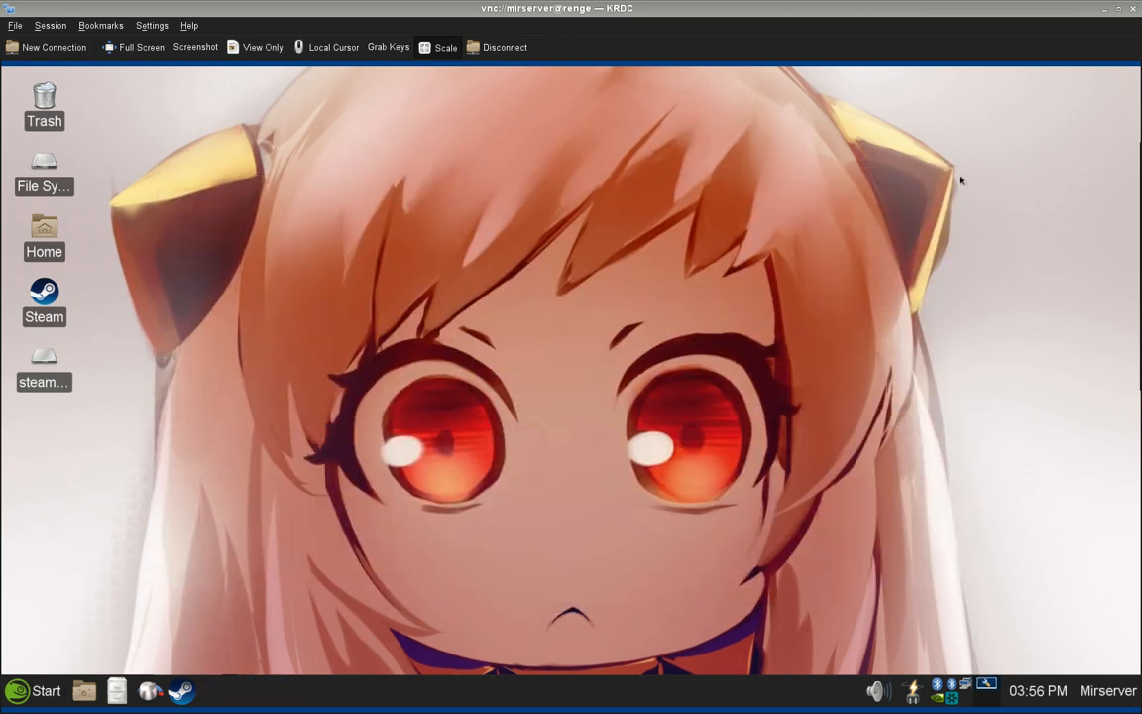
pyautogui.moveTo(44, 367)
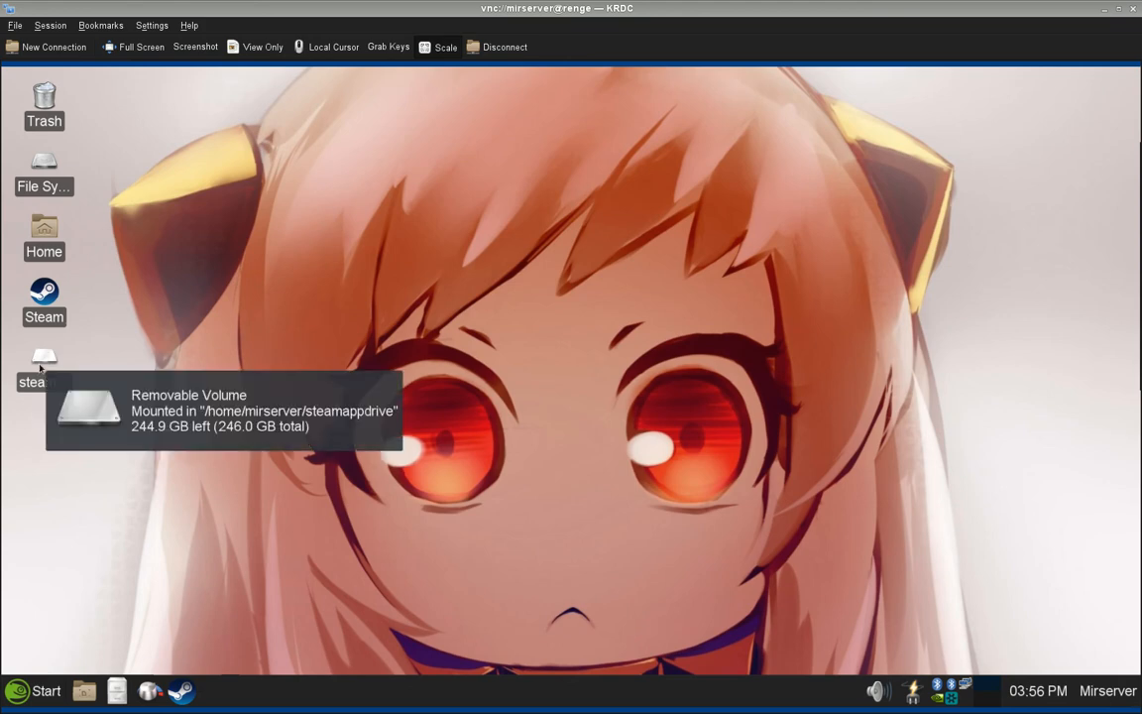